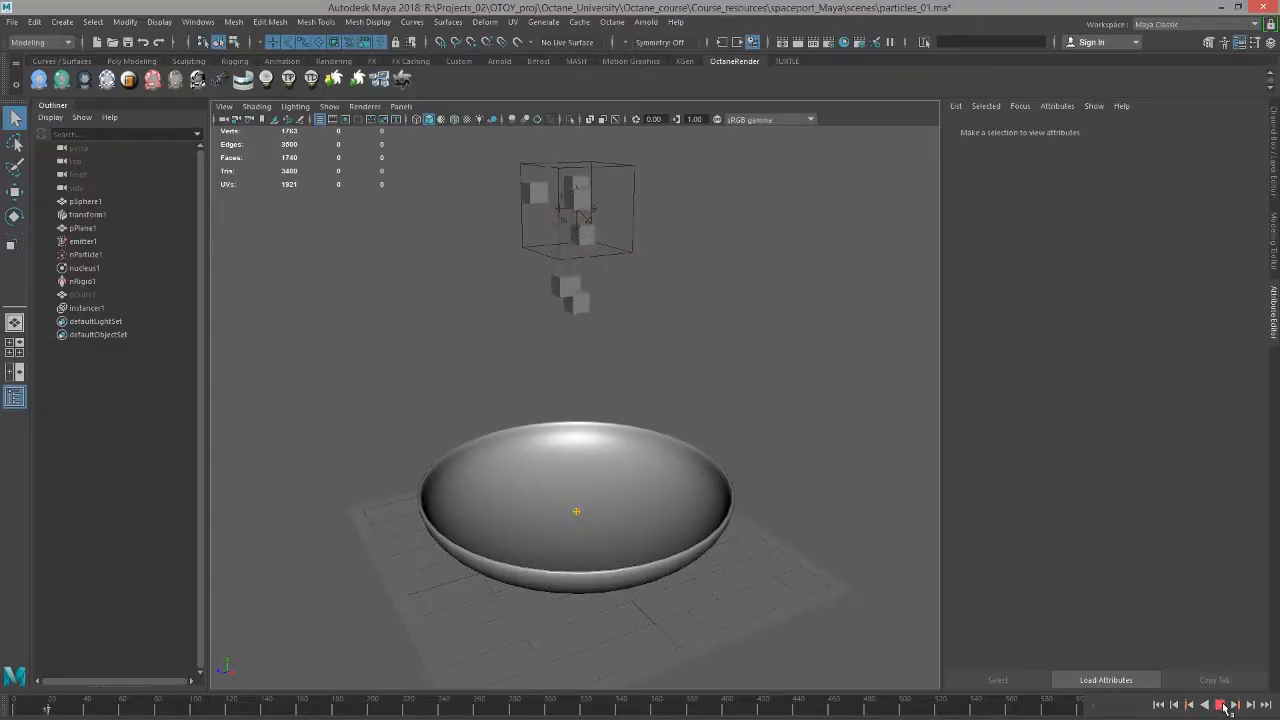
Step: Play and pause the particle simulation, then enable the Octane viewport render
left_click(1220, 704)
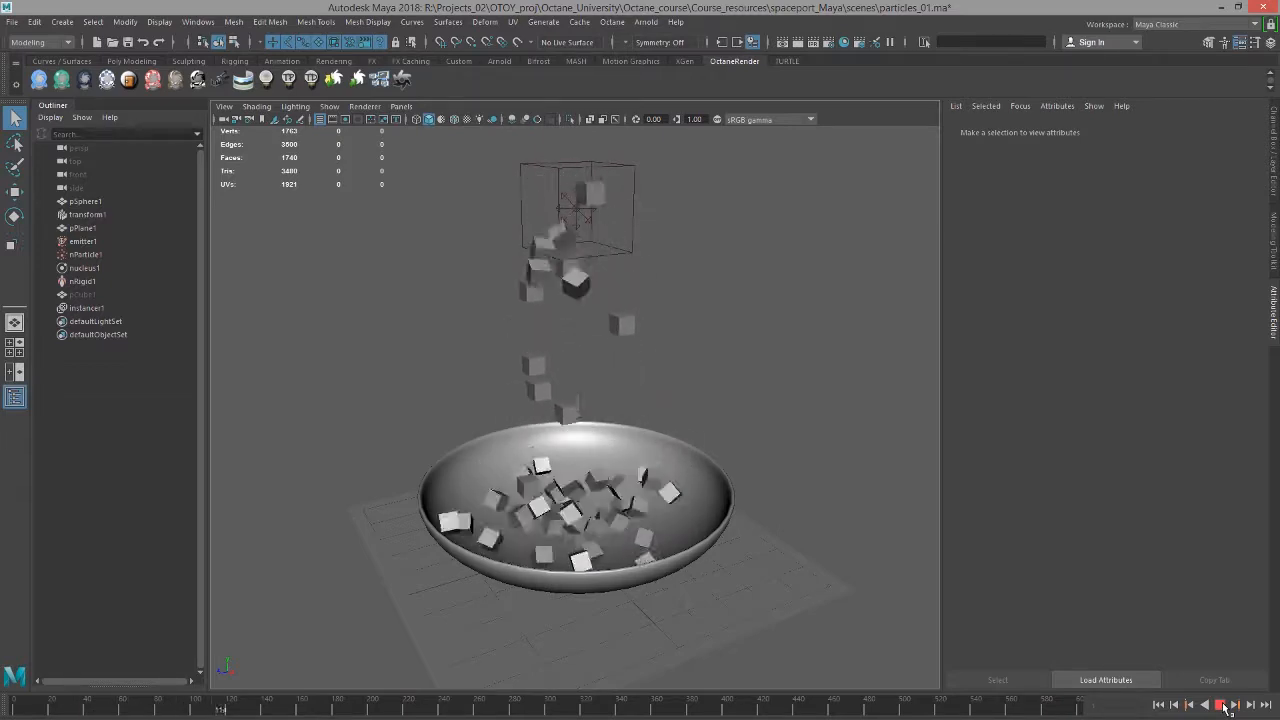
left_click(1220, 704)
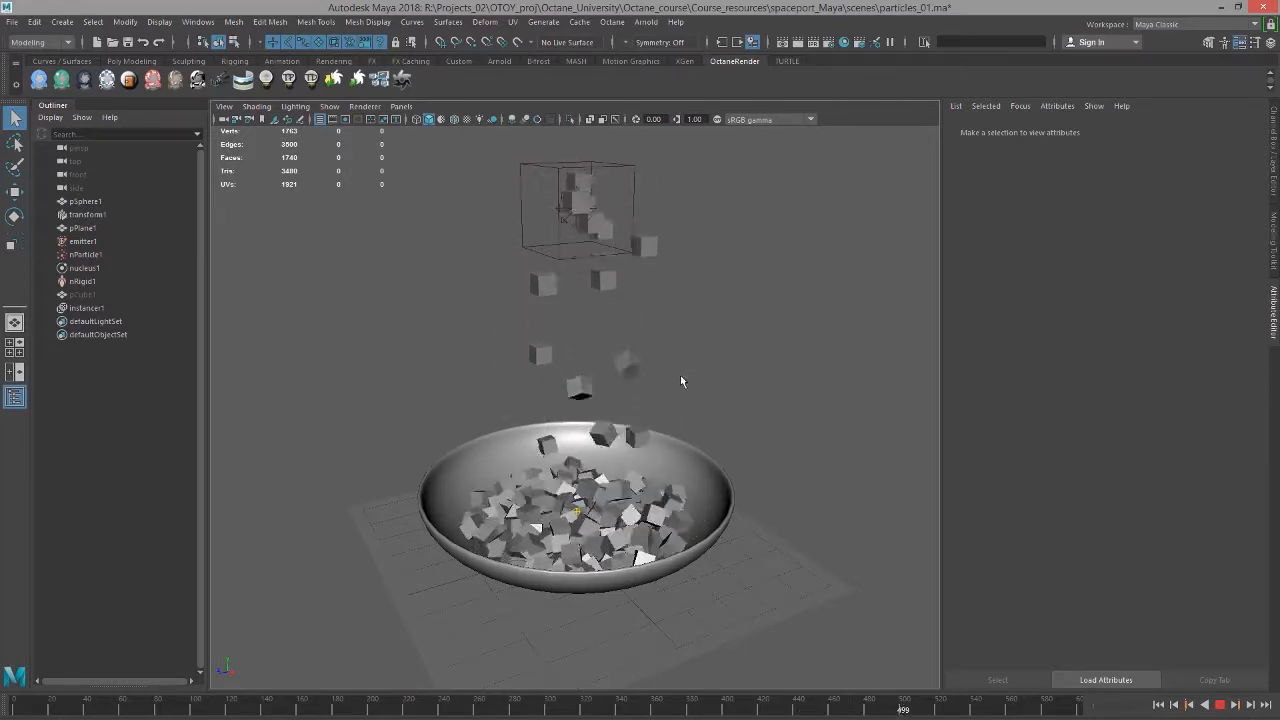
left_click(1220, 704)
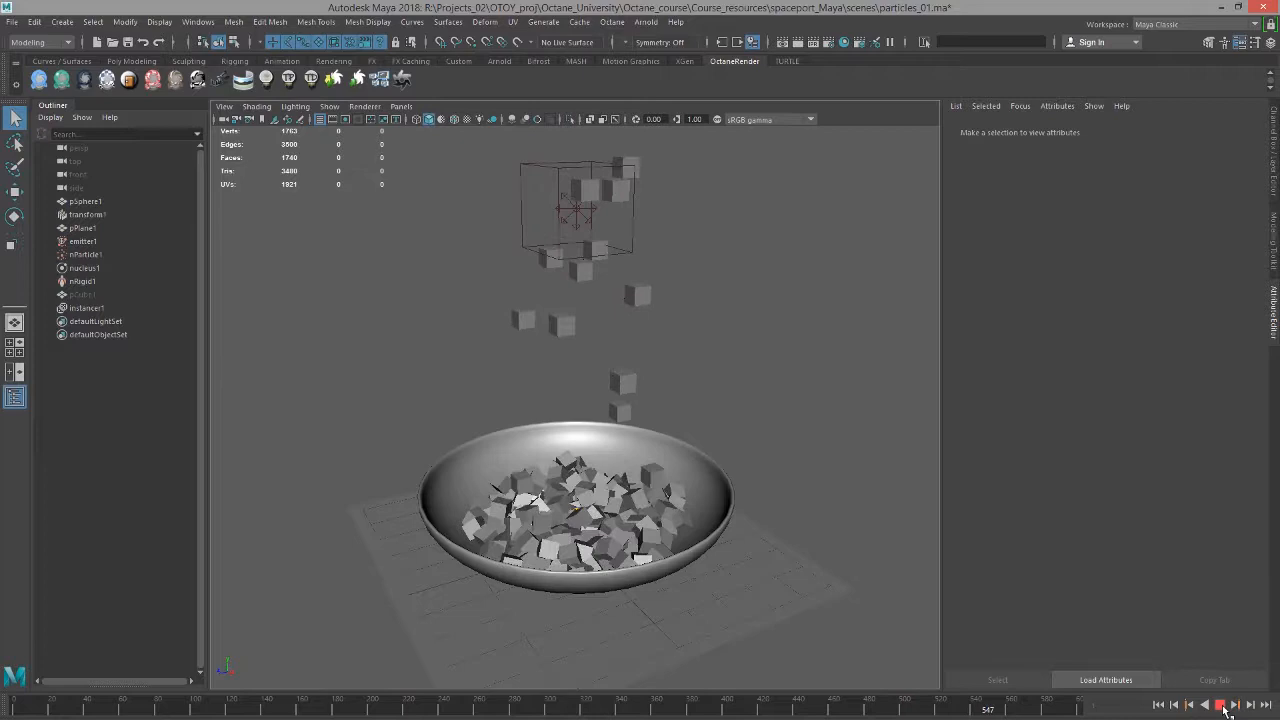
left_click(364, 106)
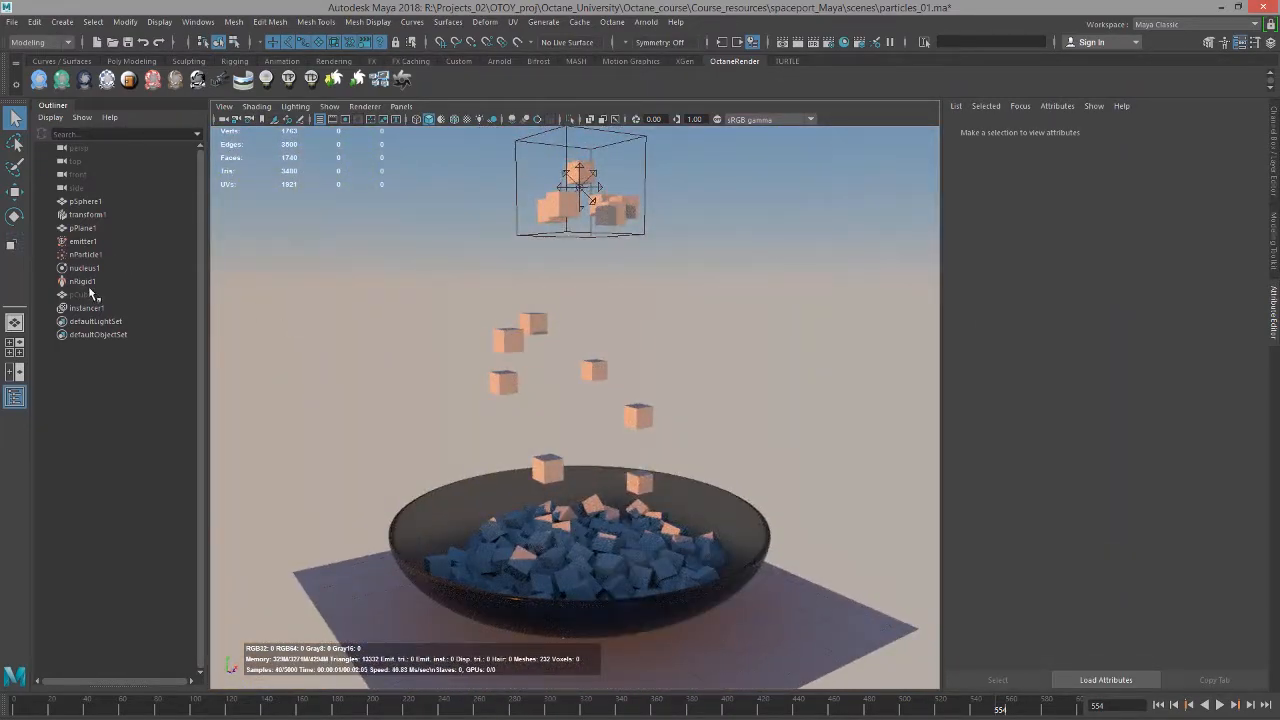
Step: Select pCube1 and show its octaneGlossyMaterial2 attributes
left_click(82, 294)
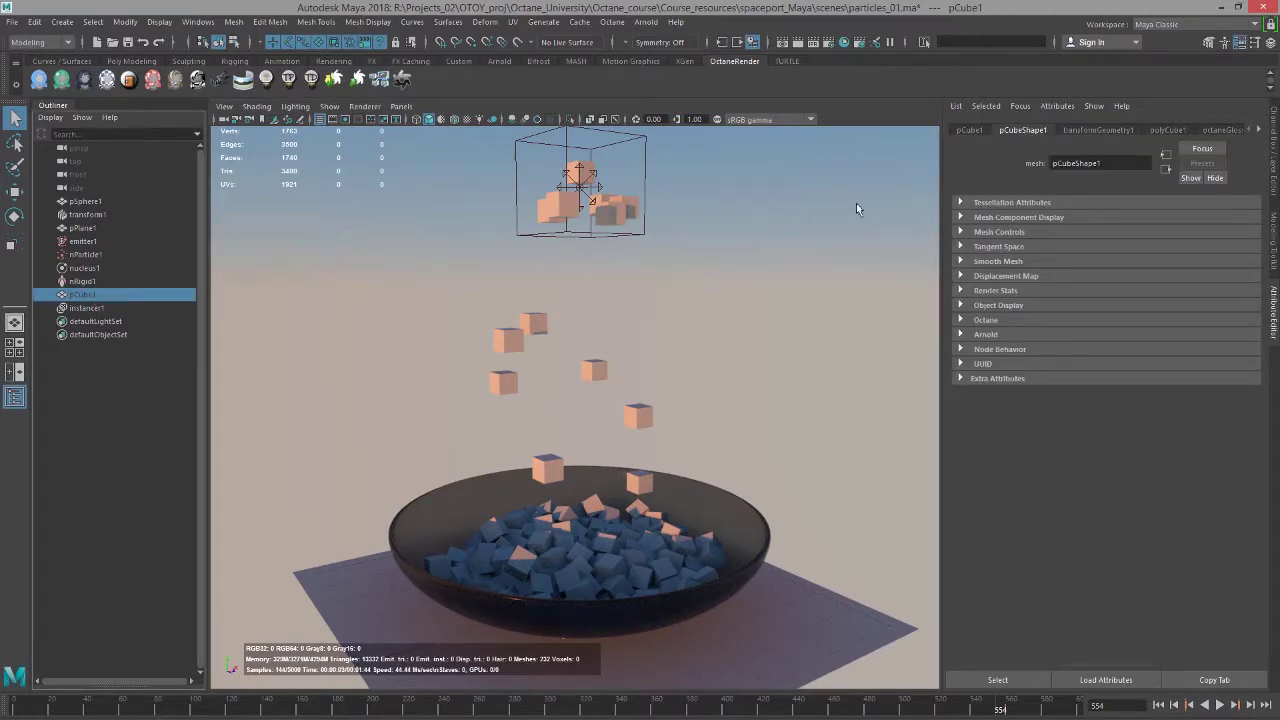
left_click(1198, 130)
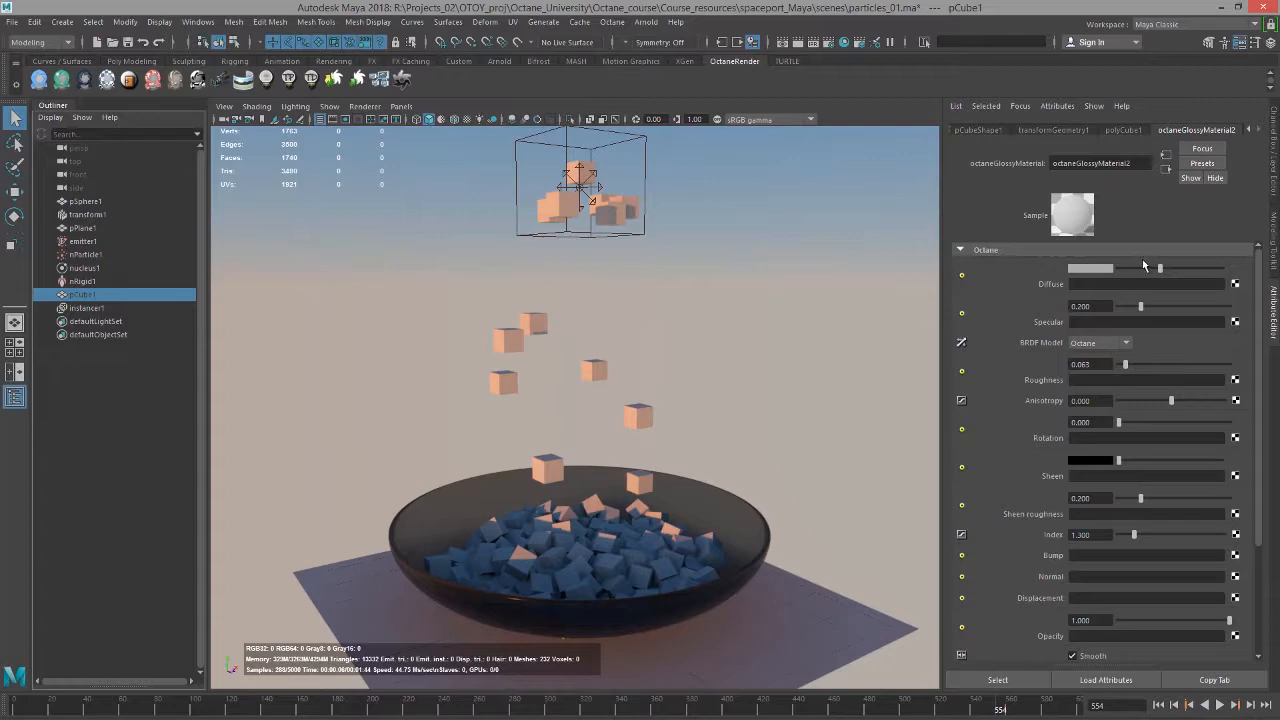
mouse_move(772, 256)
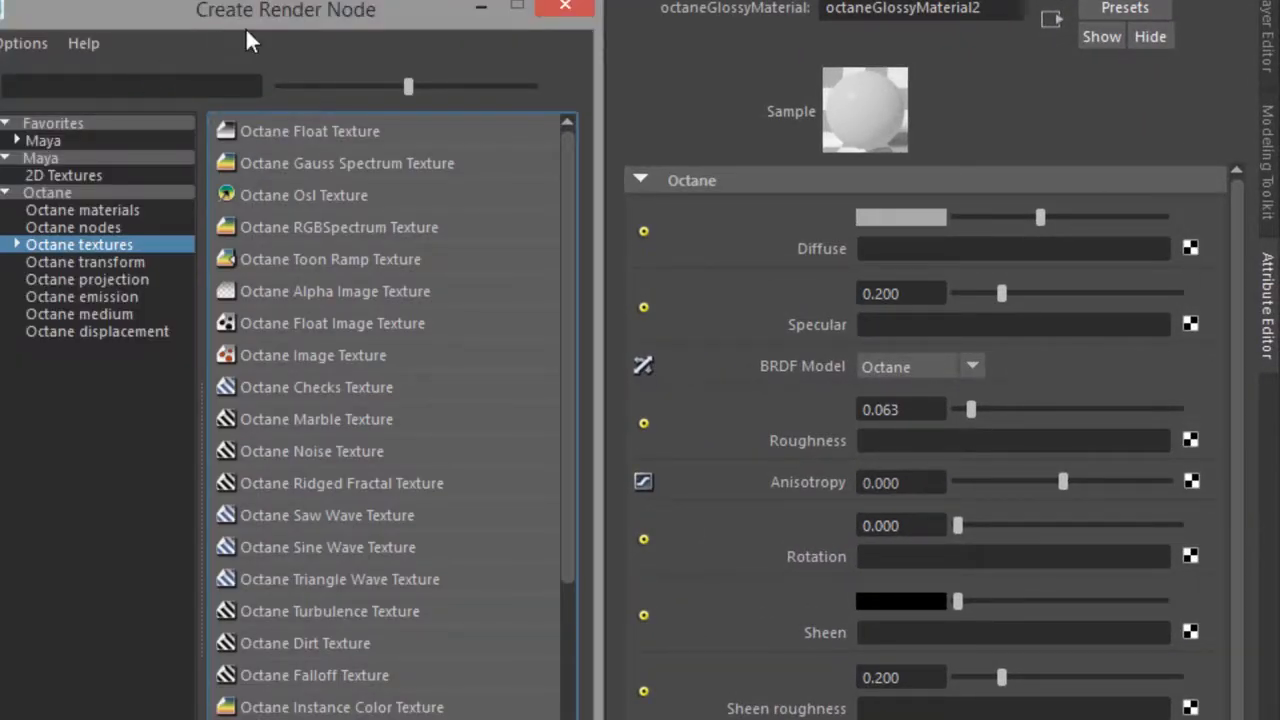
mouse_move(20, 250)
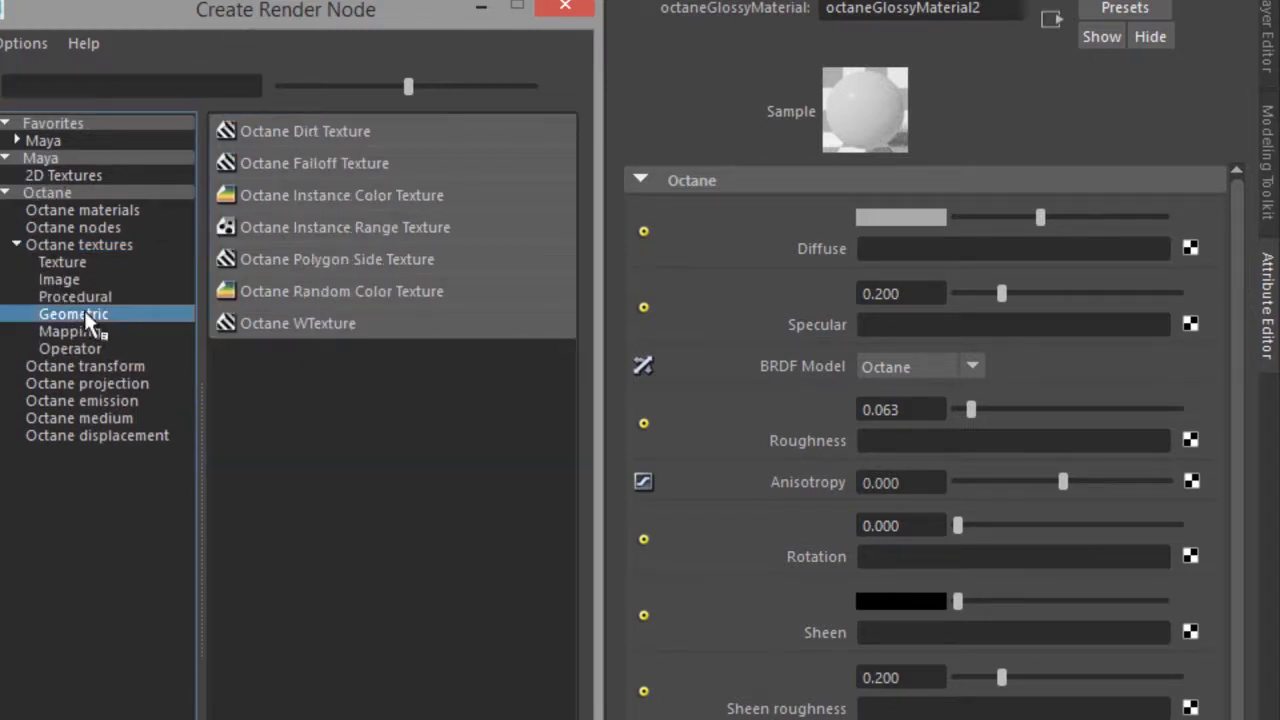
mouse_move(384, 300)
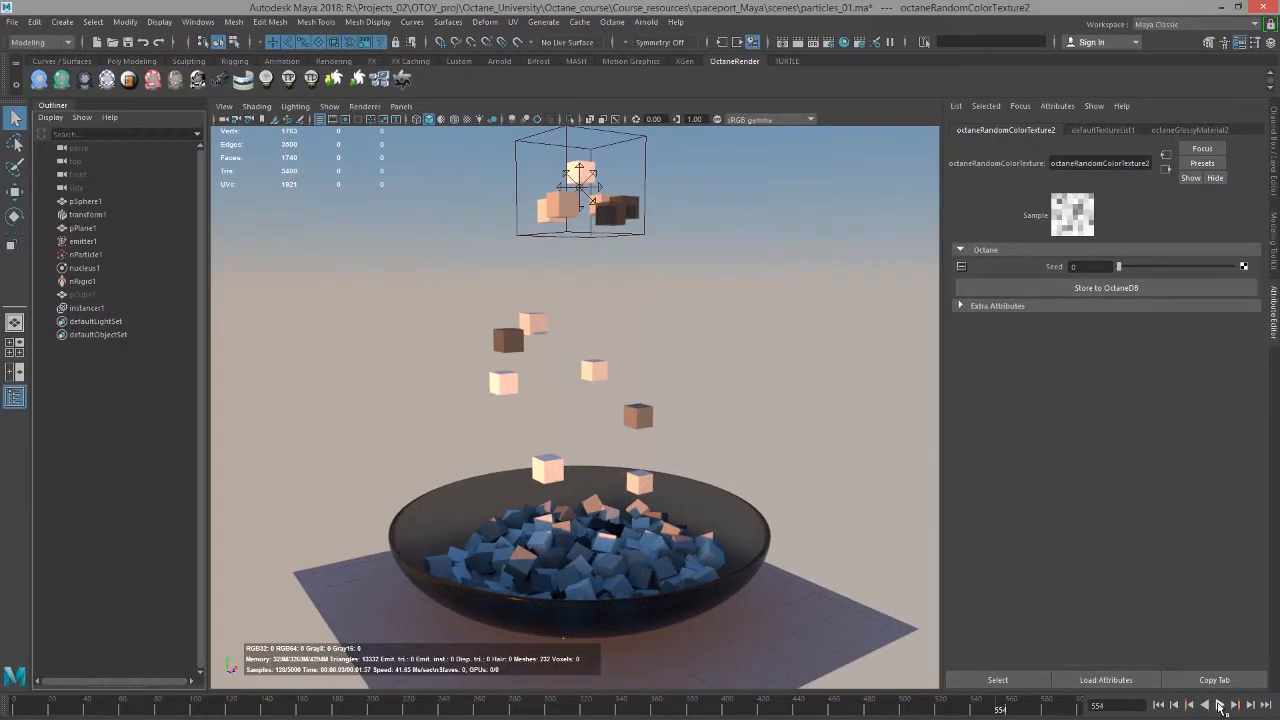
Step: Rewind and replay the cube simulation from the first frame, then bring up the Hypershade
left_click(1218, 704)
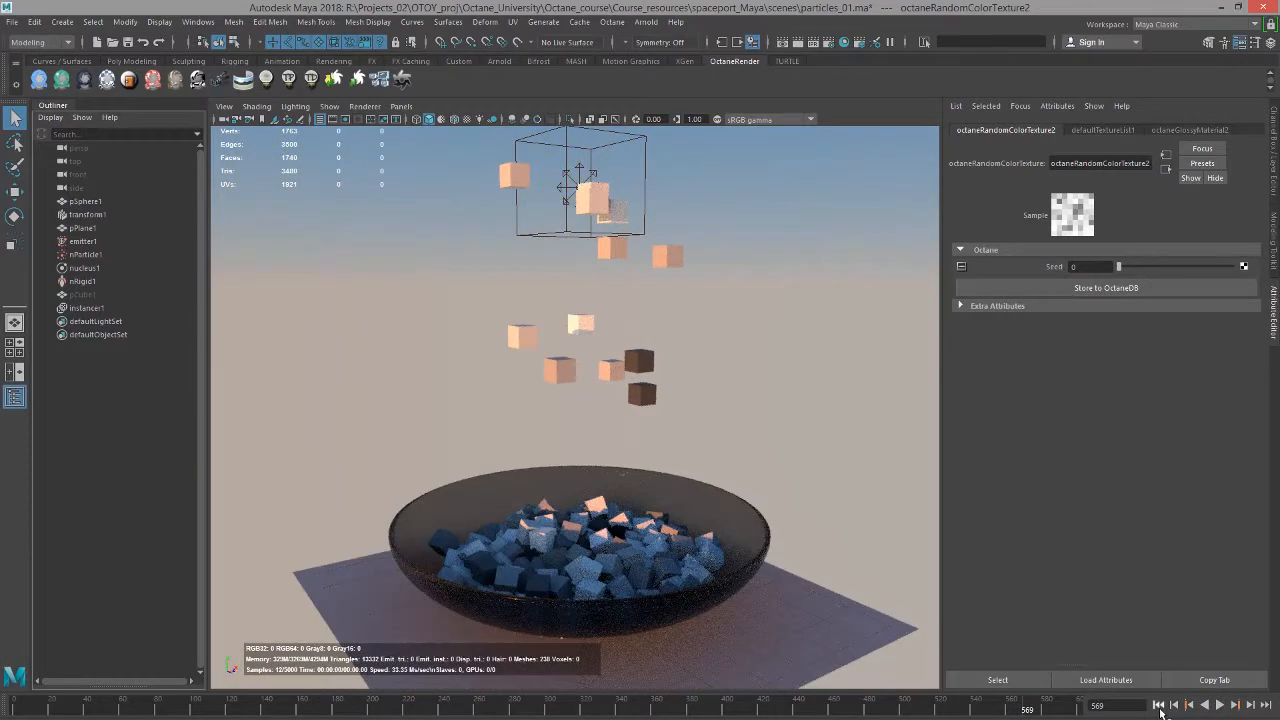
left_click(1220, 704)
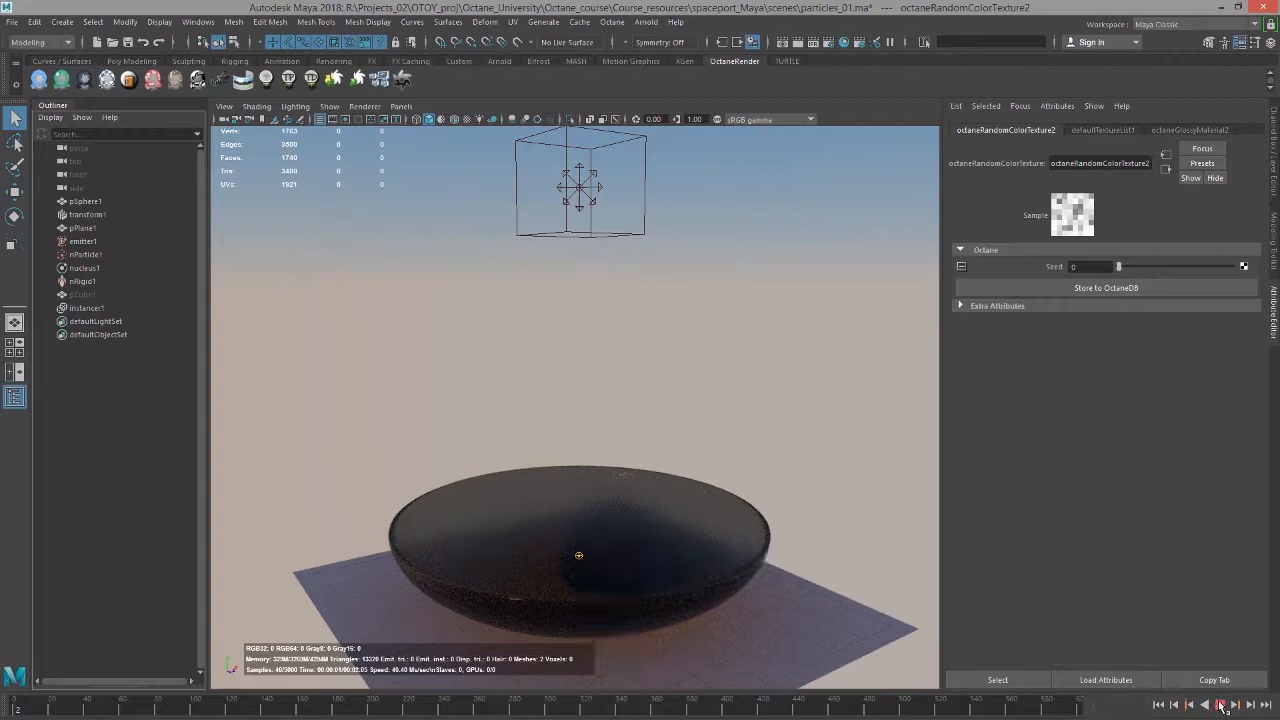
left_click(1220, 704)
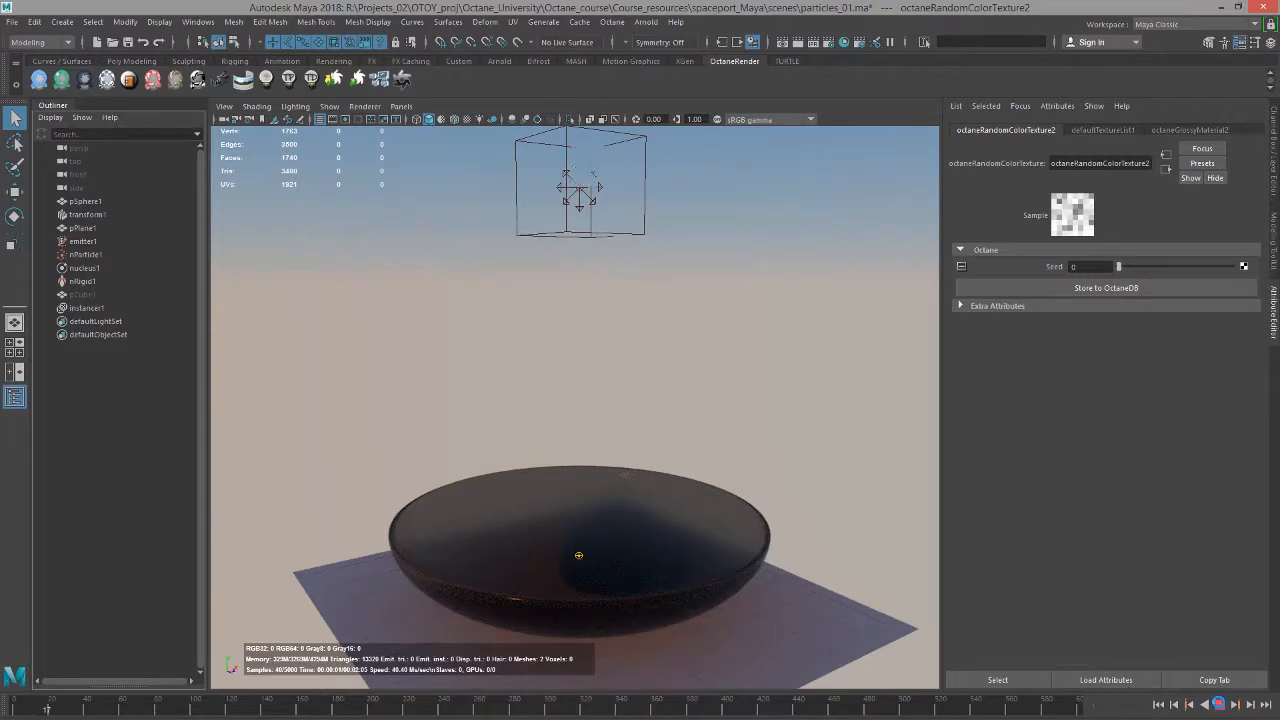
left_click(1220, 704)
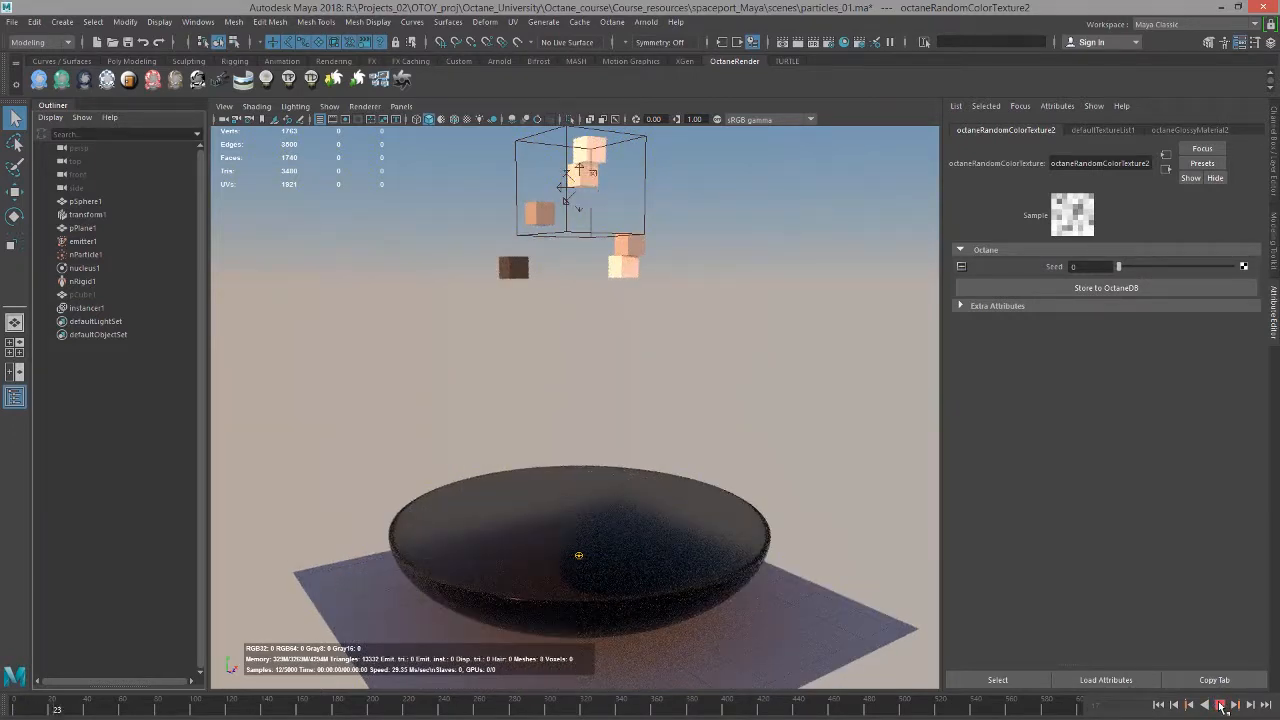
left_click(1220, 704)
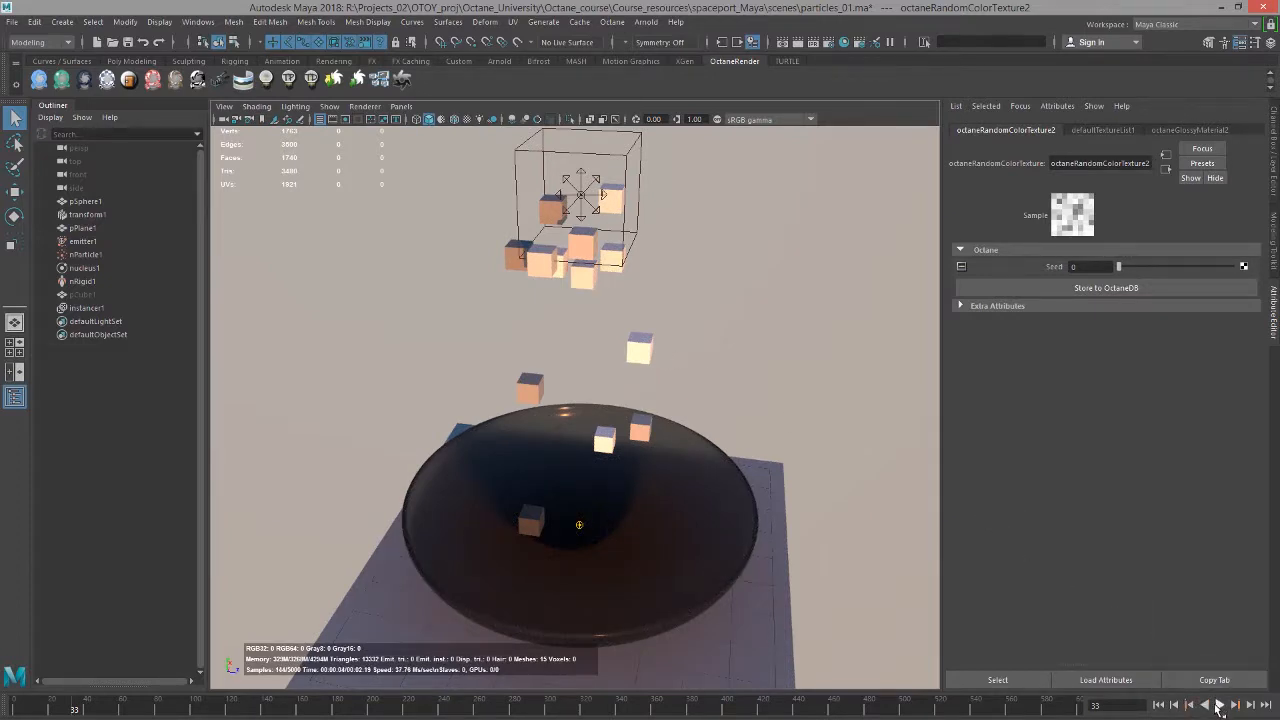
left_click(1218, 704)
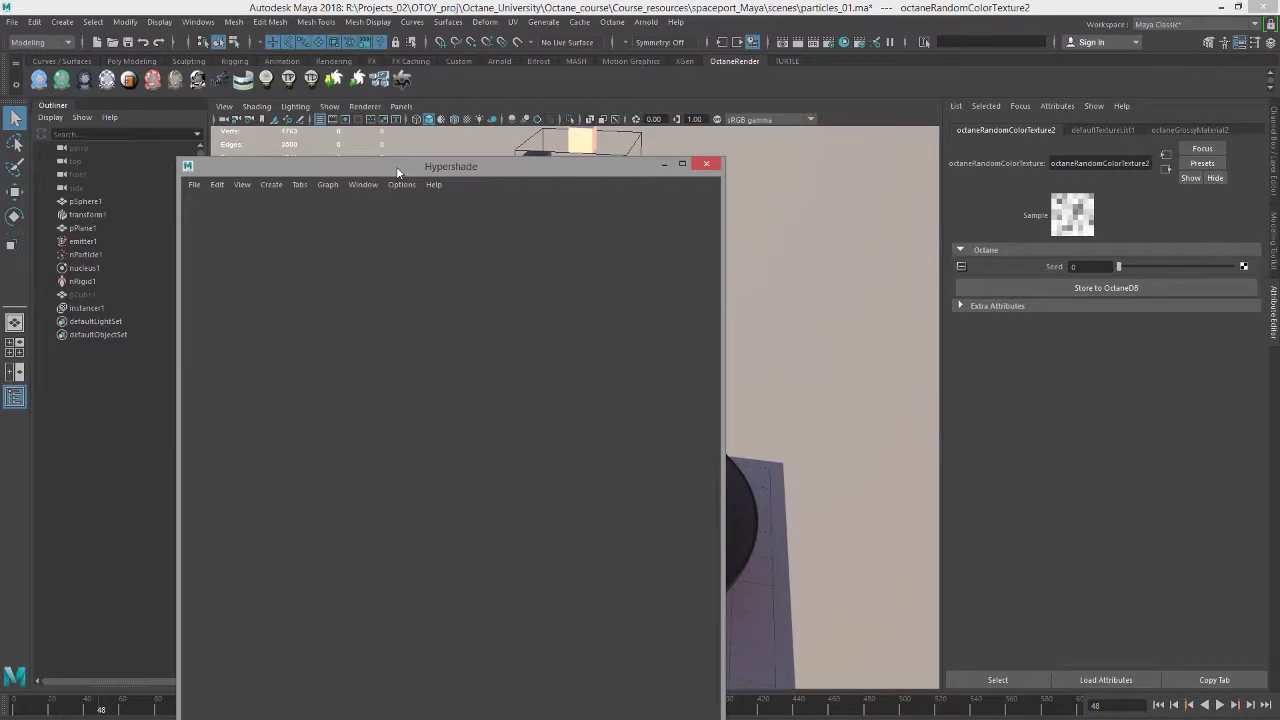
Step: Graph the cube's material network and move the Random Color Texture node nearer the glossy material
left_click(328, 184)
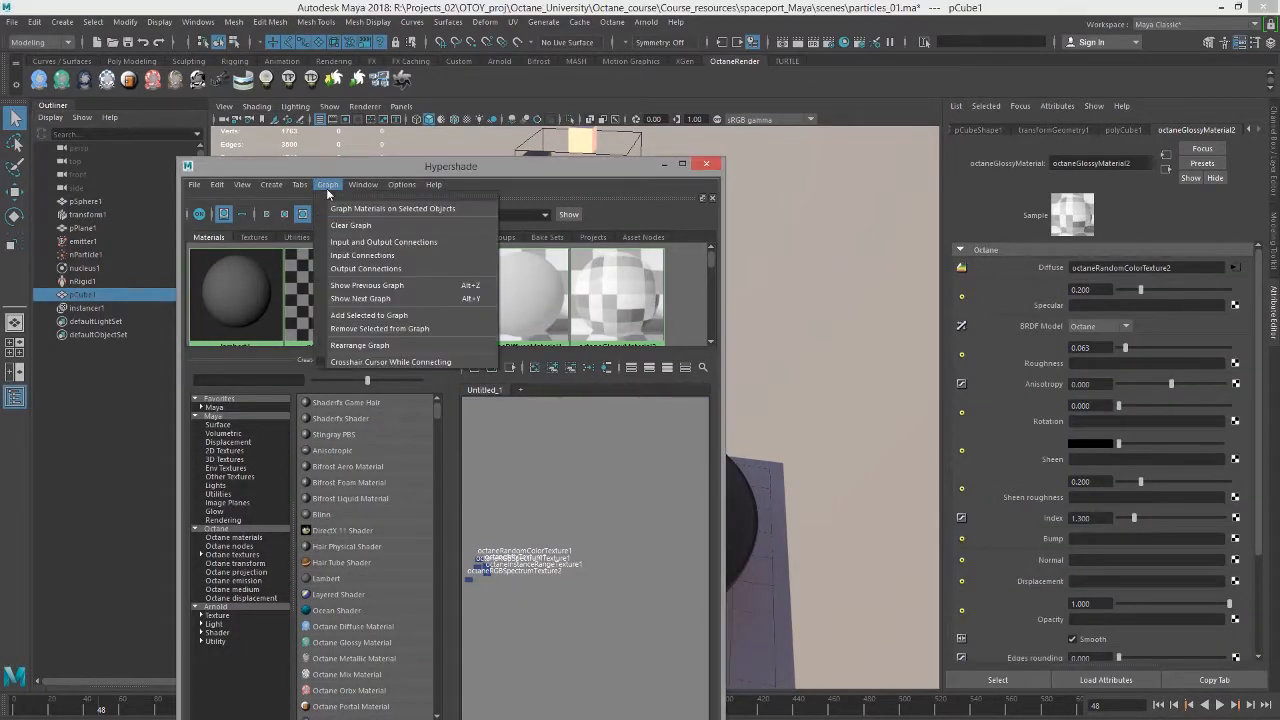
left_click(392, 208)
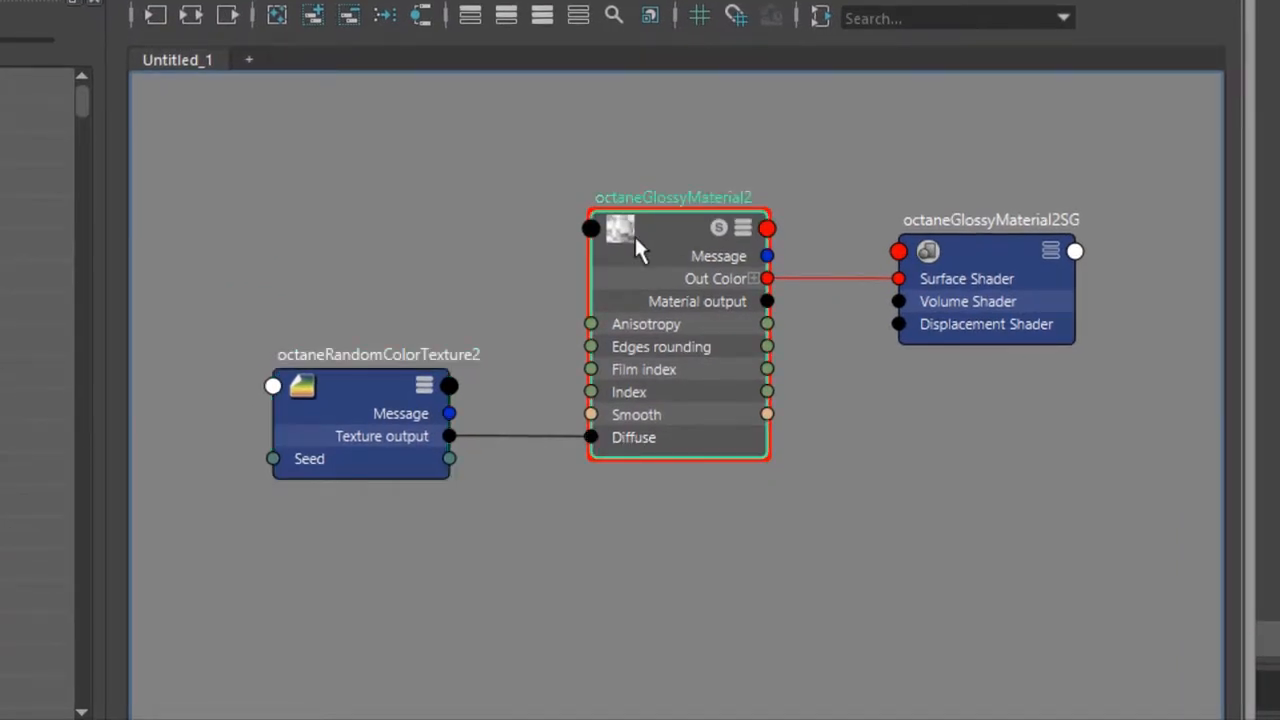
left_click_drag(360, 420, 336, 272)
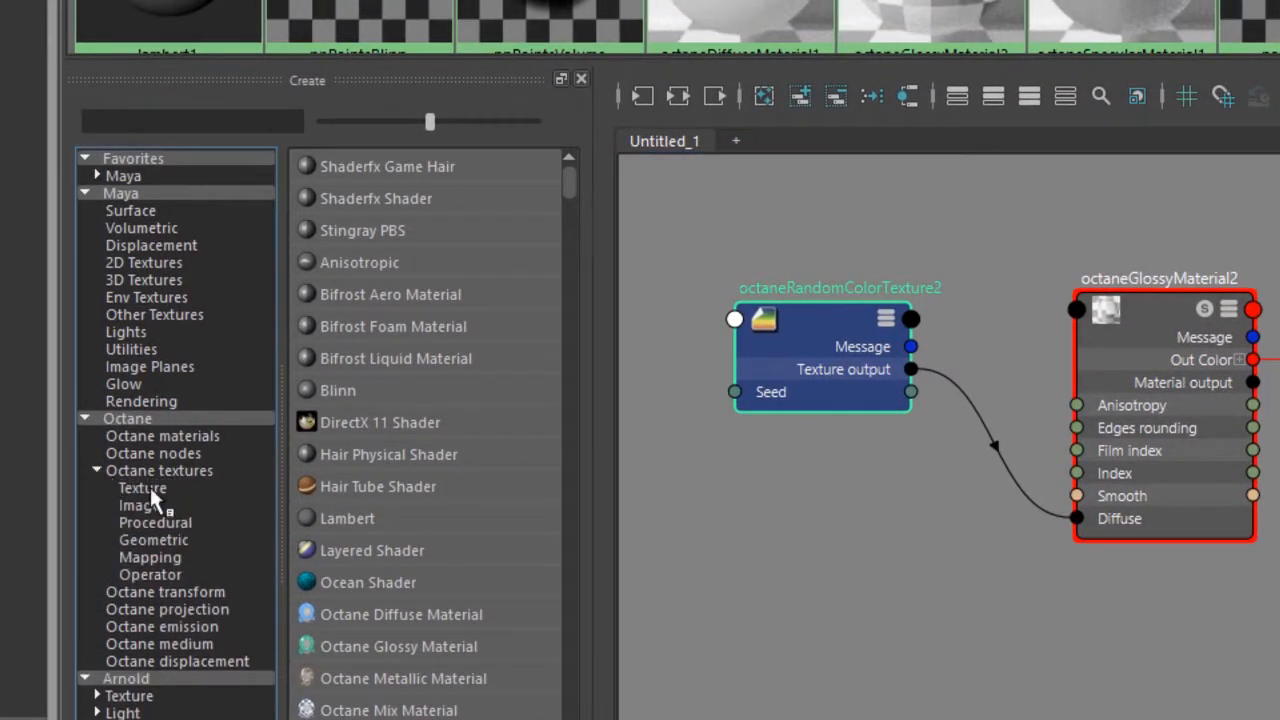
Step: Browse the Geometric and Operator Octane texture lists to reach the Mix Texture
left_click(152, 540)
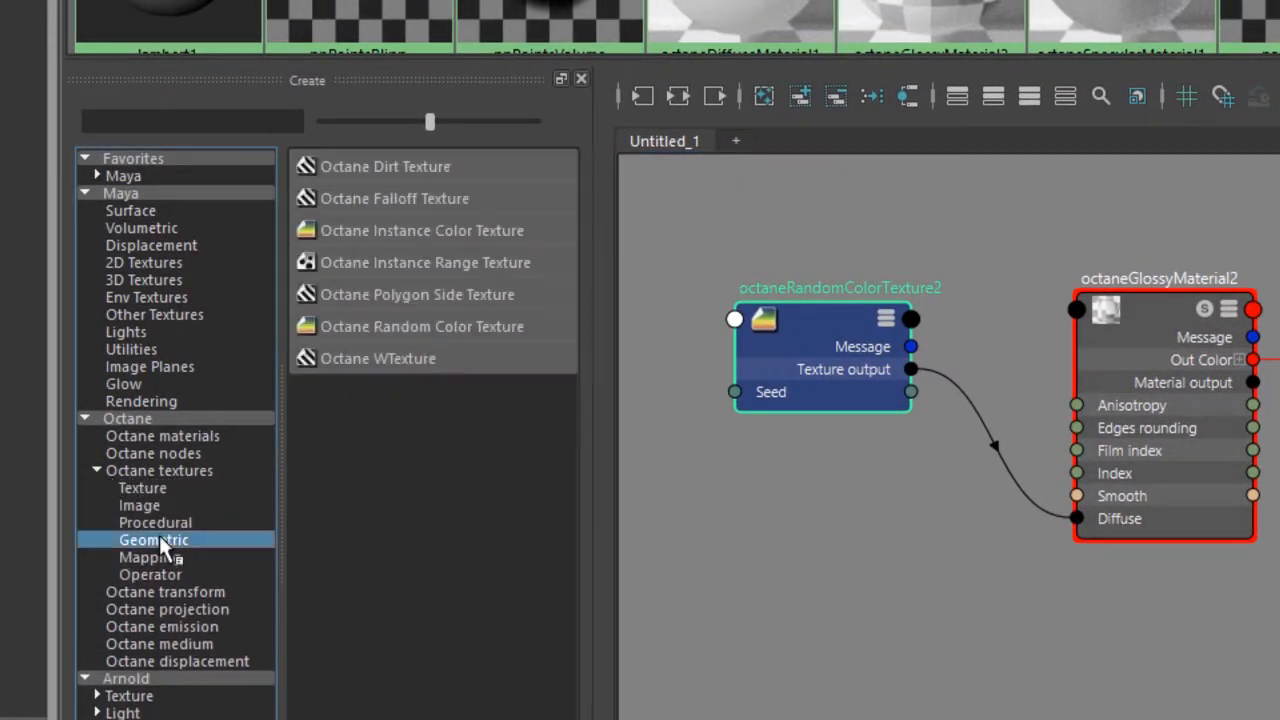
left_click(150, 574)
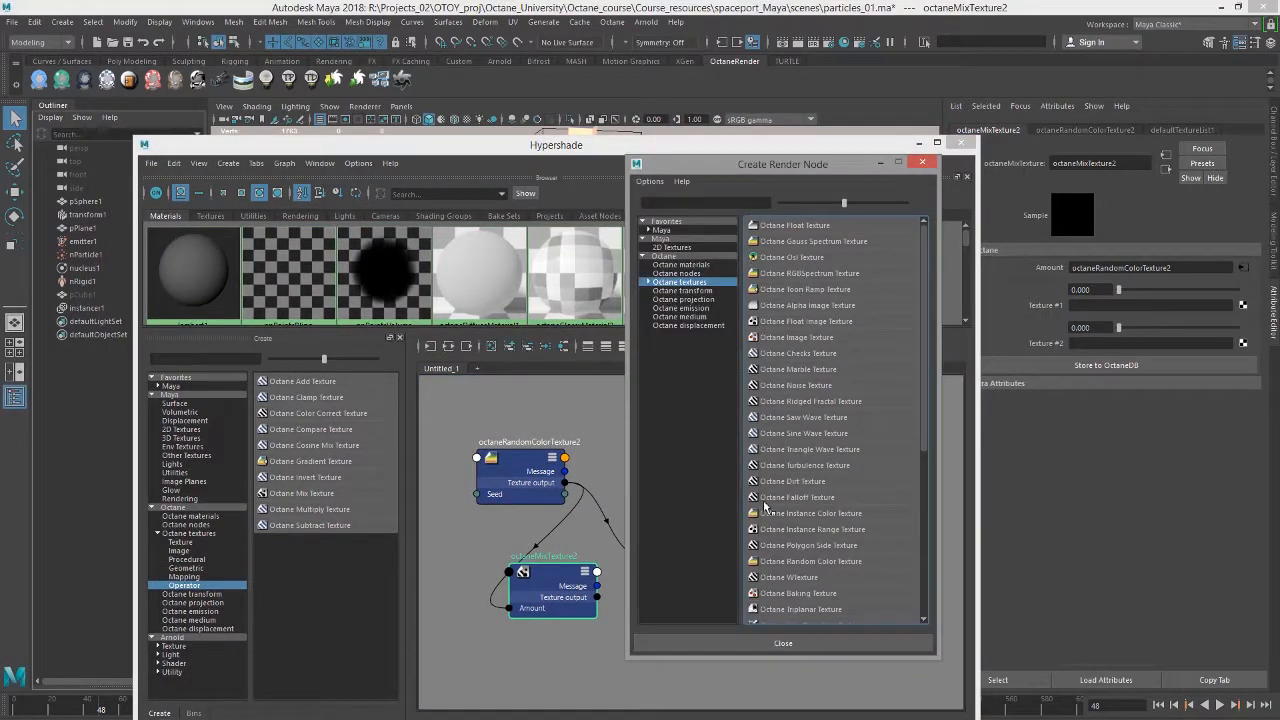
mouse_move(820, 280)
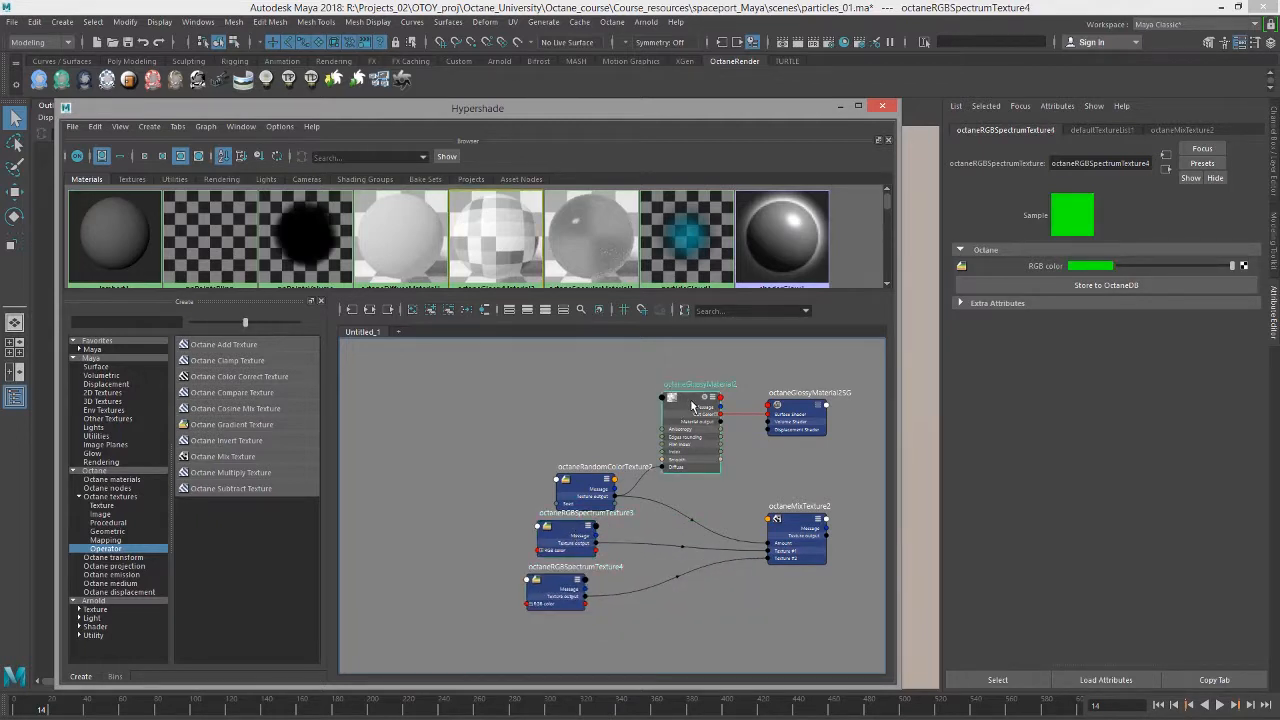
left_click(698, 392)
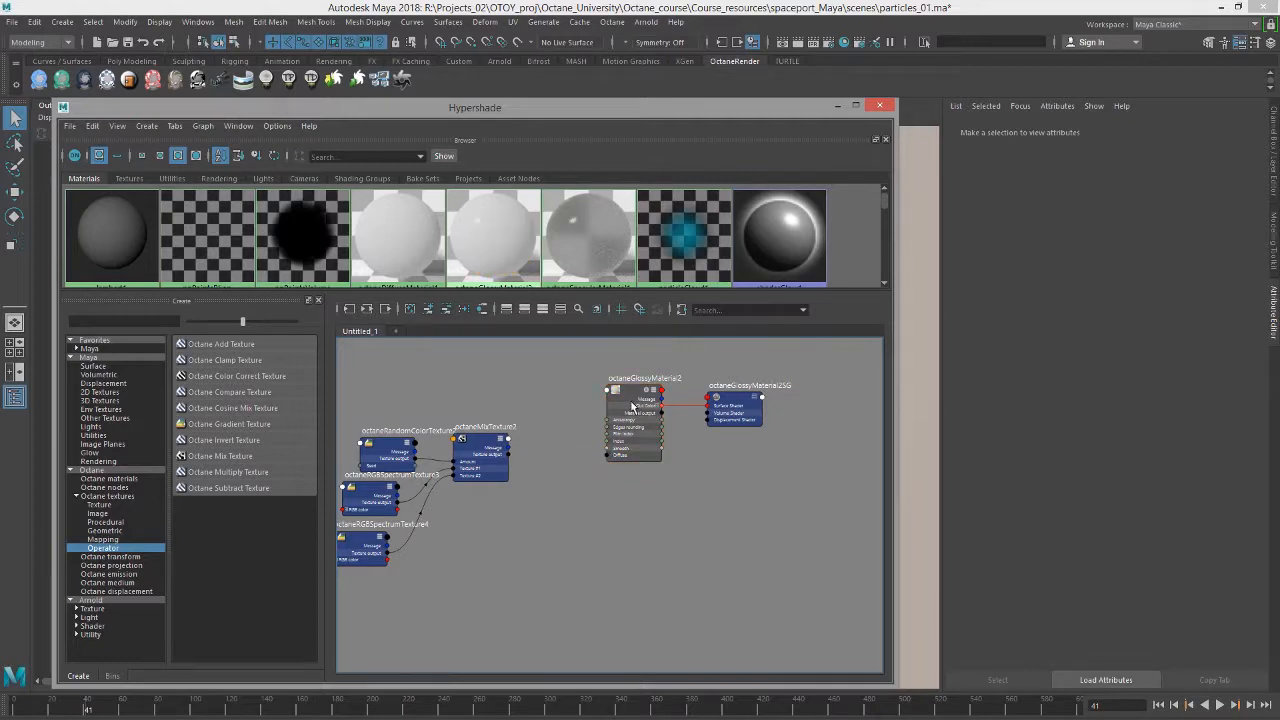
Step: Add an Octane Instance Range Texture node and position it in the shading graph
left_click(636, 378)
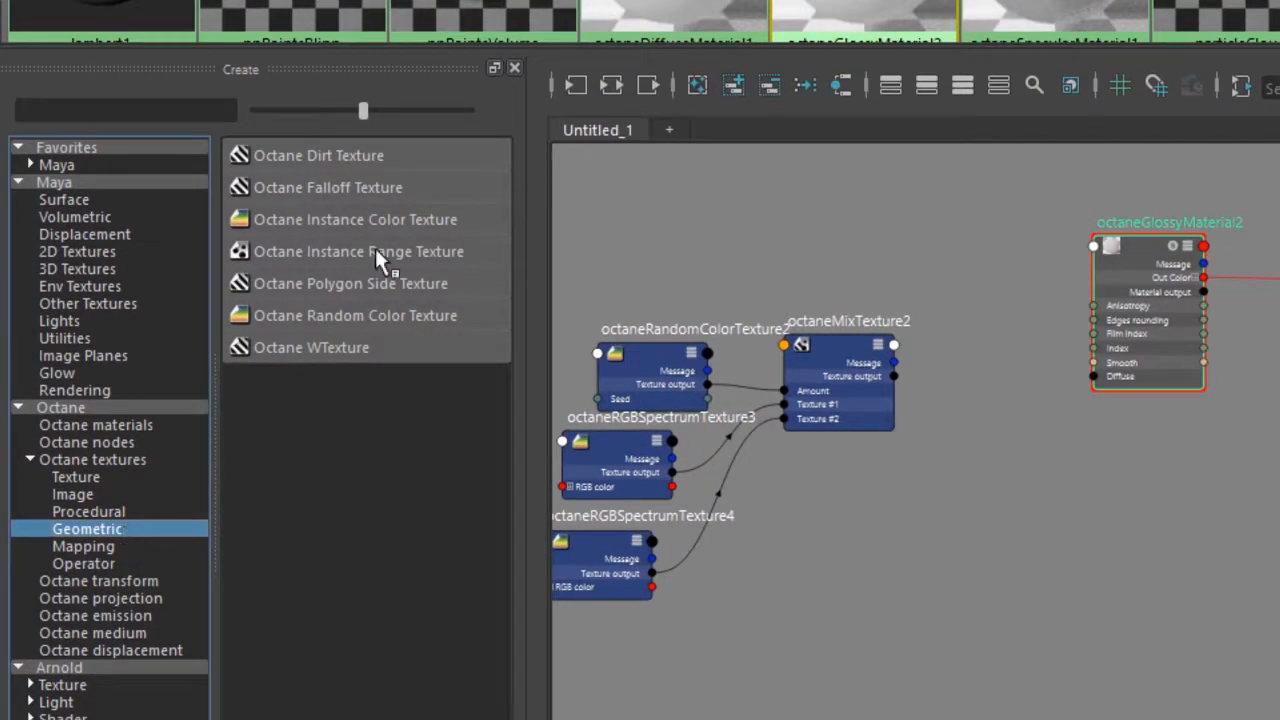
left_click(358, 252)
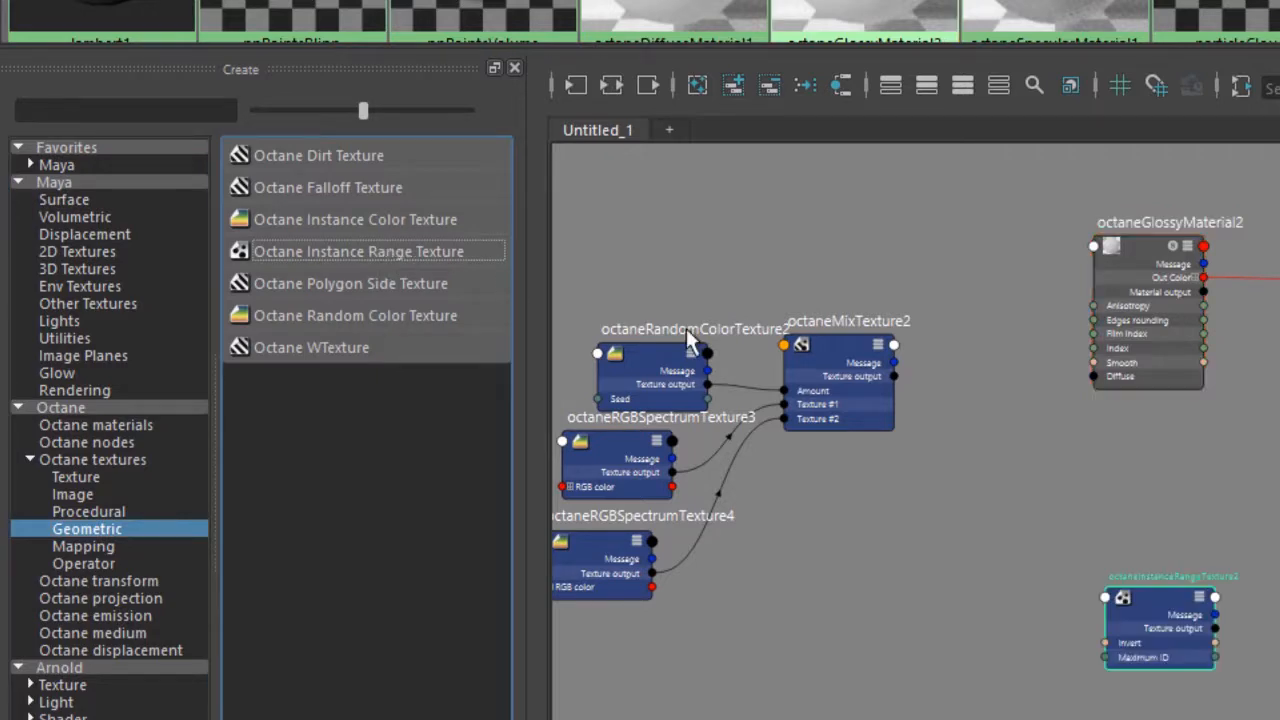
left_click_drag(1160, 624, 978, 424)
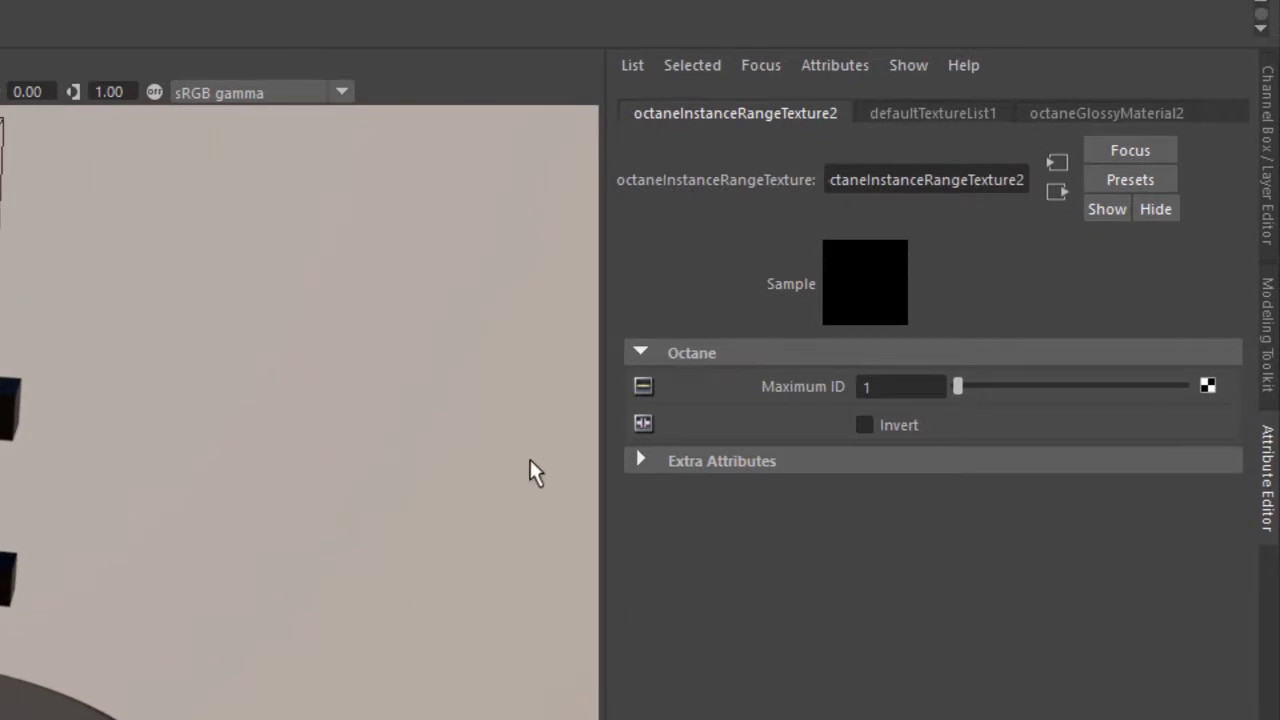
Step: Raise the Instance Range Texture's Maximum ID and play the simulation to check the cube colours
left_click(900, 386)
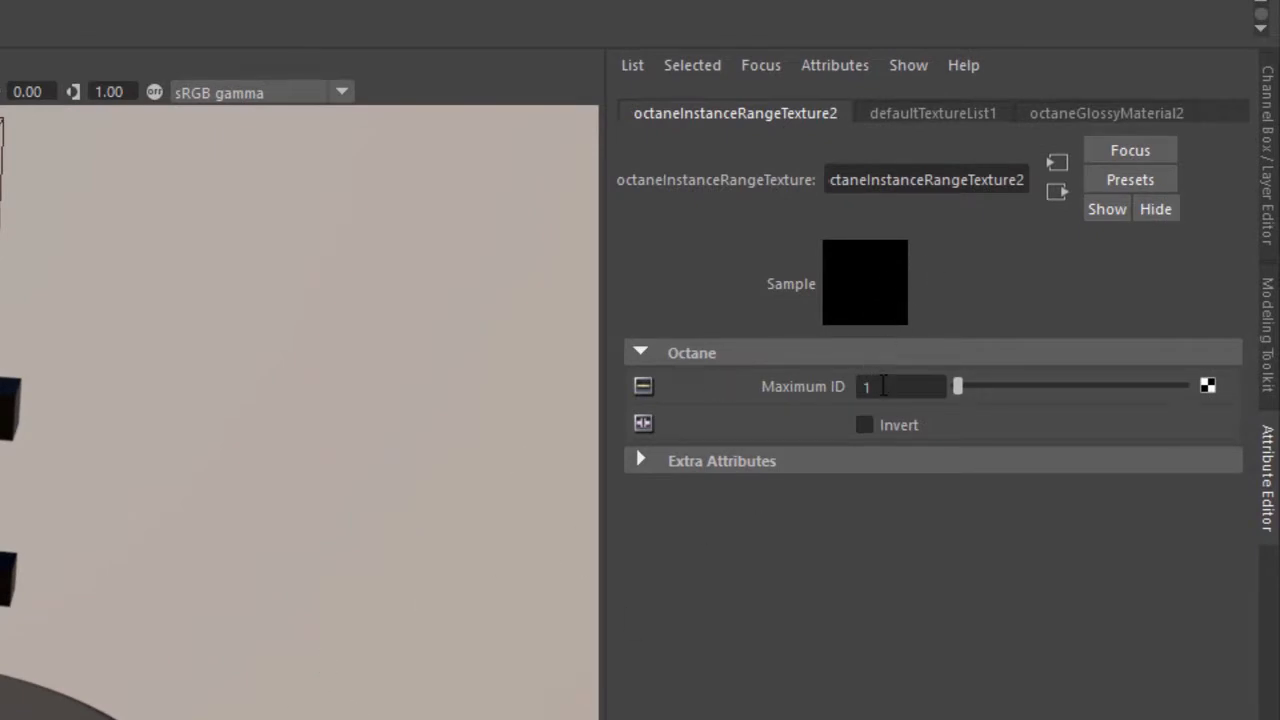
triple_click(900, 386)
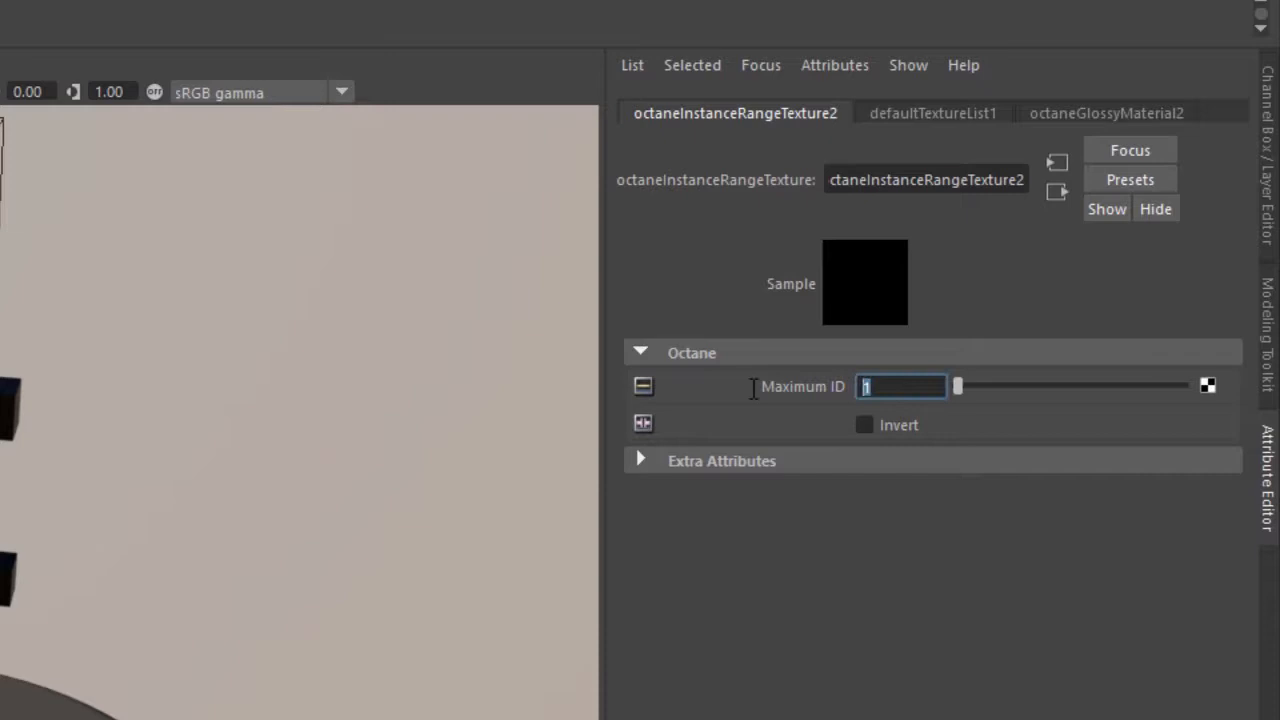
mouse_move(672, 444)
type("25")
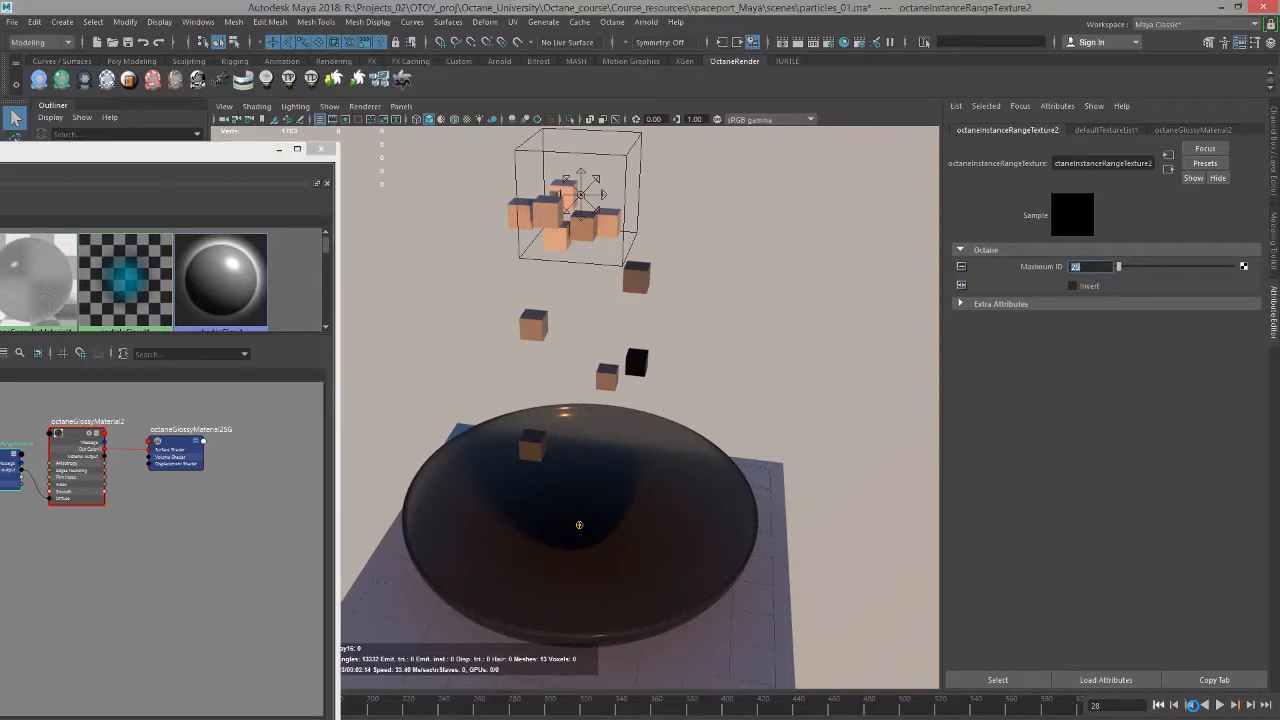
left_click(1220, 704)
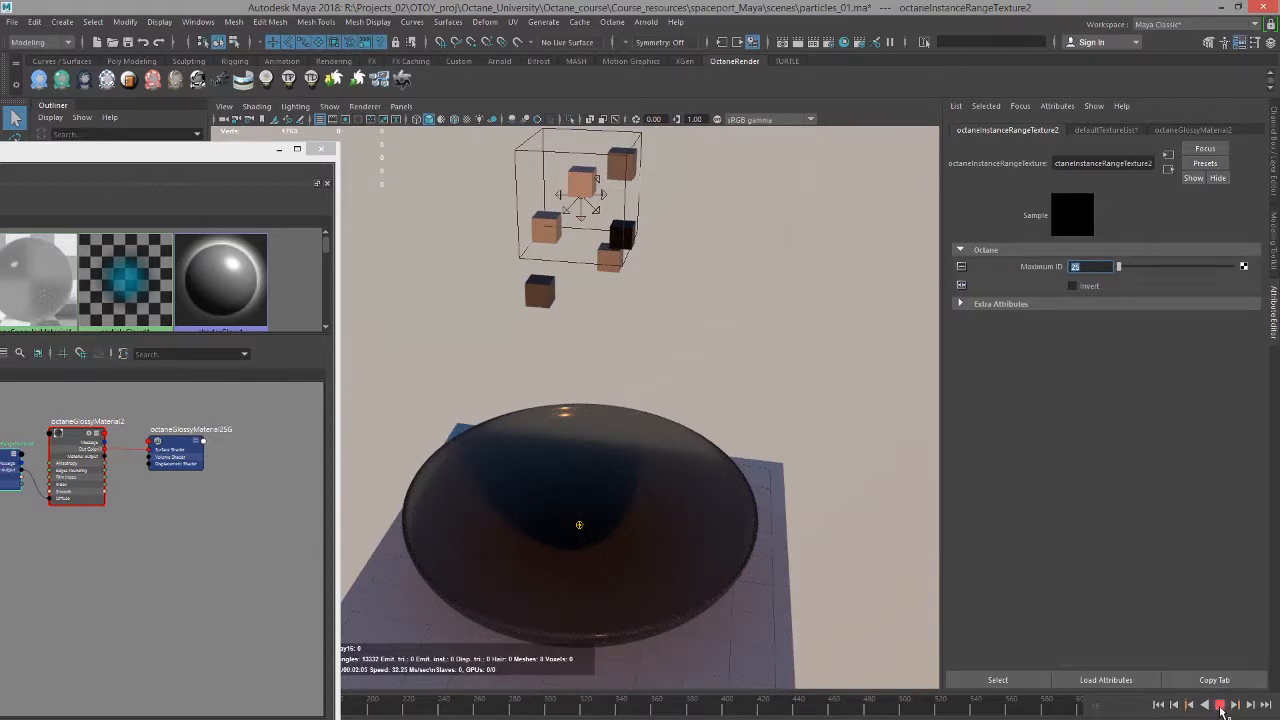
left_click(1220, 704)
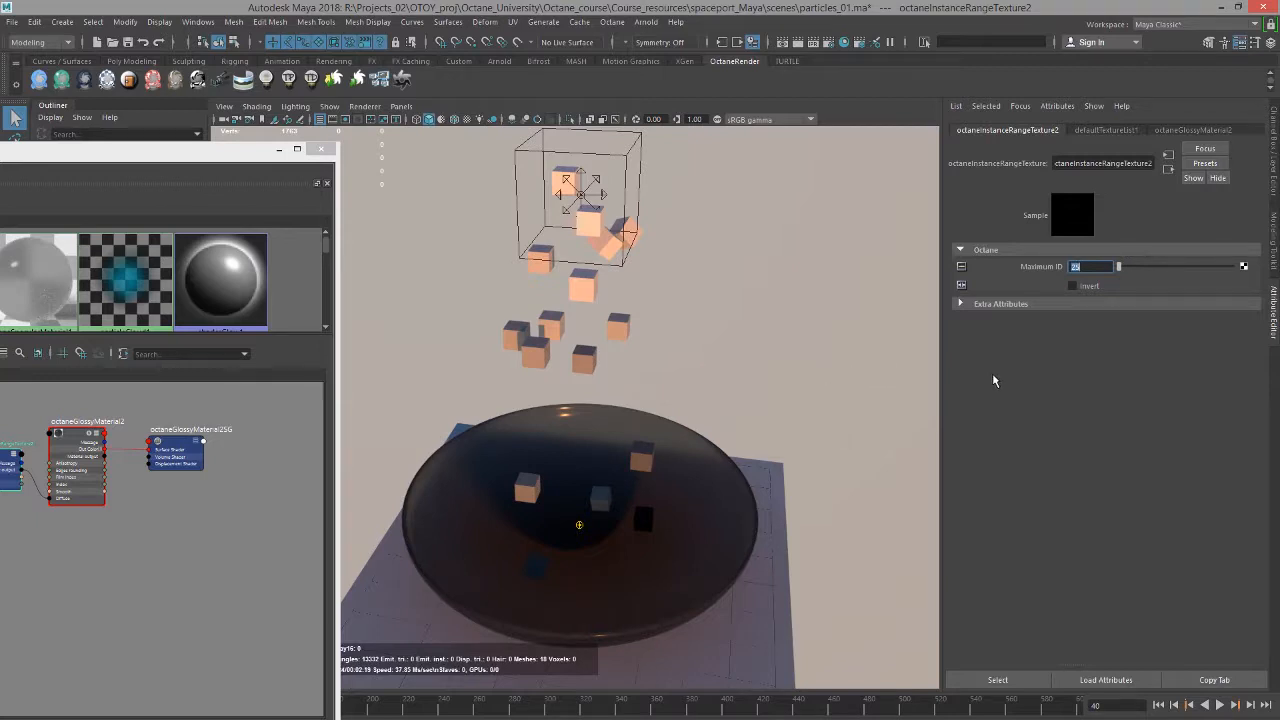
mouse_move(1010, 276)
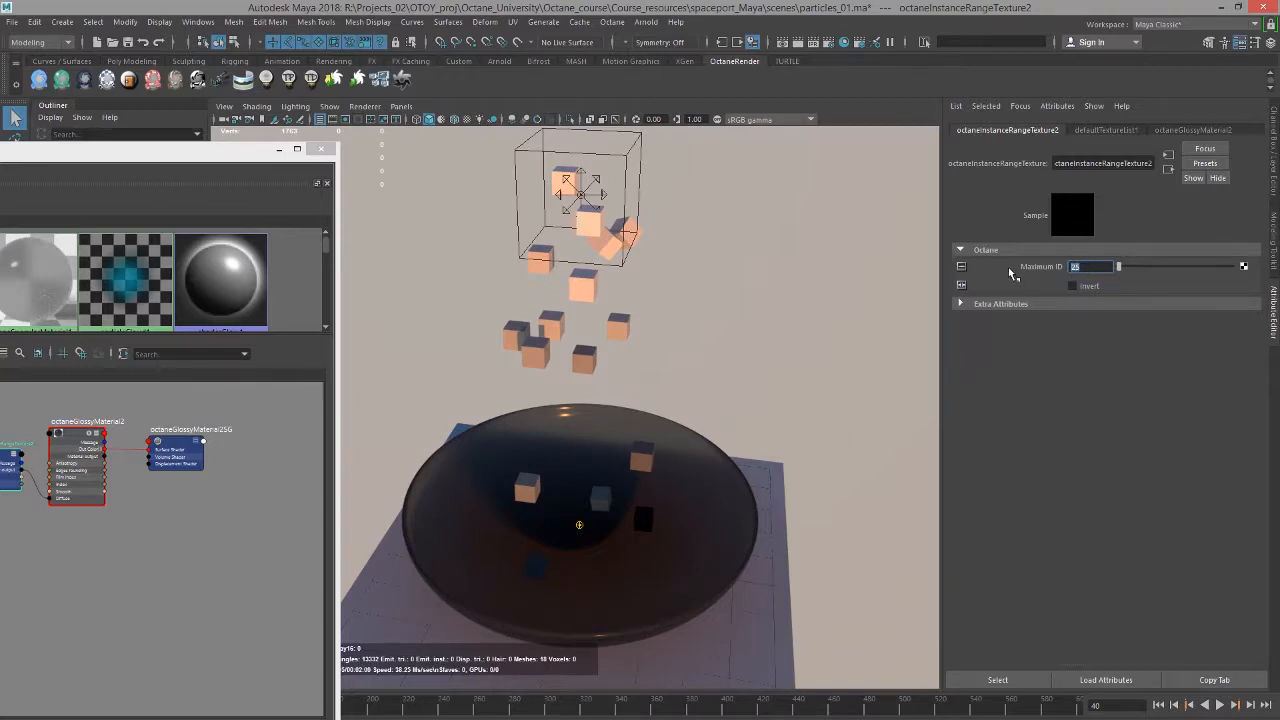
mouse_move(800, 328)
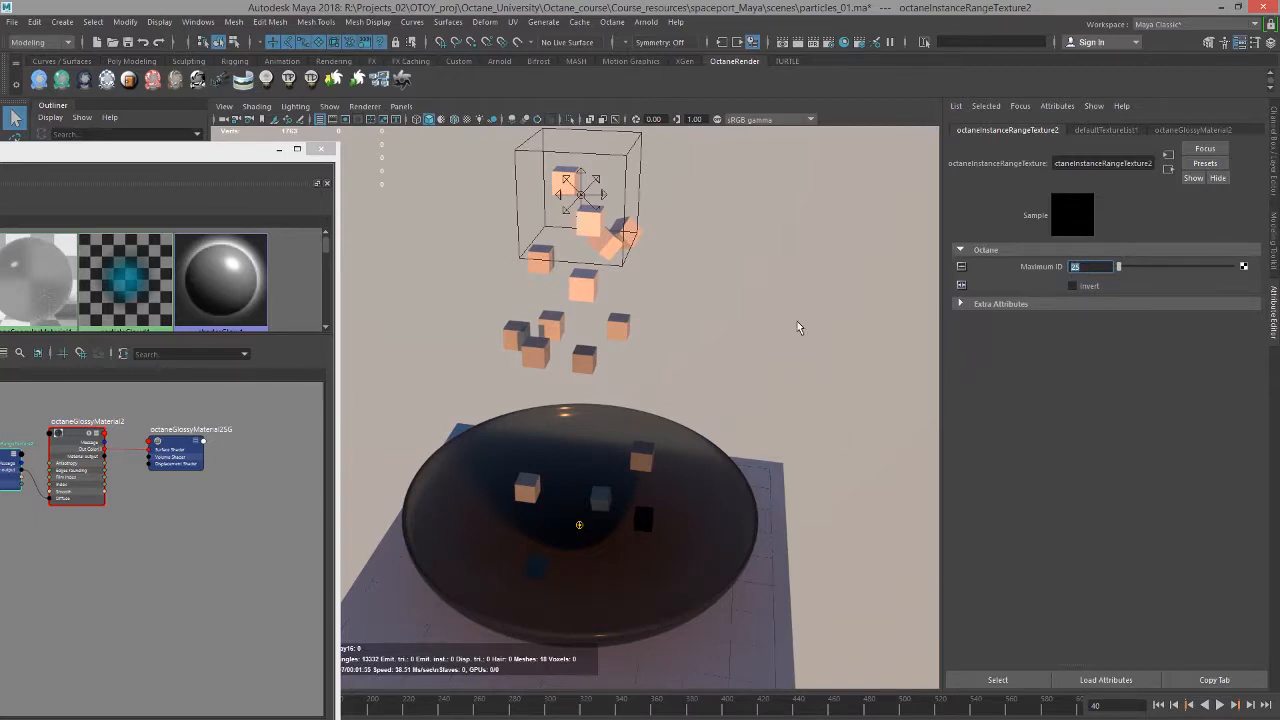
mouse_move(642, 528)
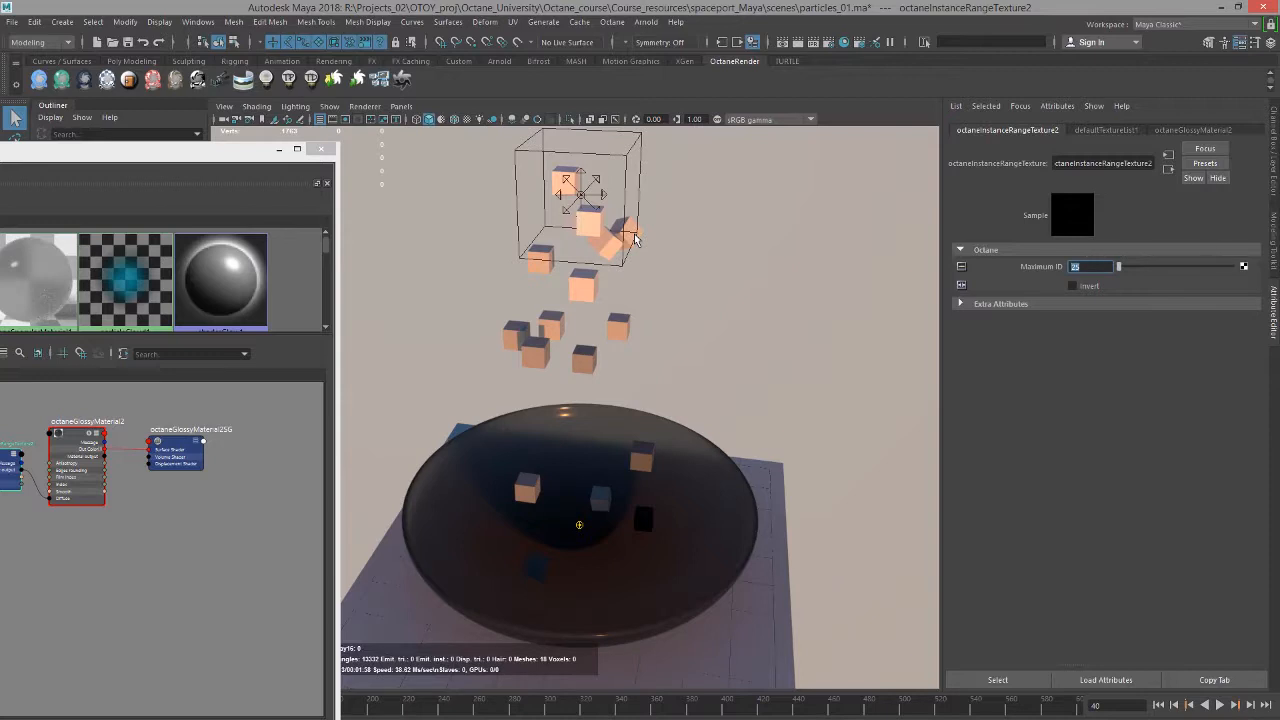
mouse_move(564, 248)
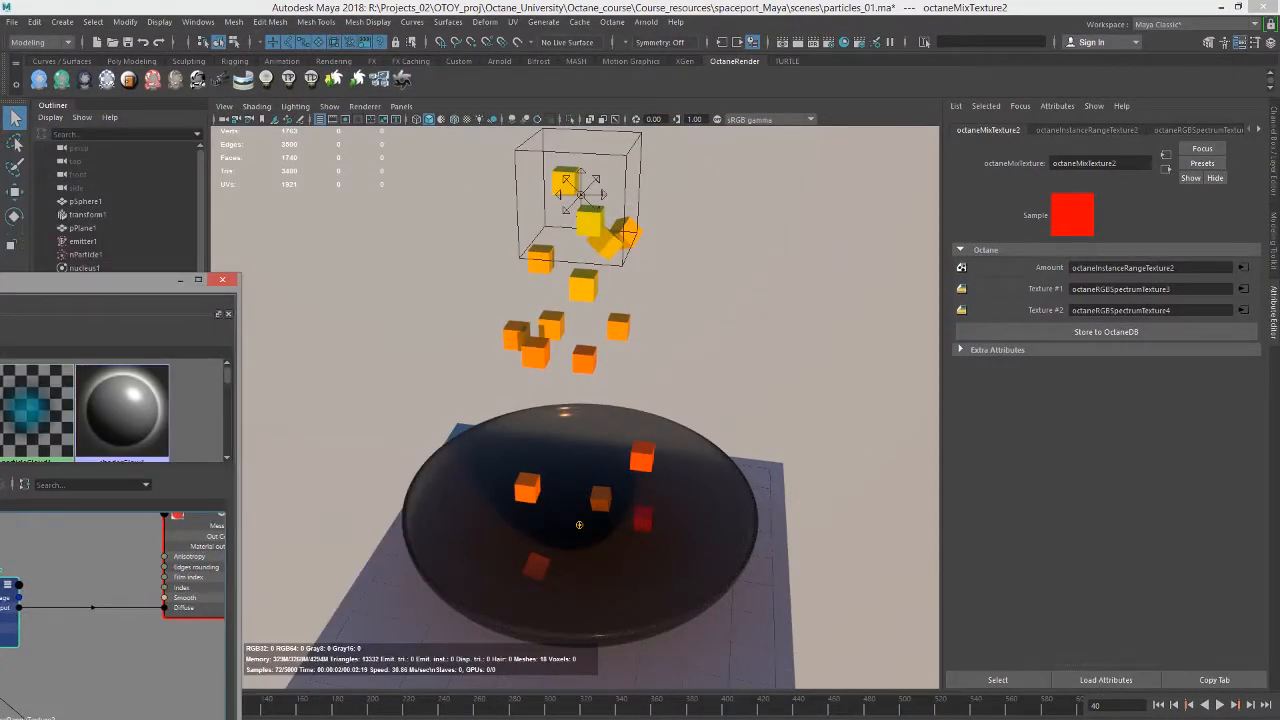
Step: Rewind and replay the simulation to see the cubes render orange and red
left_click(1220, 704)
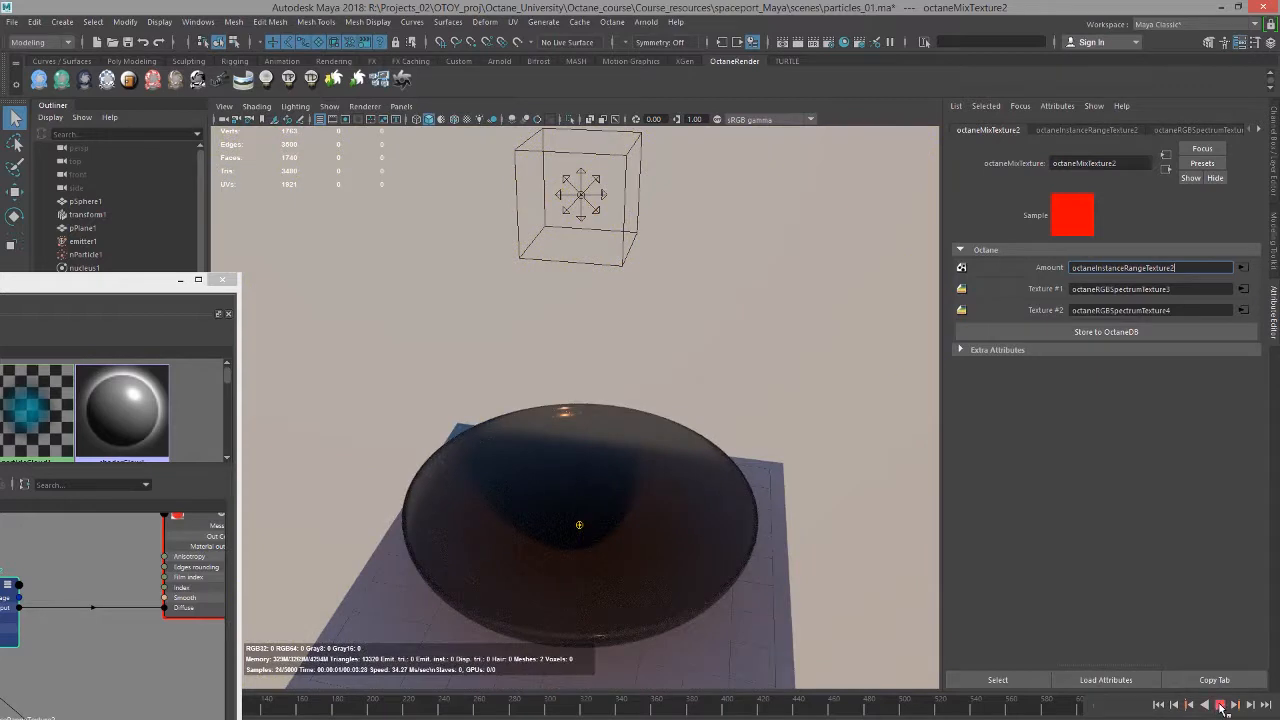
left_click(1220, 704)
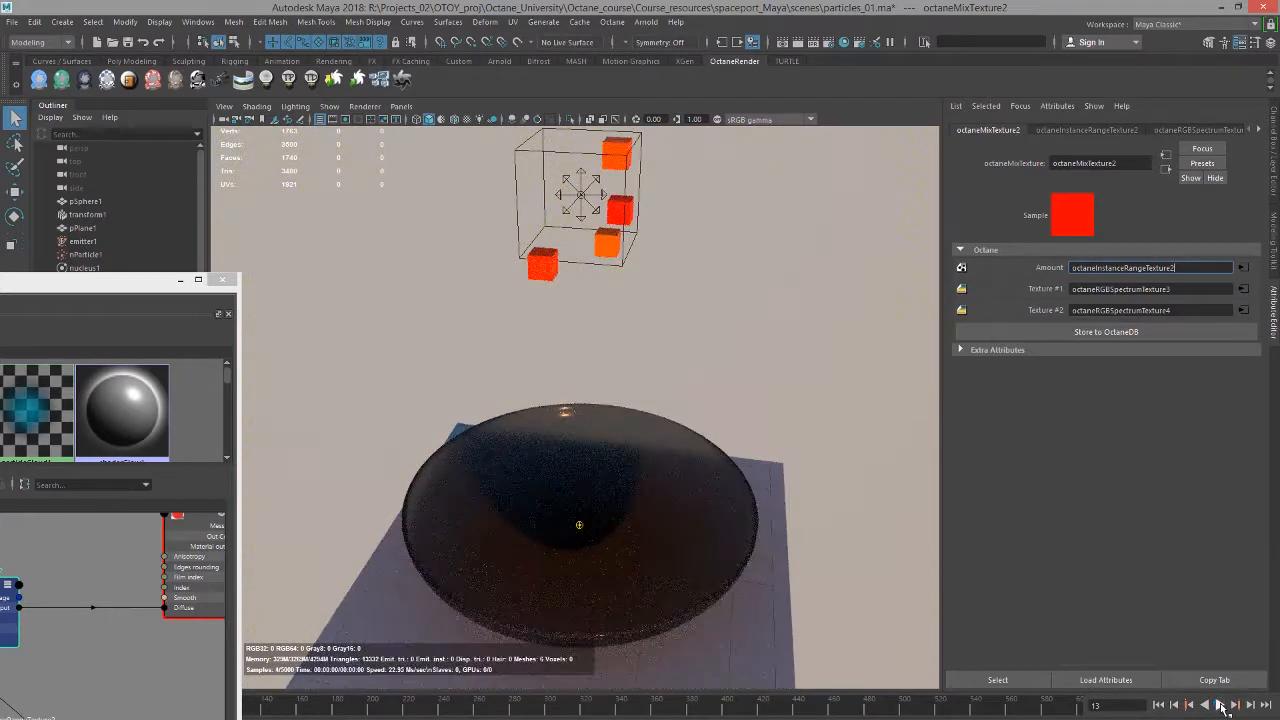
left_click(1220, 704)
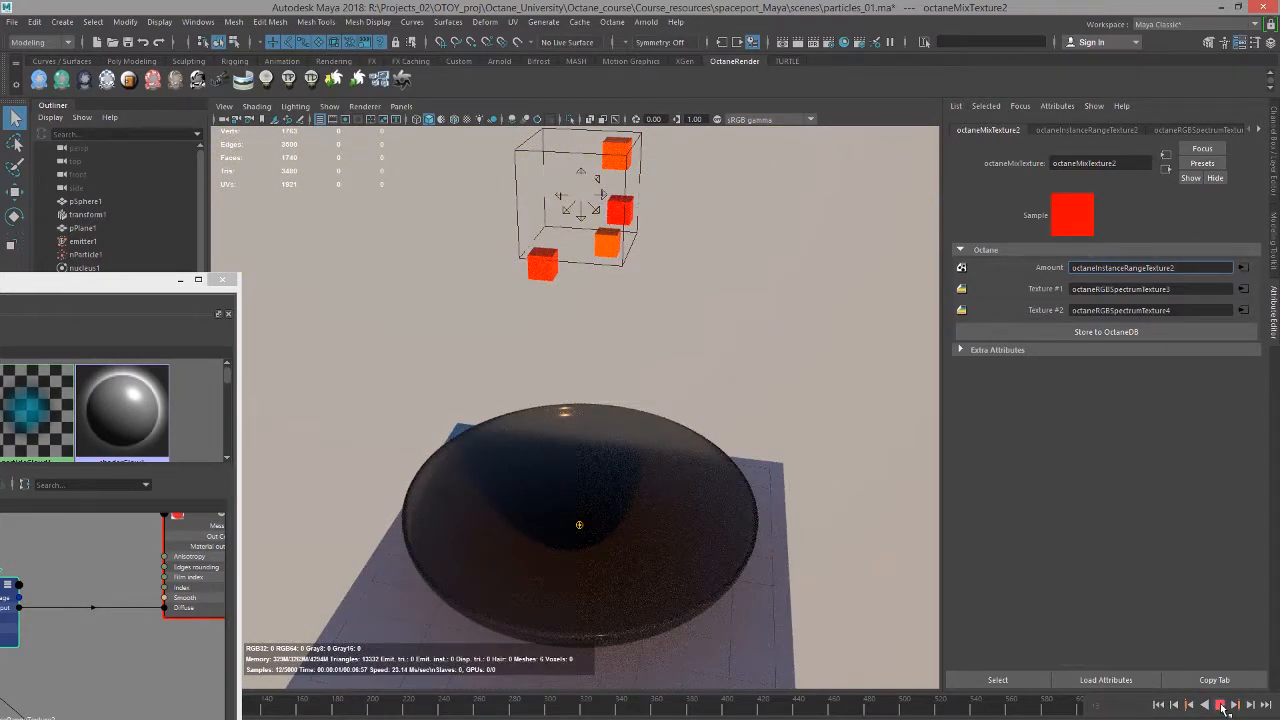
left_click(1220, 704)
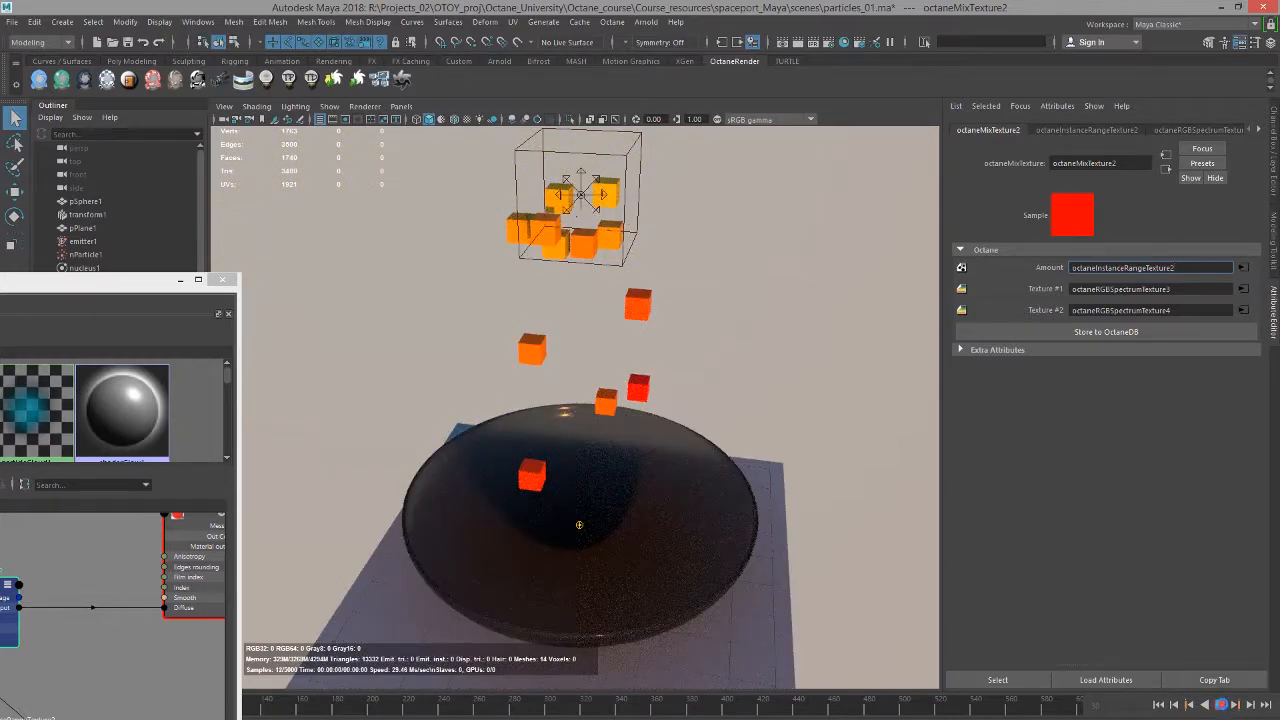
left_click(1216, 704)
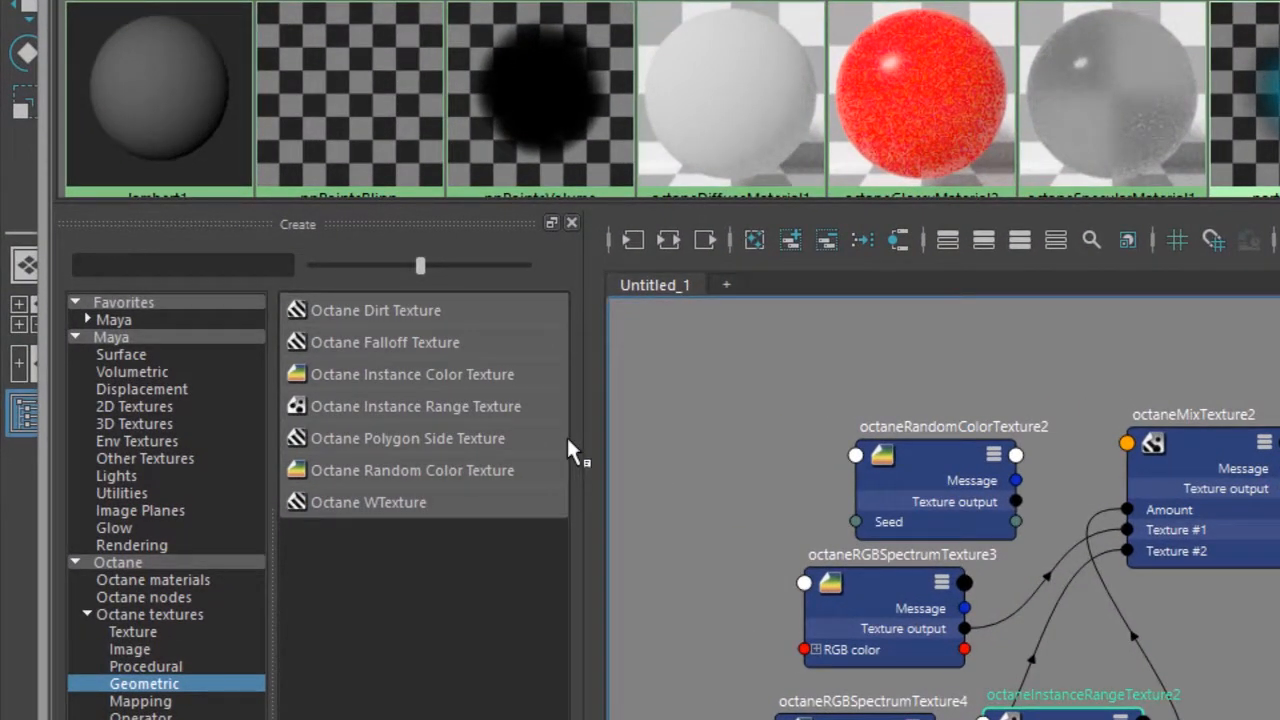
mouse_move(496, 380)
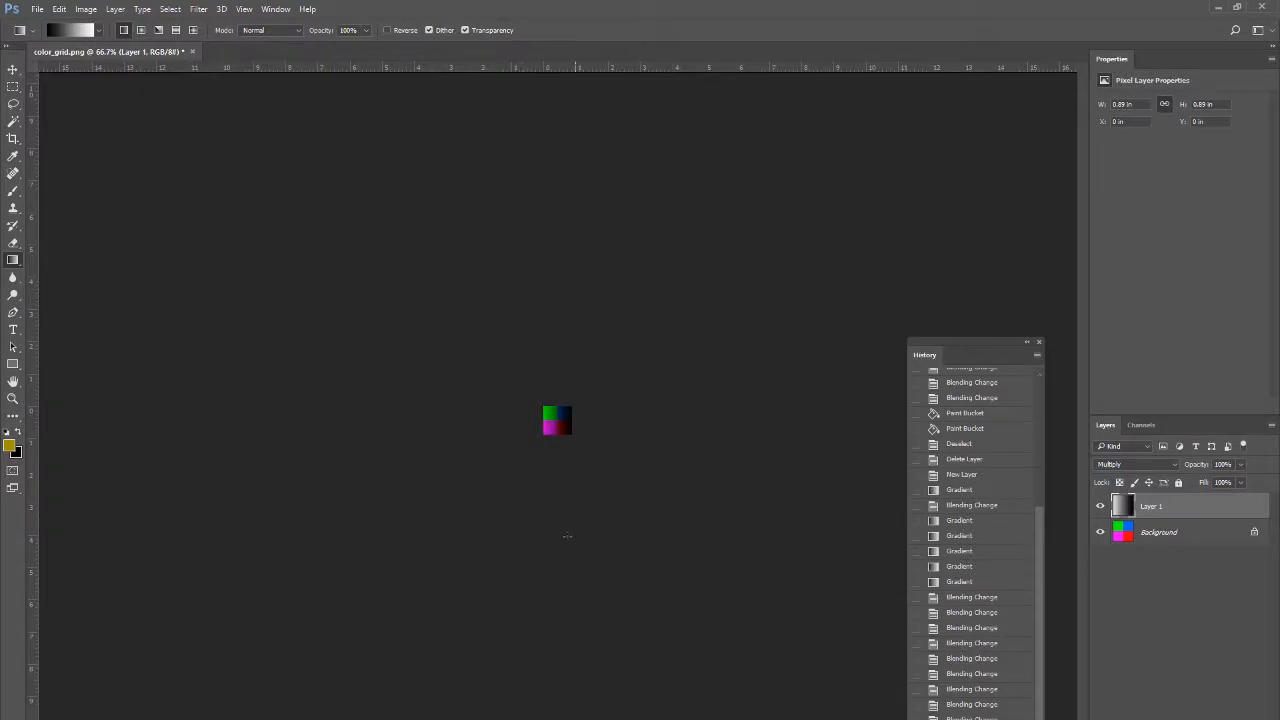
left_click(12, 400)
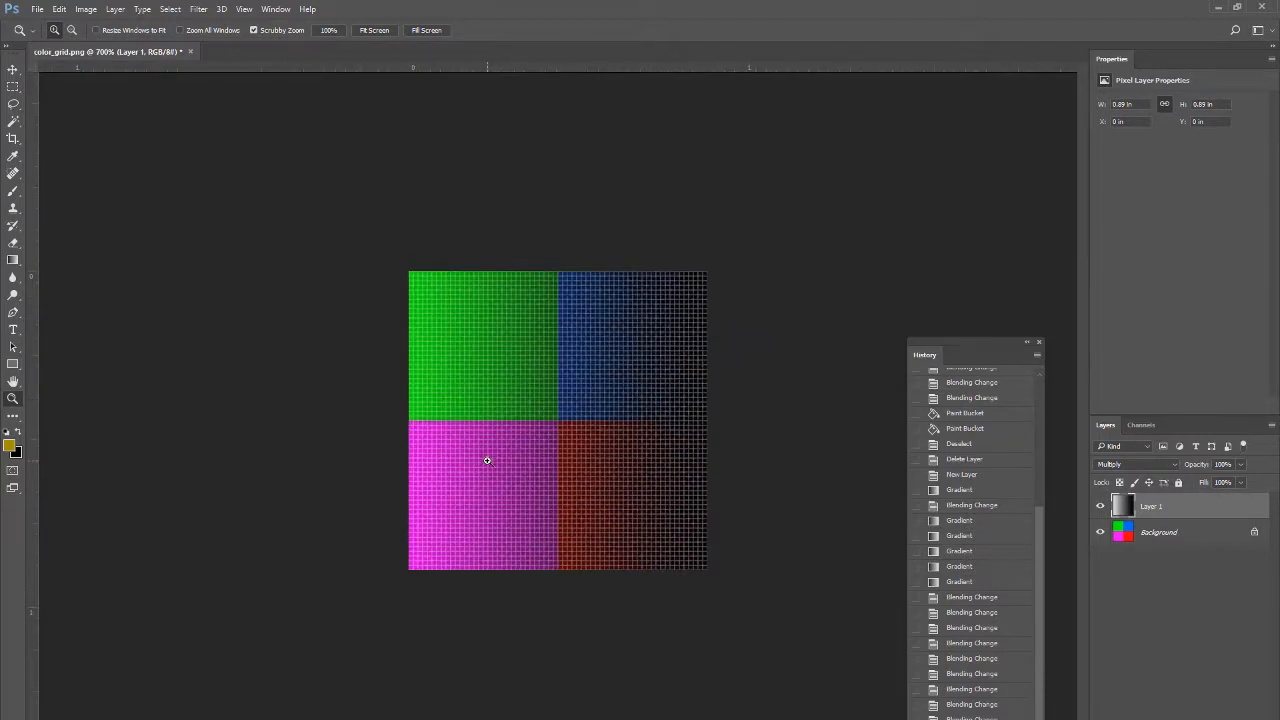
mouse_move(616, 352)
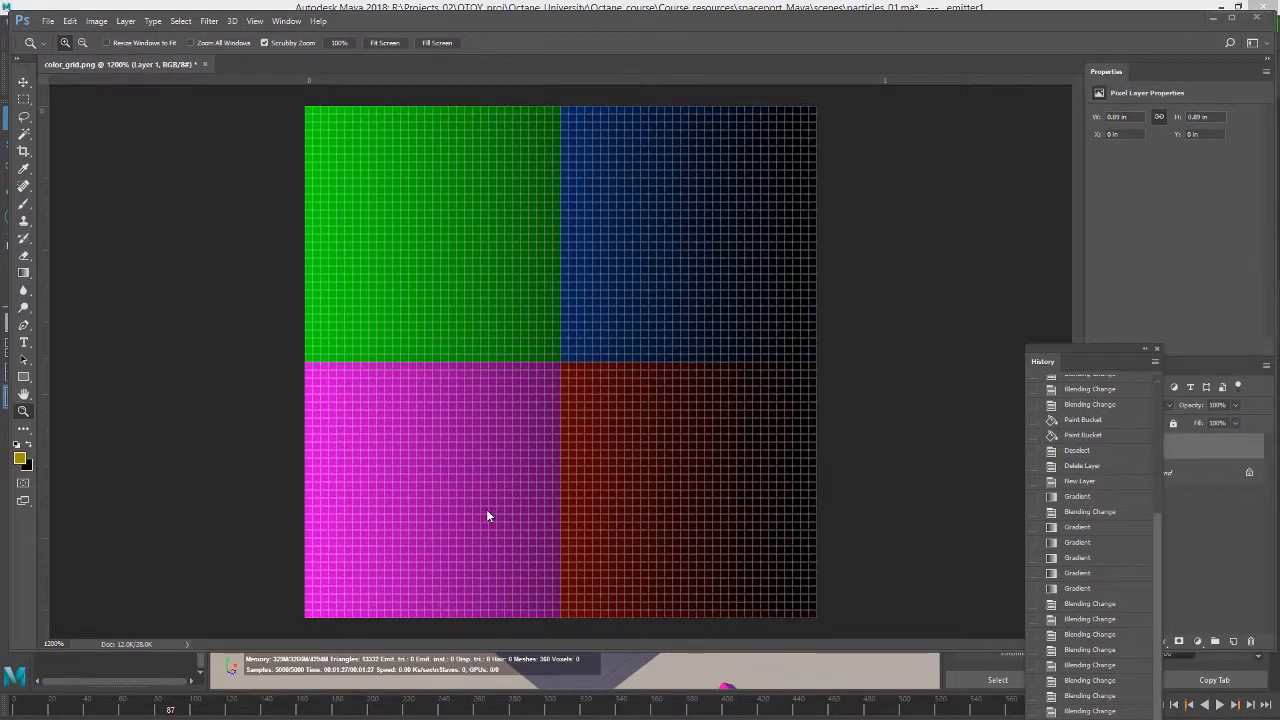
mouse_move(314, 622)
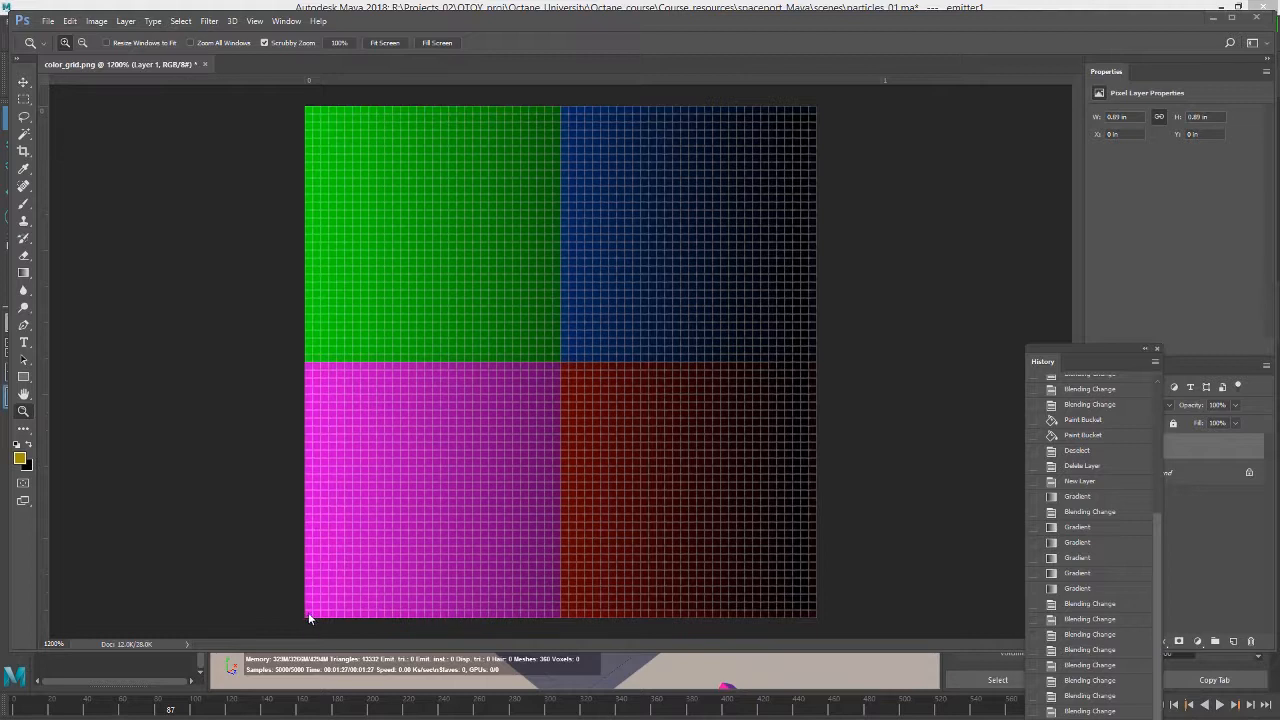
mouse_move(316, 616)
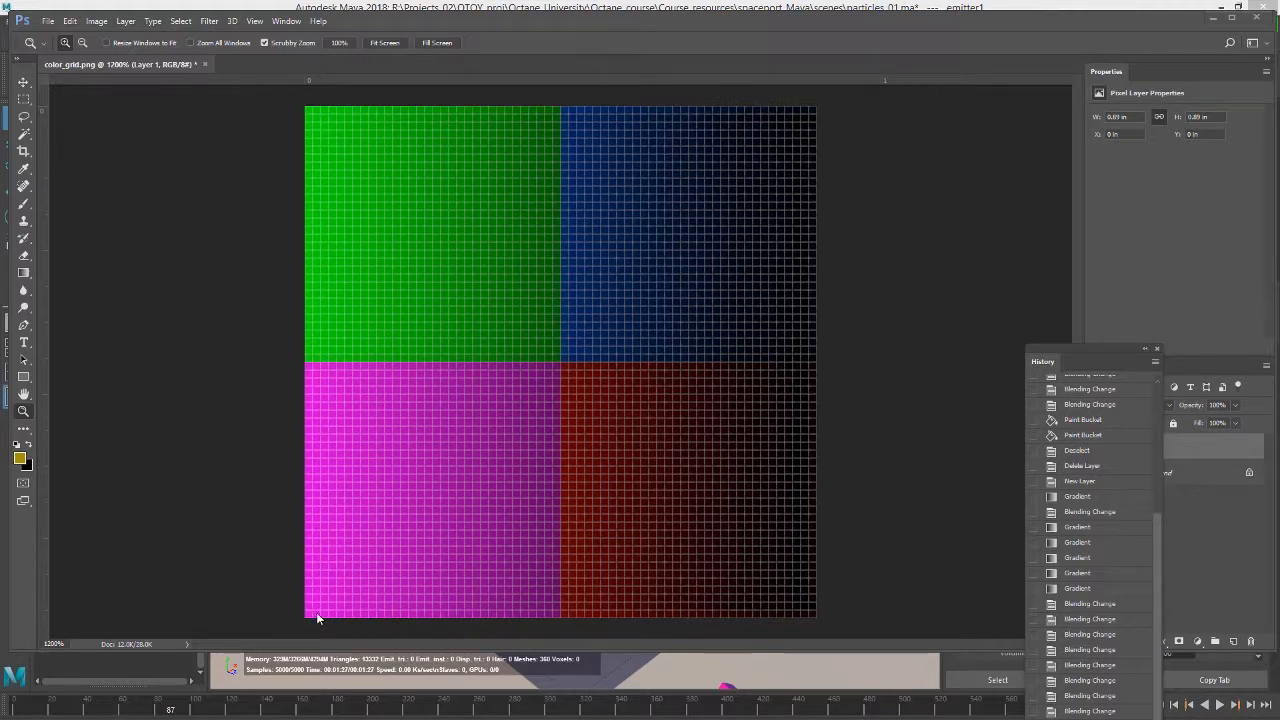
mouse_move(332, 616)
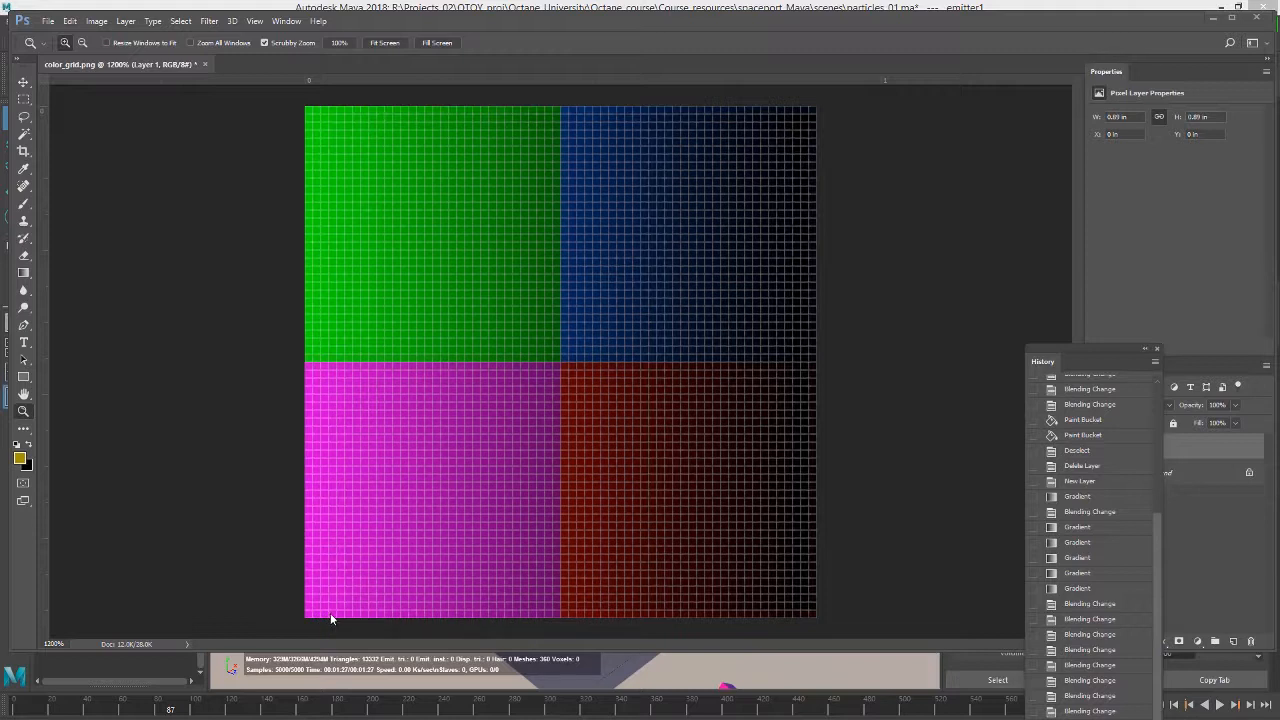
mouse_move(504, 620)
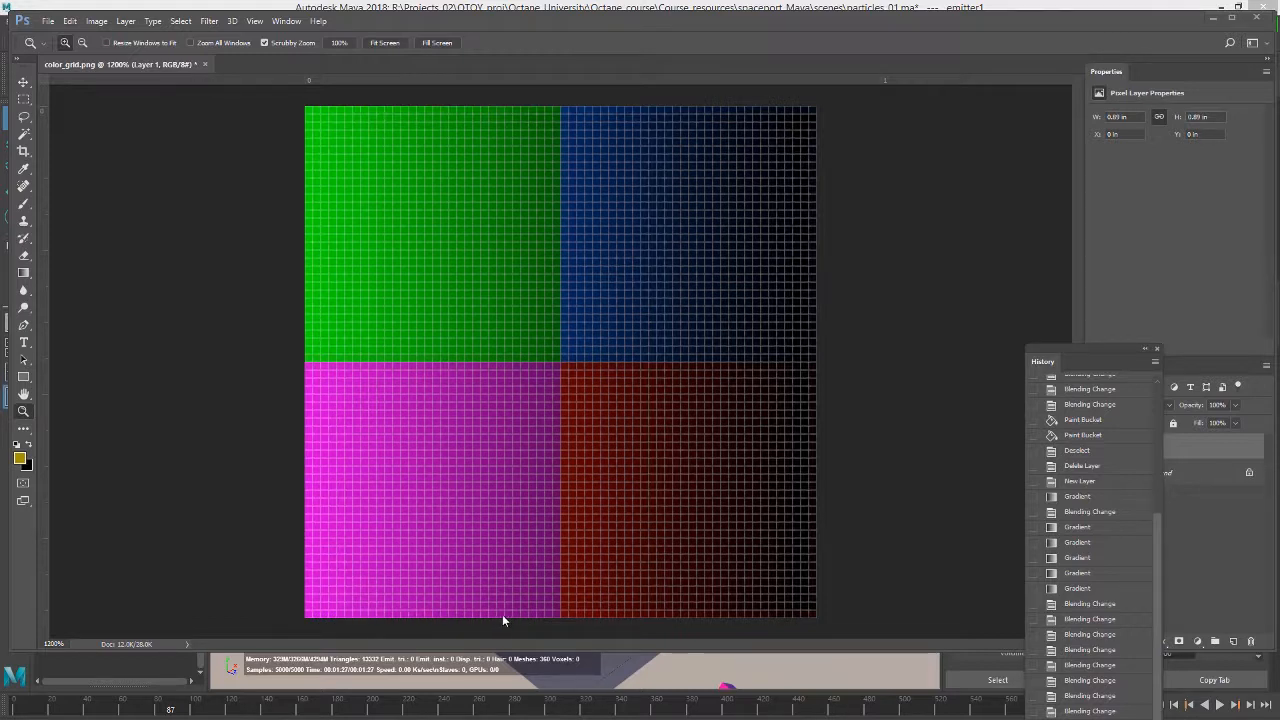
mouse_move(812, 618)
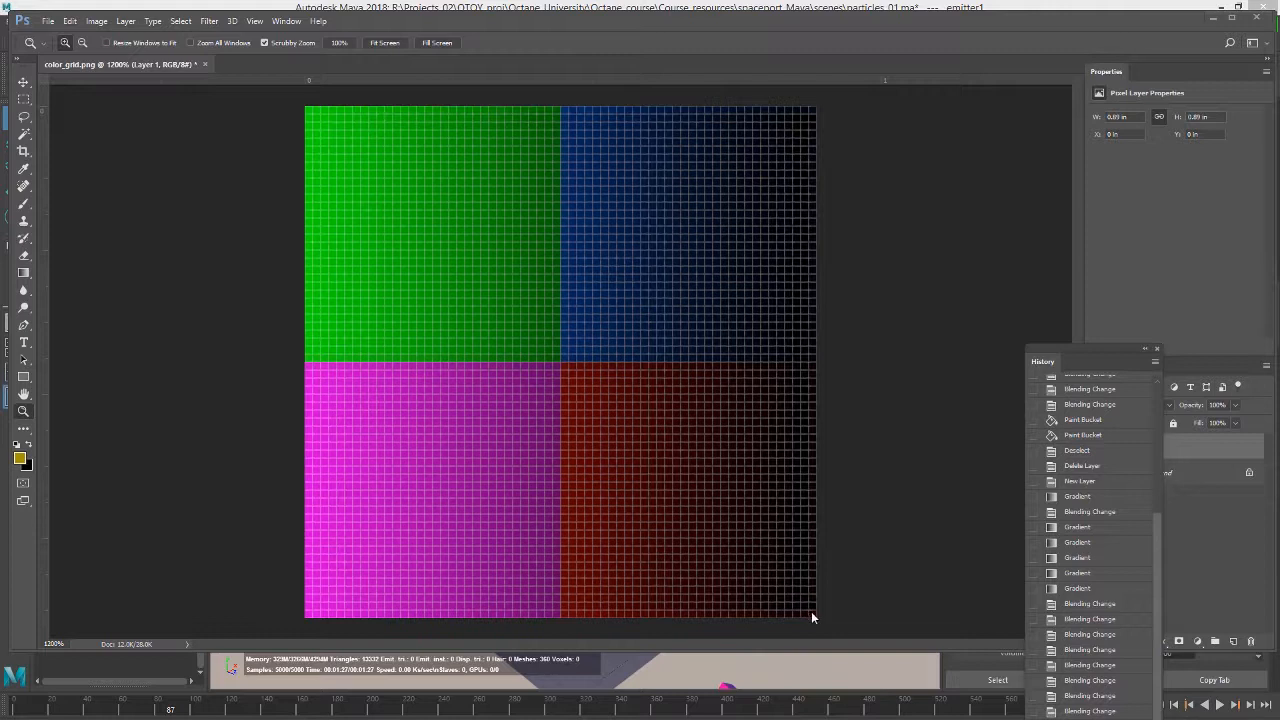
mouse_move(304, 610)
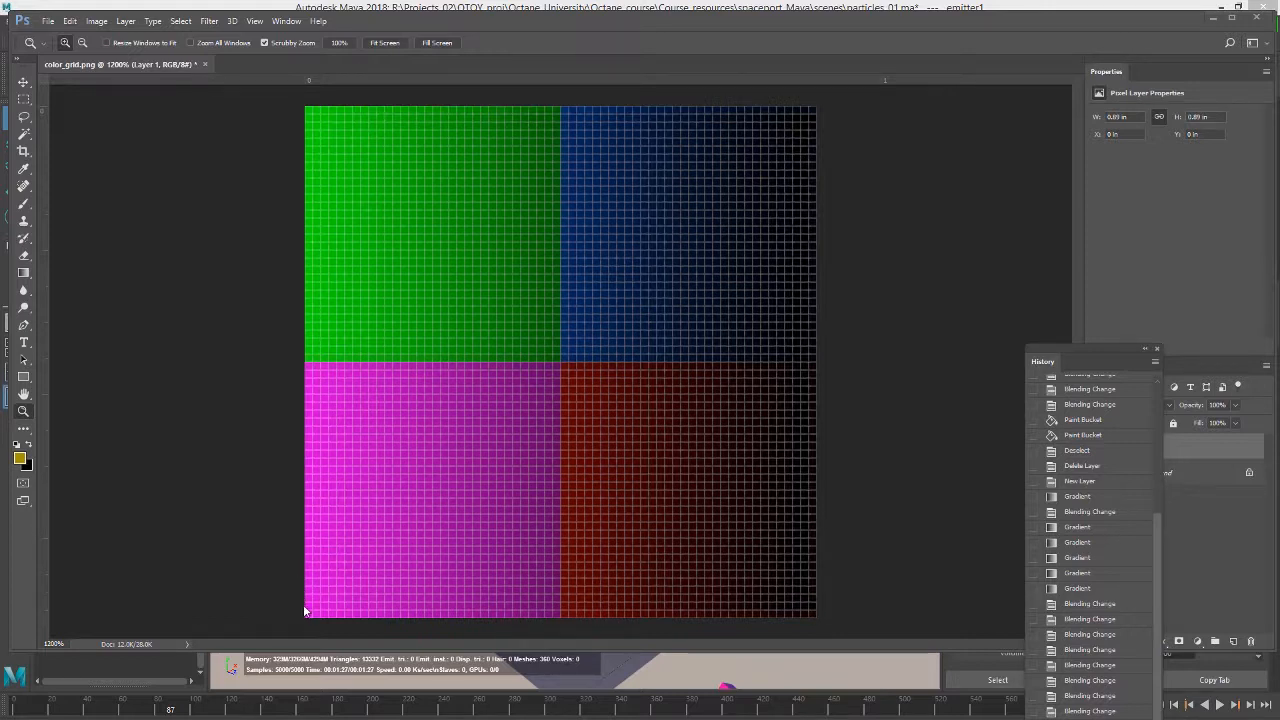
mouse_move(316, 600)
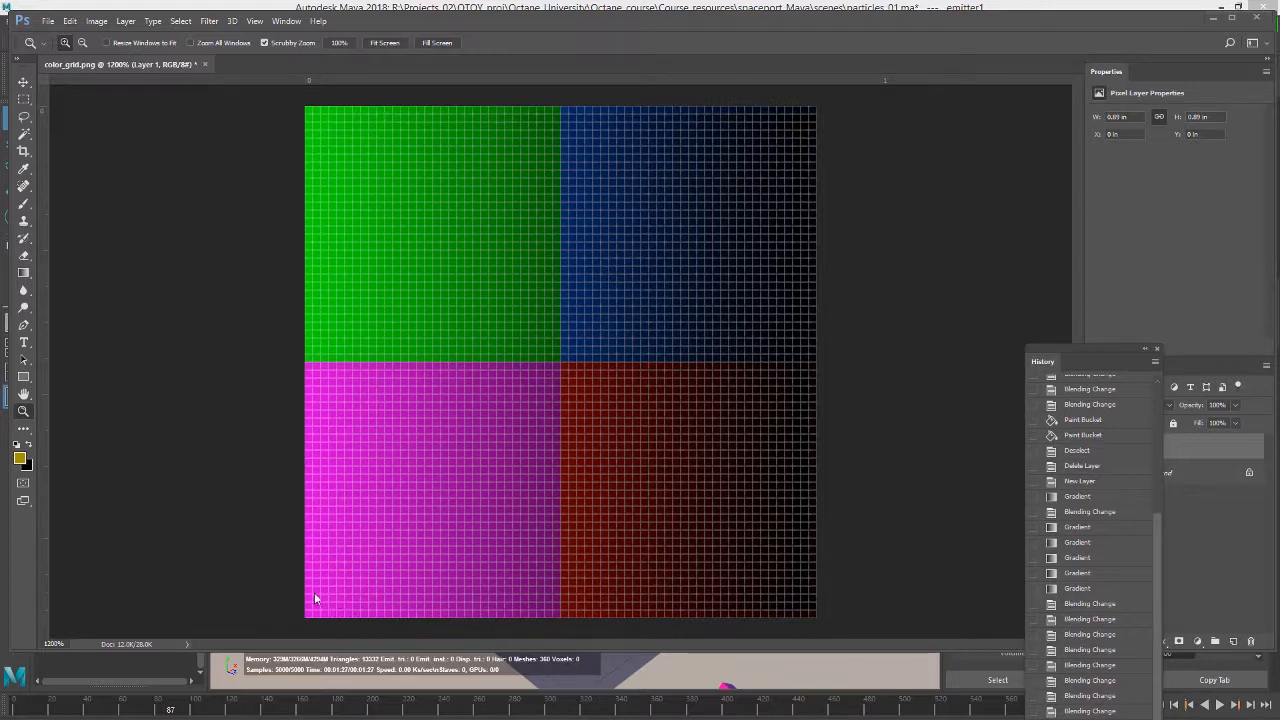
mouse_move(344, 592)
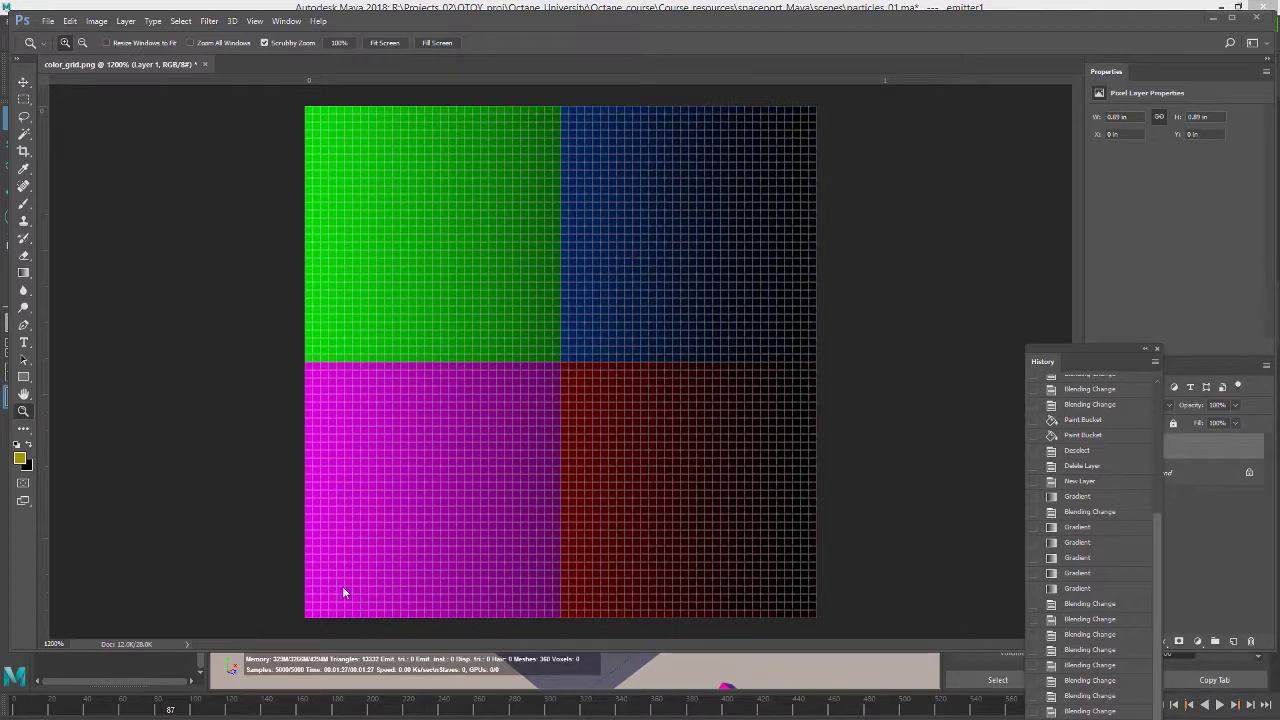
mouse_move(350, 476)
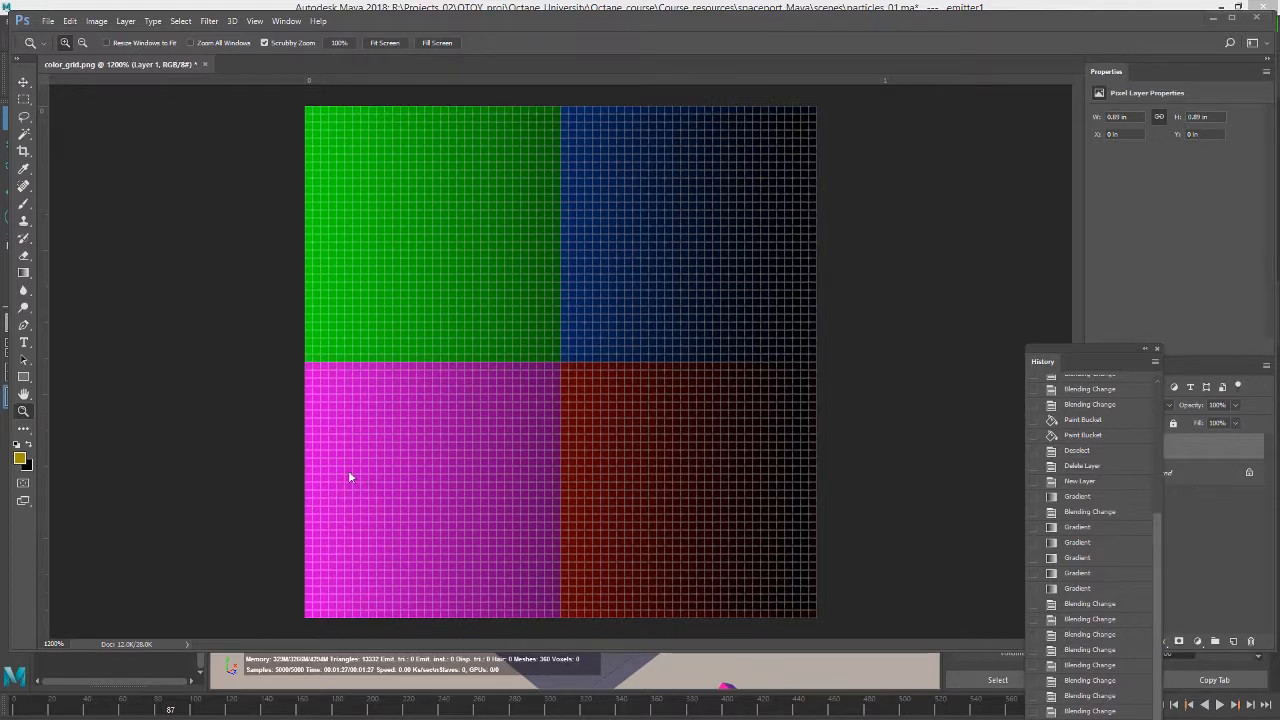
mouse_move(310, 368)
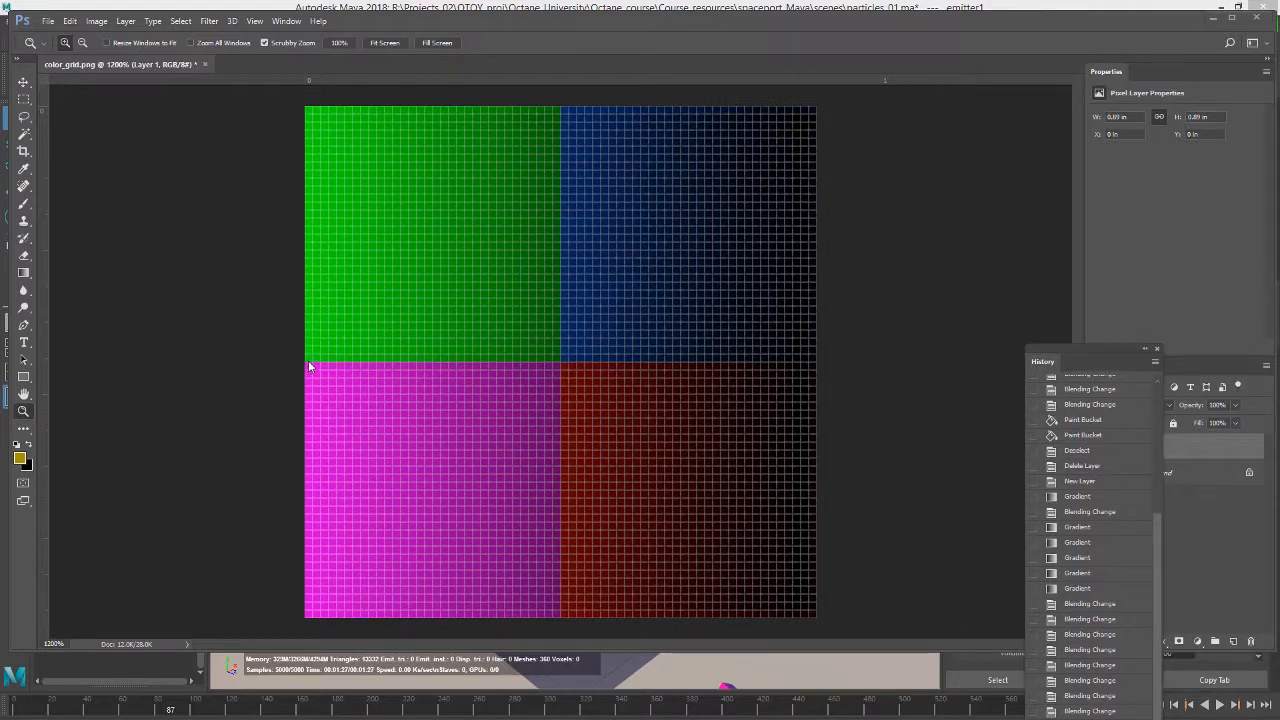
mouse_move(444, 354)
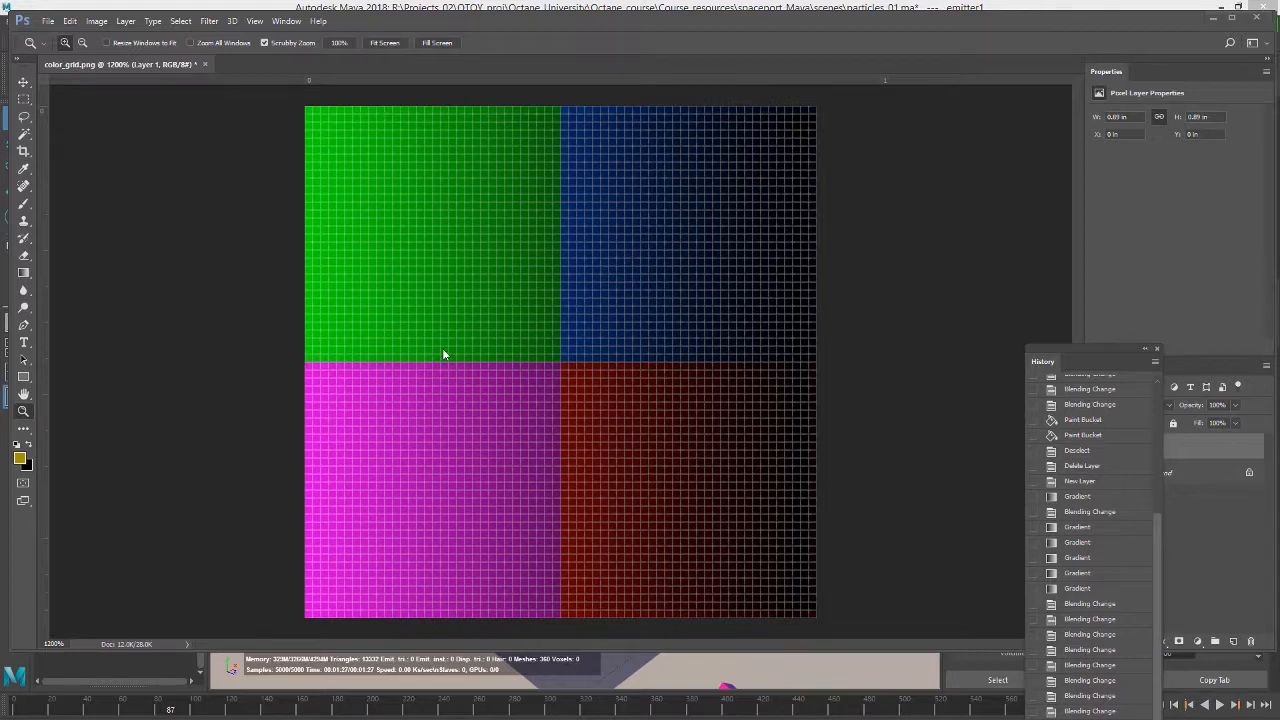
mouse_move(380, 408)
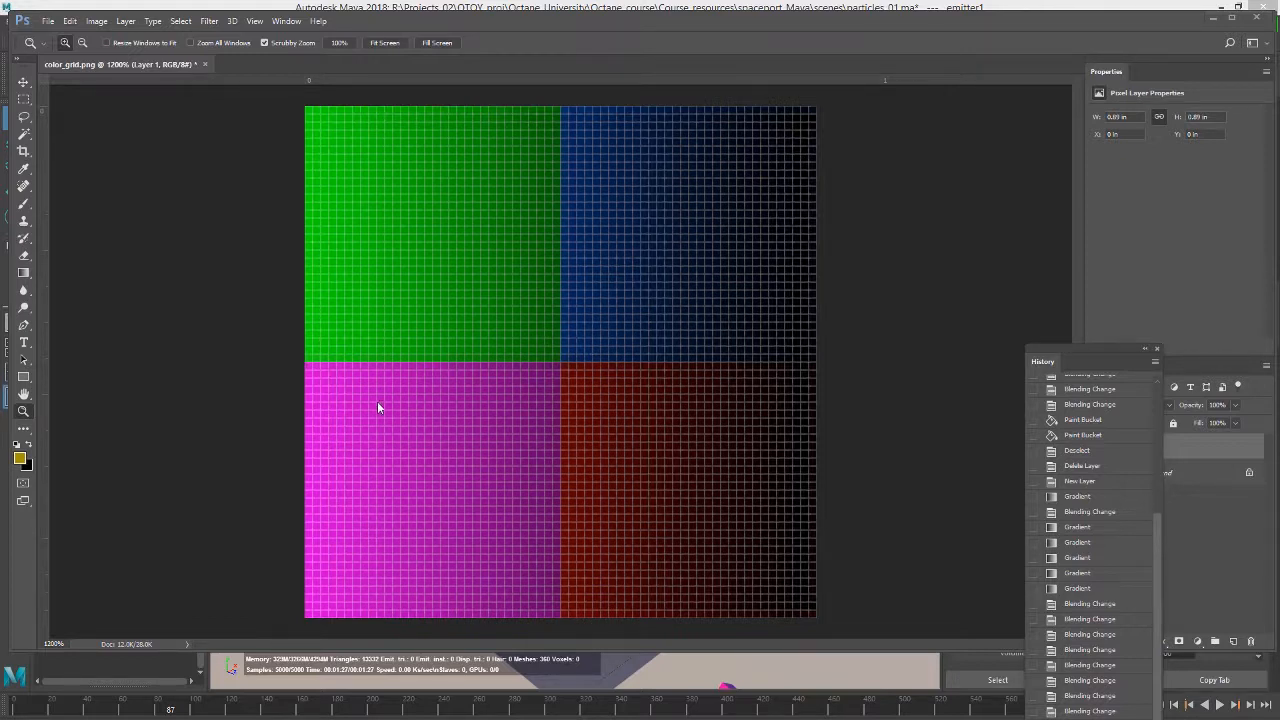
mouse_move(472, 404)
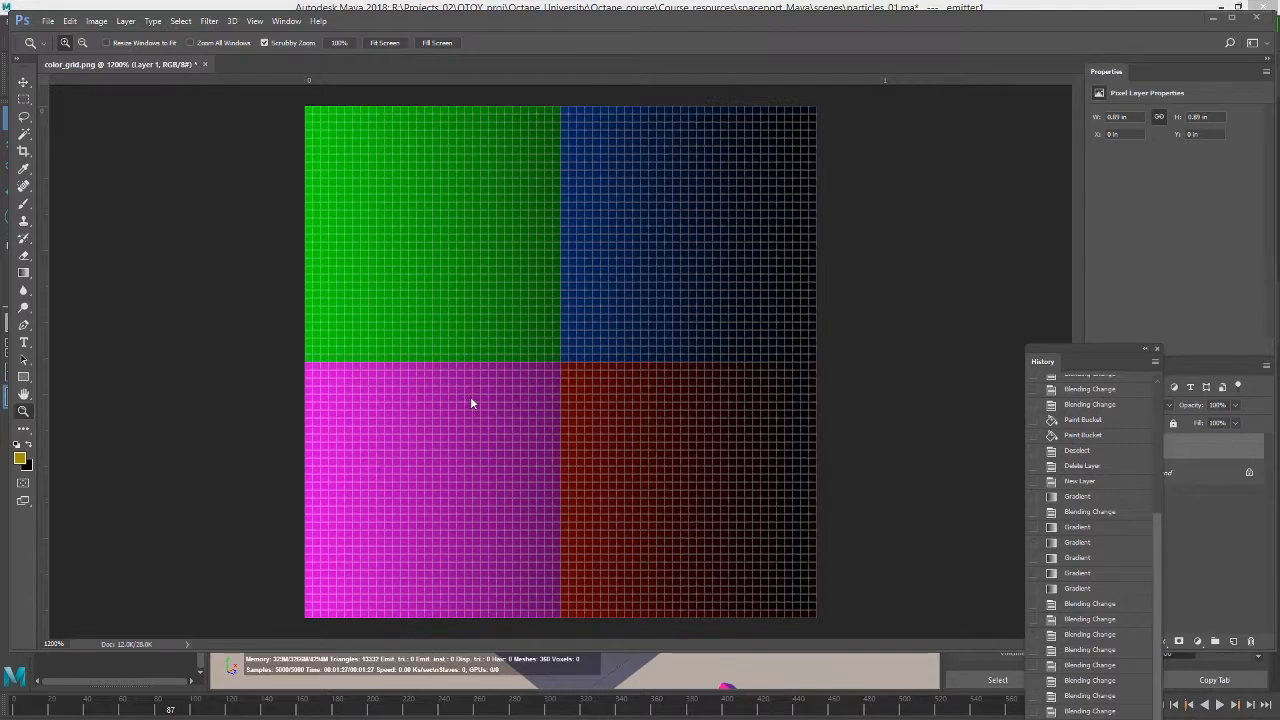
mouse_move(572, 364)
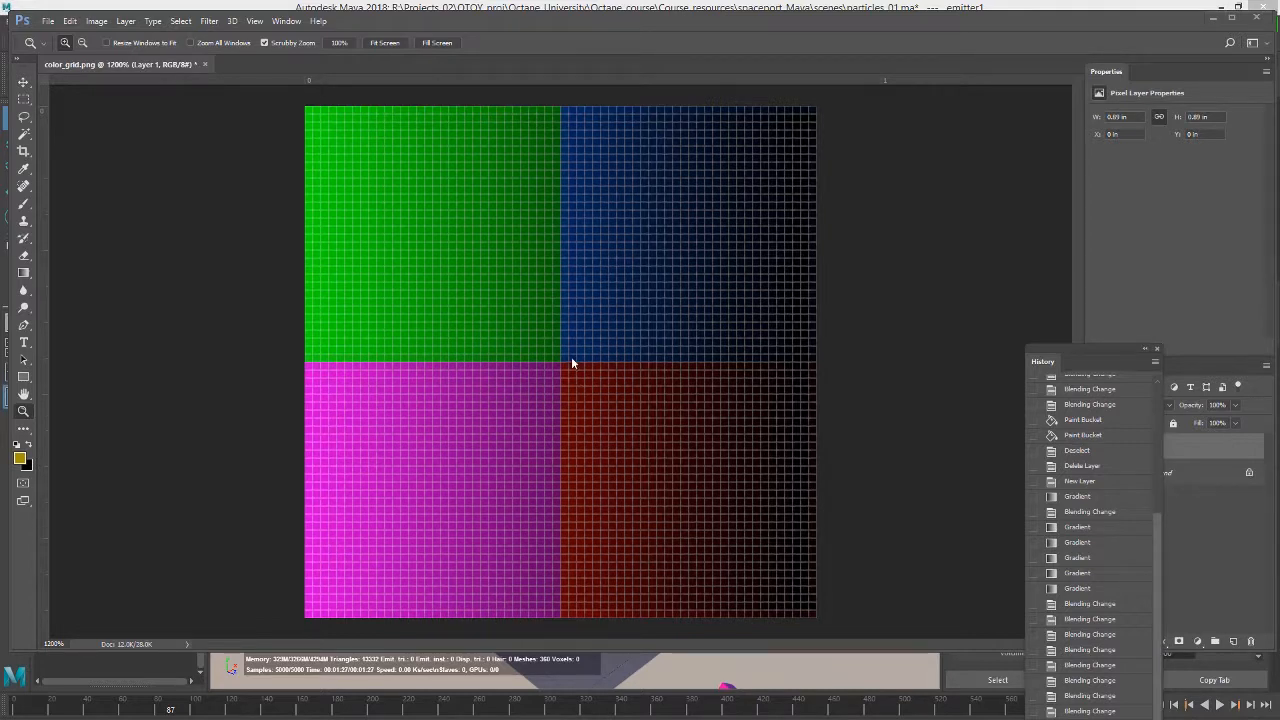
mouse_move(560, 376)
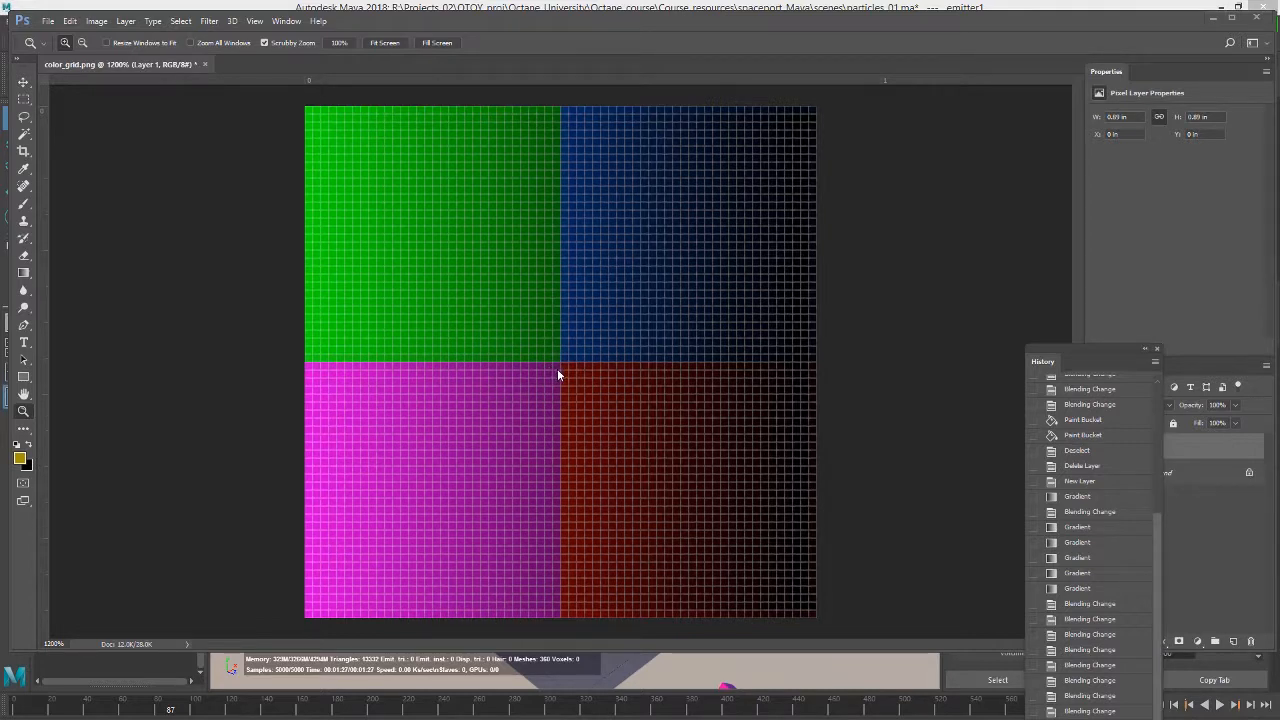
mouse_move(572, 372)
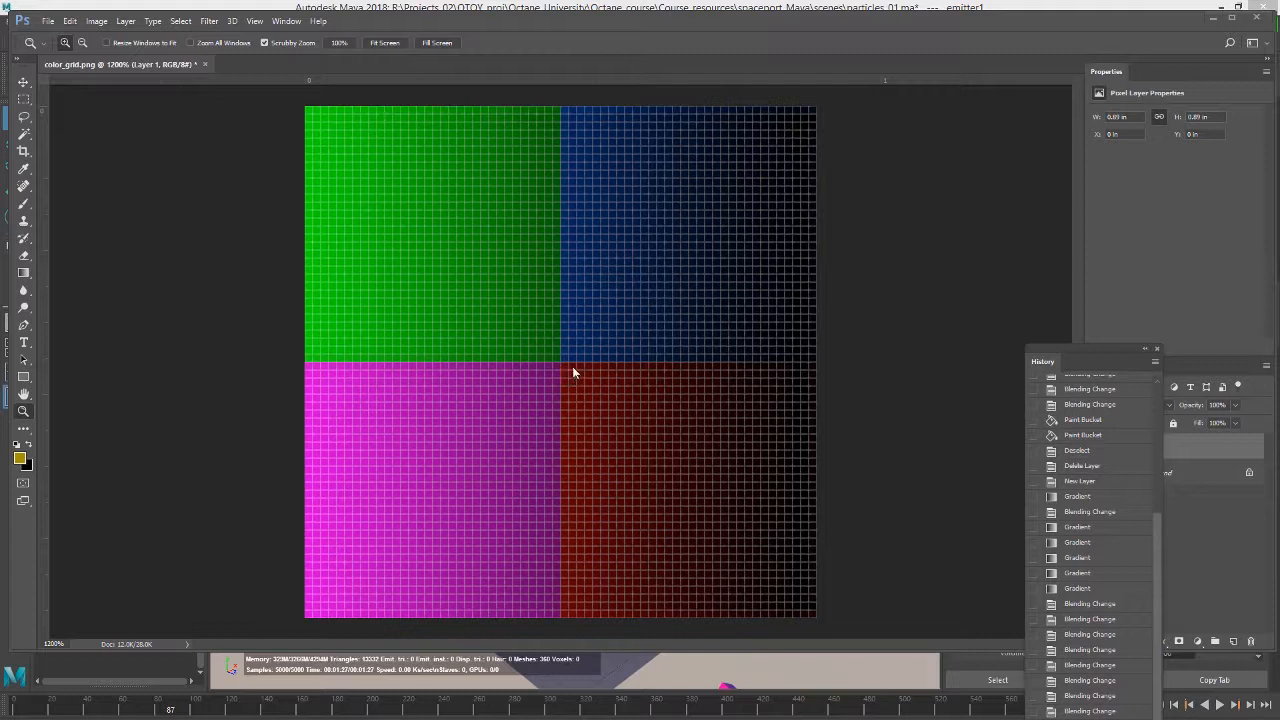
mouse_move(412, 584)
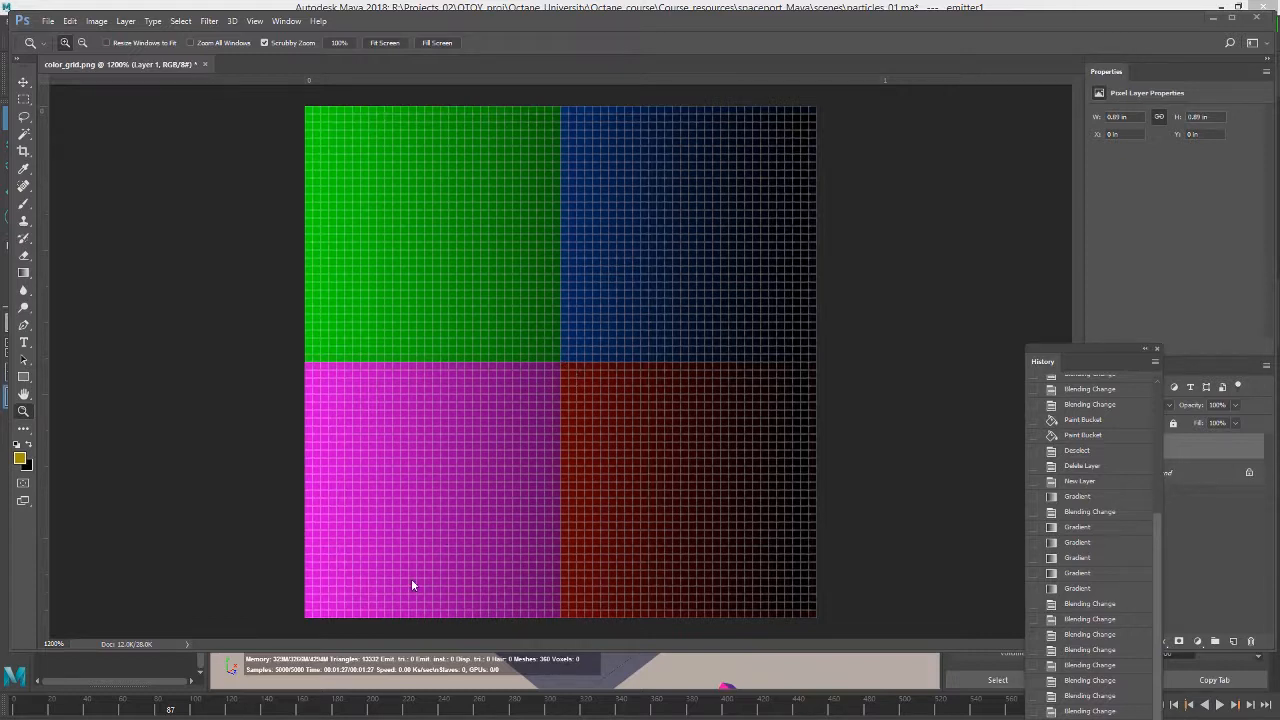
mouse_move(448, 510)
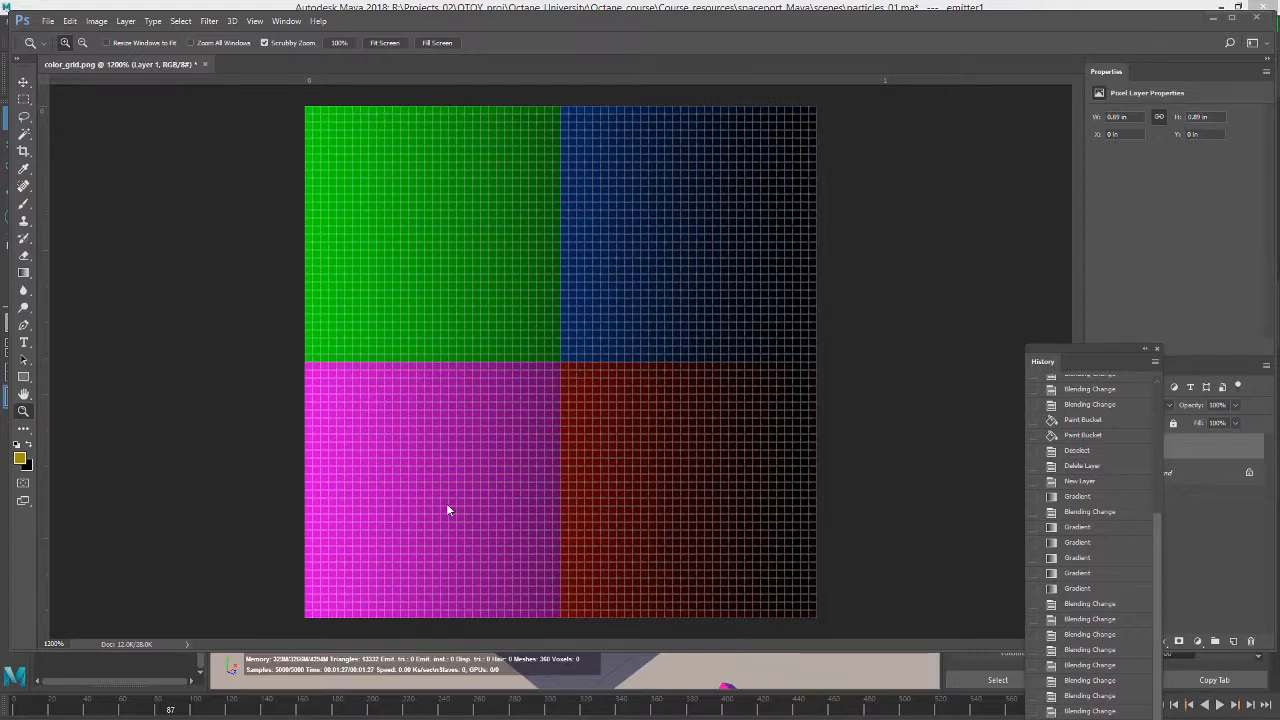
mouse_move(604, 452)
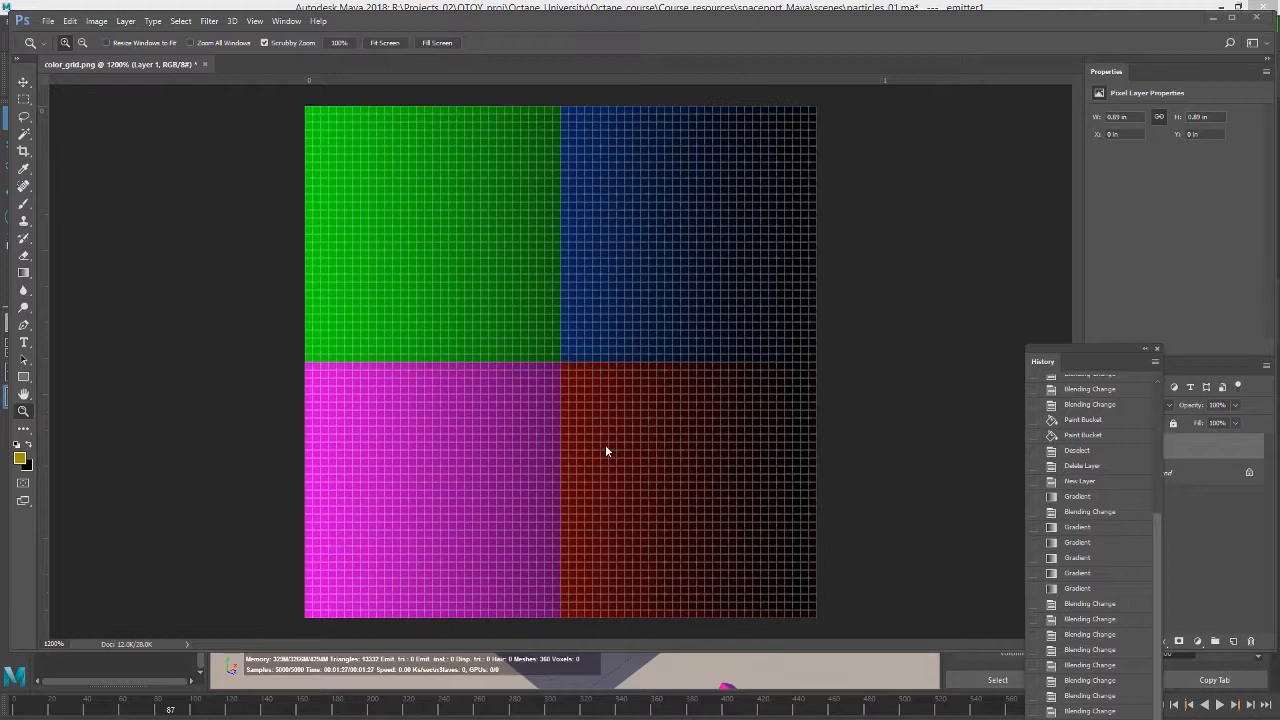
Step: Return to the Maya scene with the Instance Color Texture reading color_grid.png
left_click(14, 670)
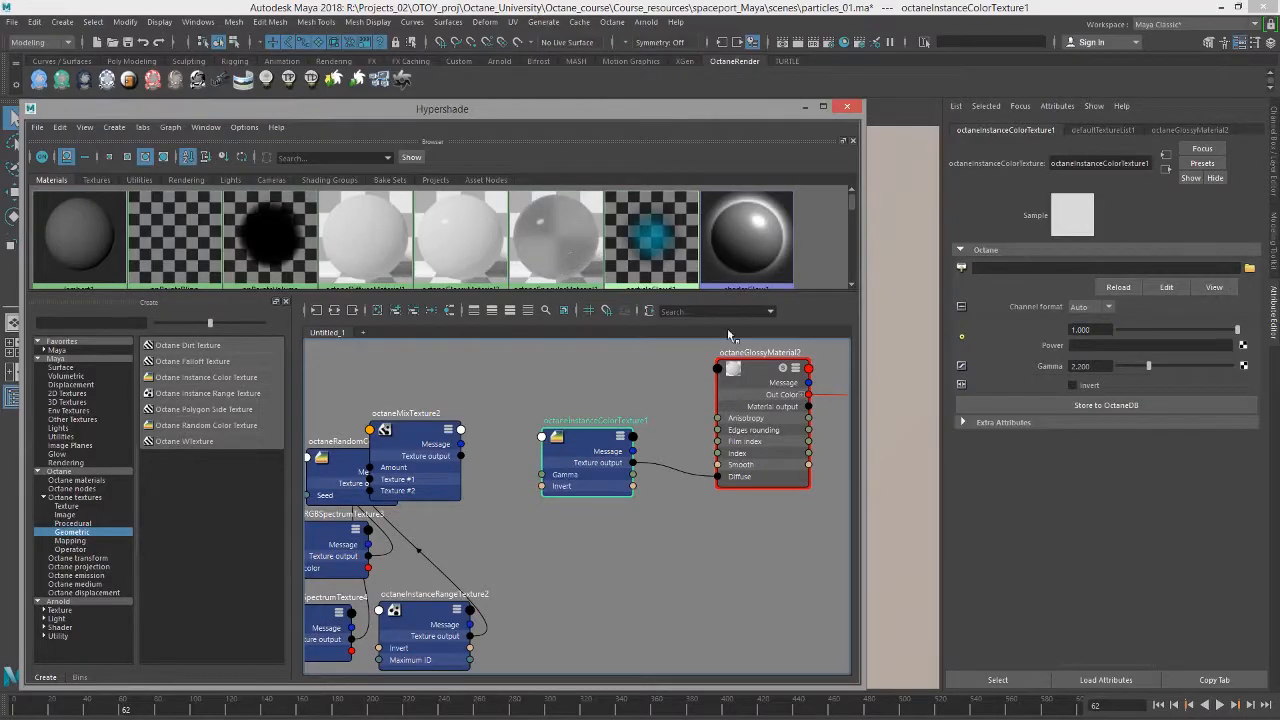
mouse_move(920, 384)
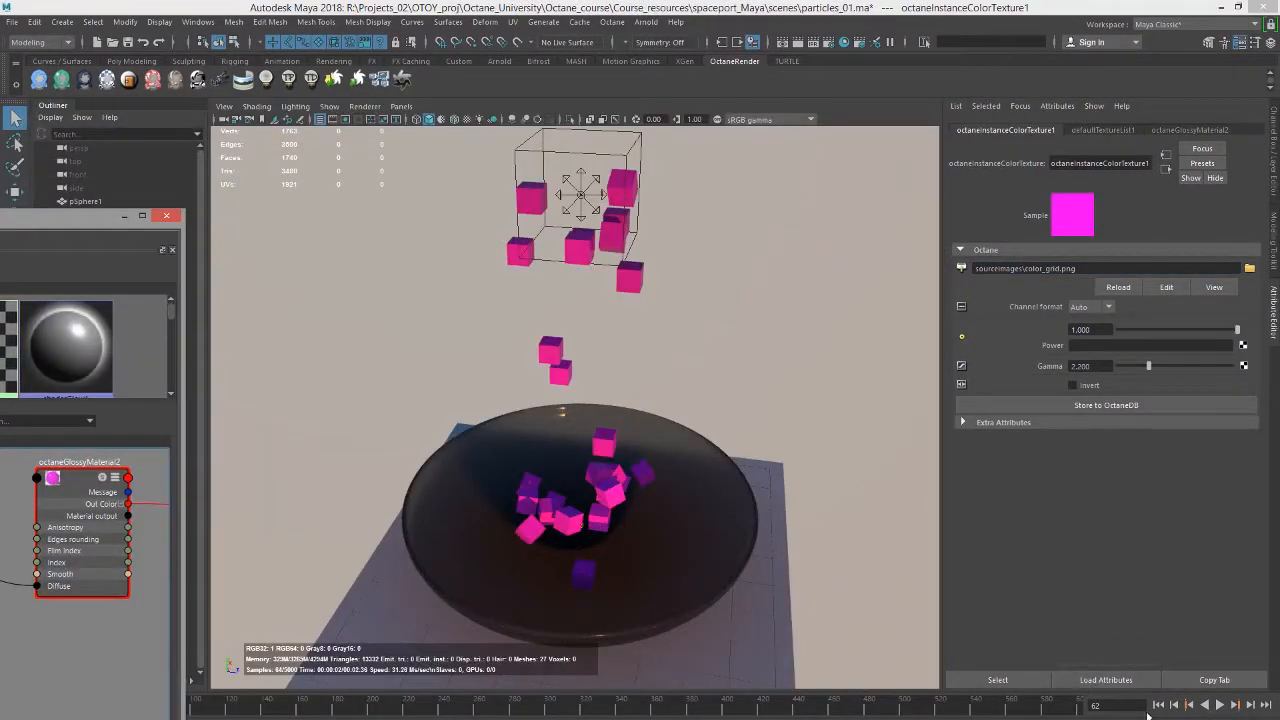
left_click(1220, 704)
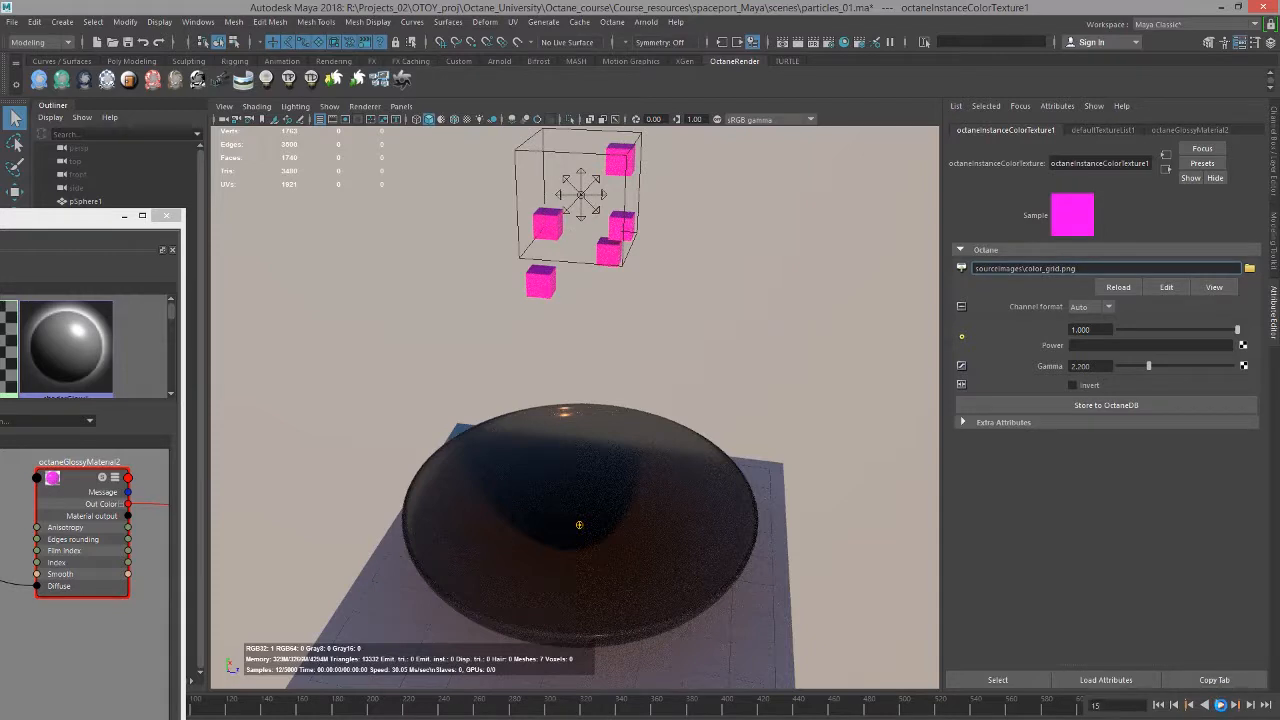
left_click(1220, 704)
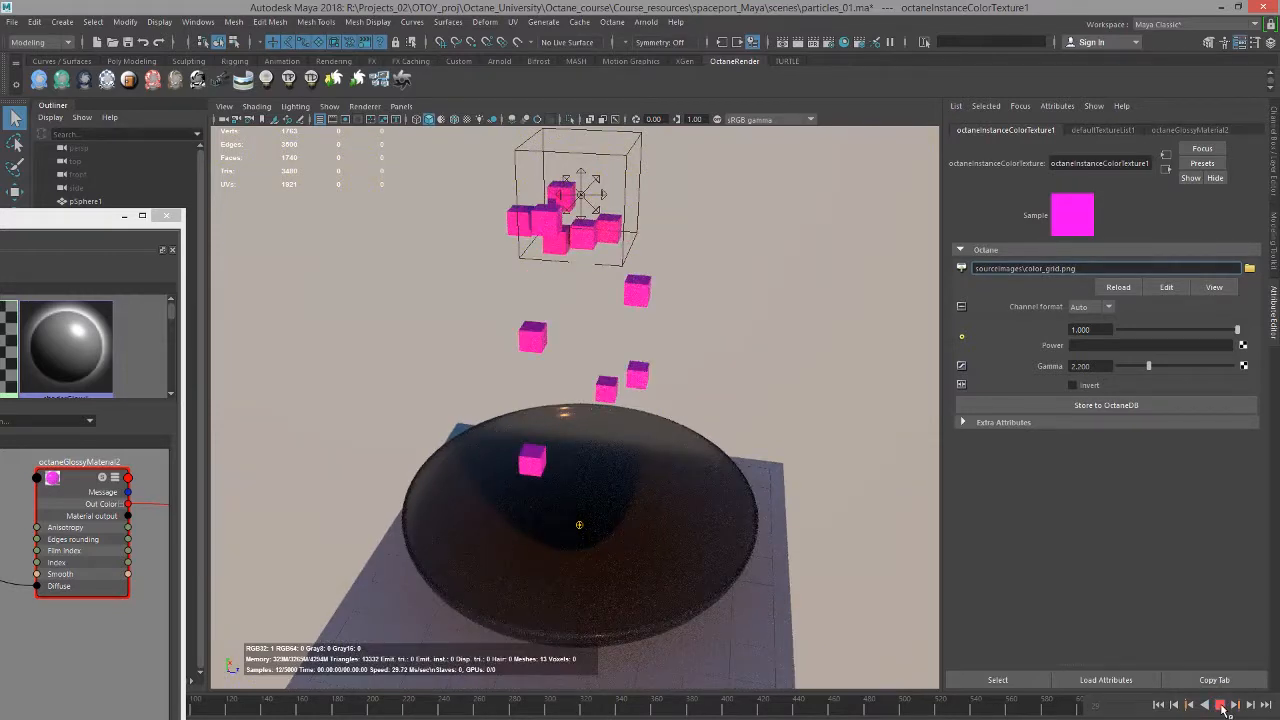
left_click(1220, 704)
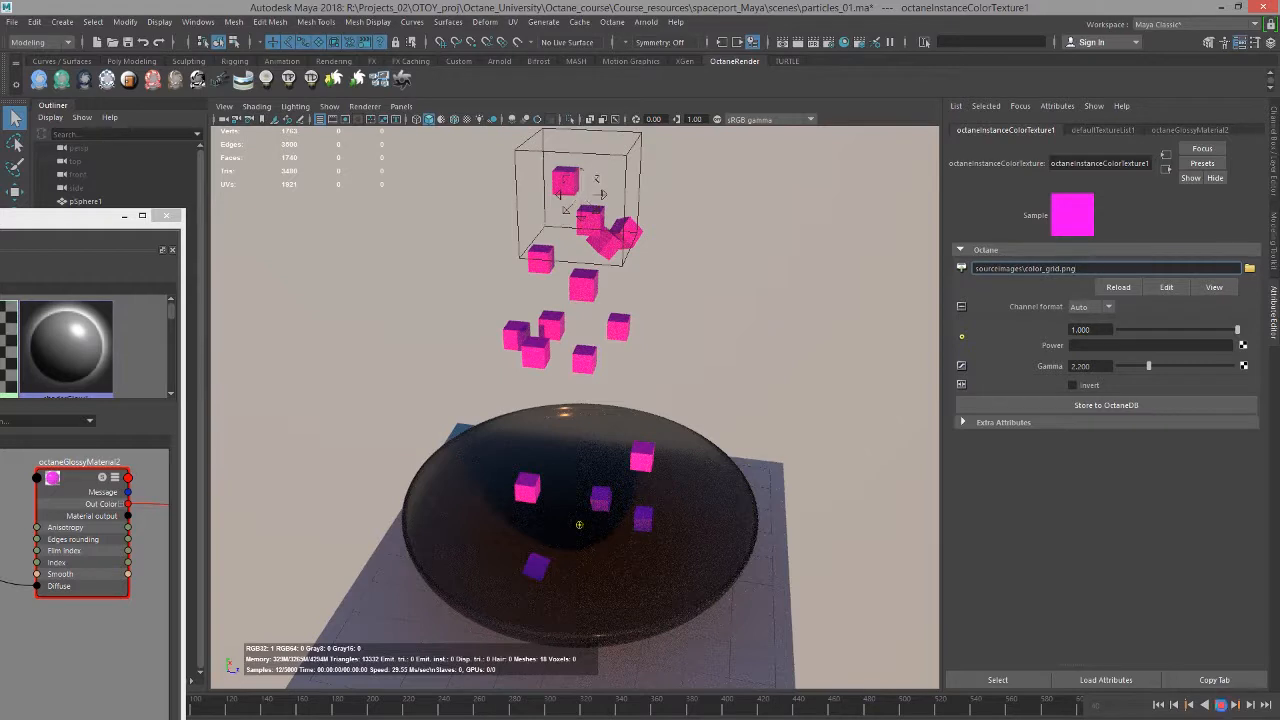
left_click(1220, 704)
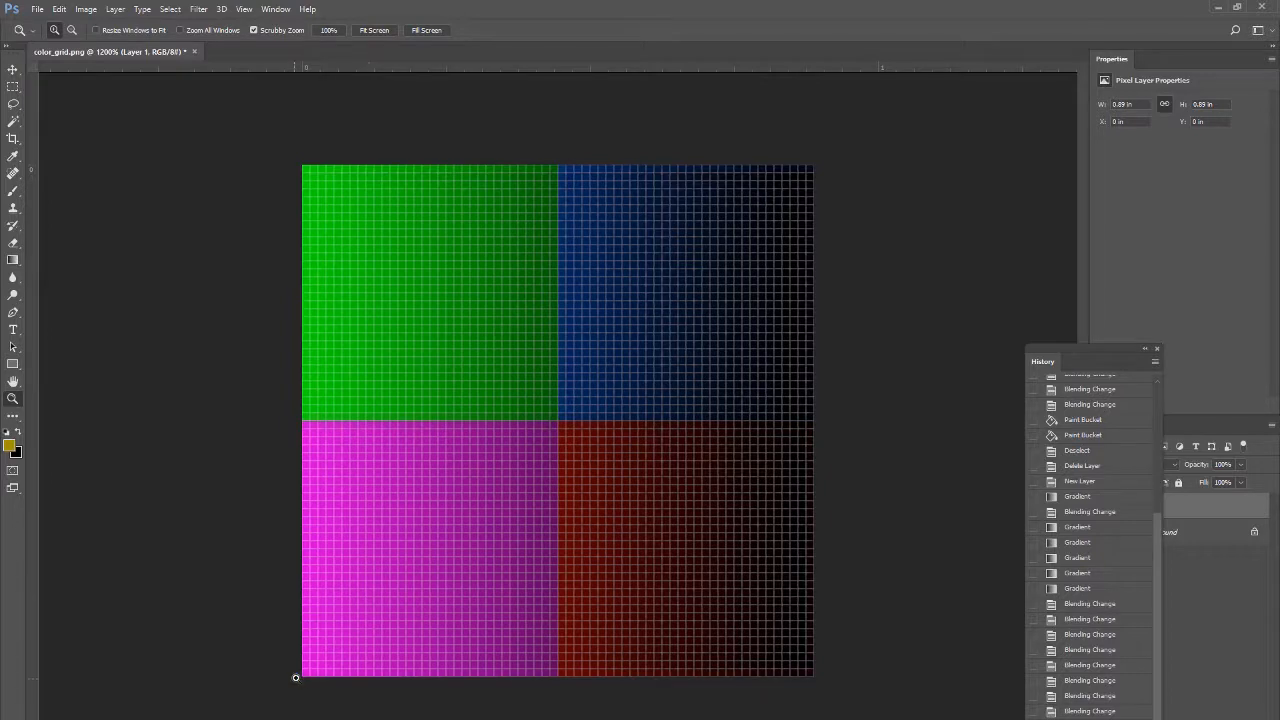
mouse_move(1044, 144)
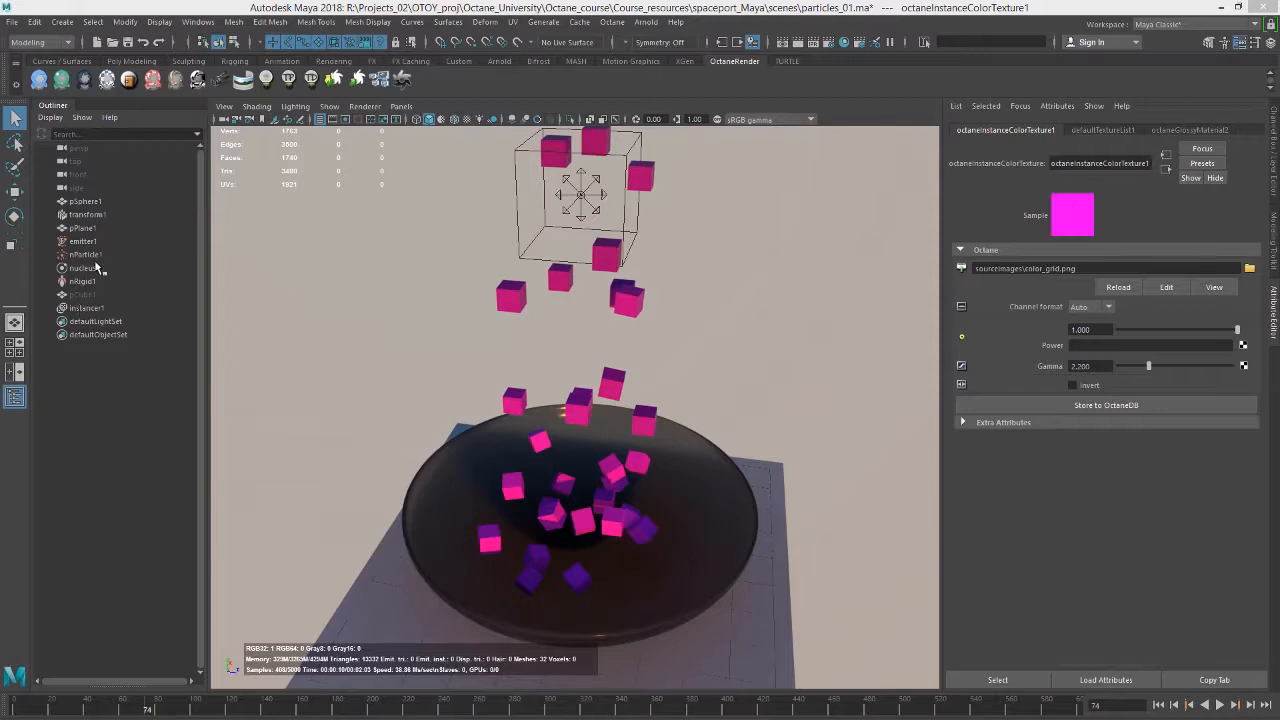
Step: Raise emitter1's Rate (Particles/Sec) value and rewind the simulation to an empty bowl
left_click(82, 240)
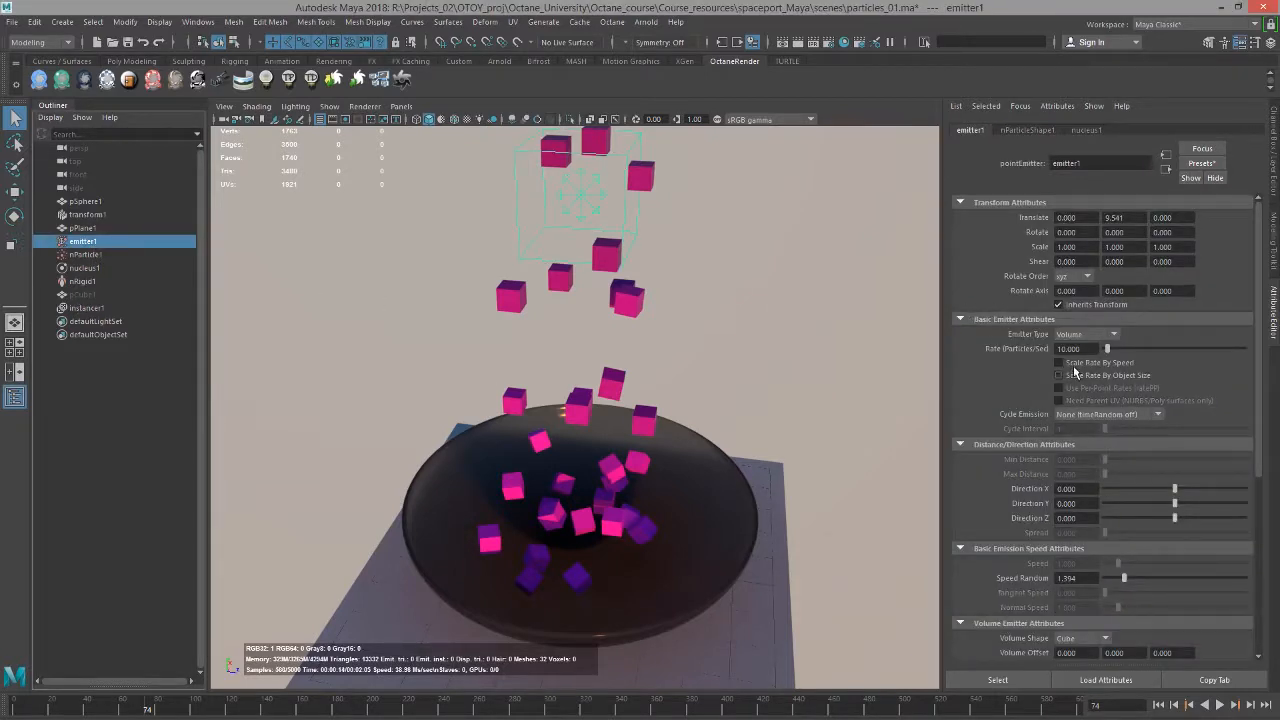
triple_click(1076, 348)
type("100.000")
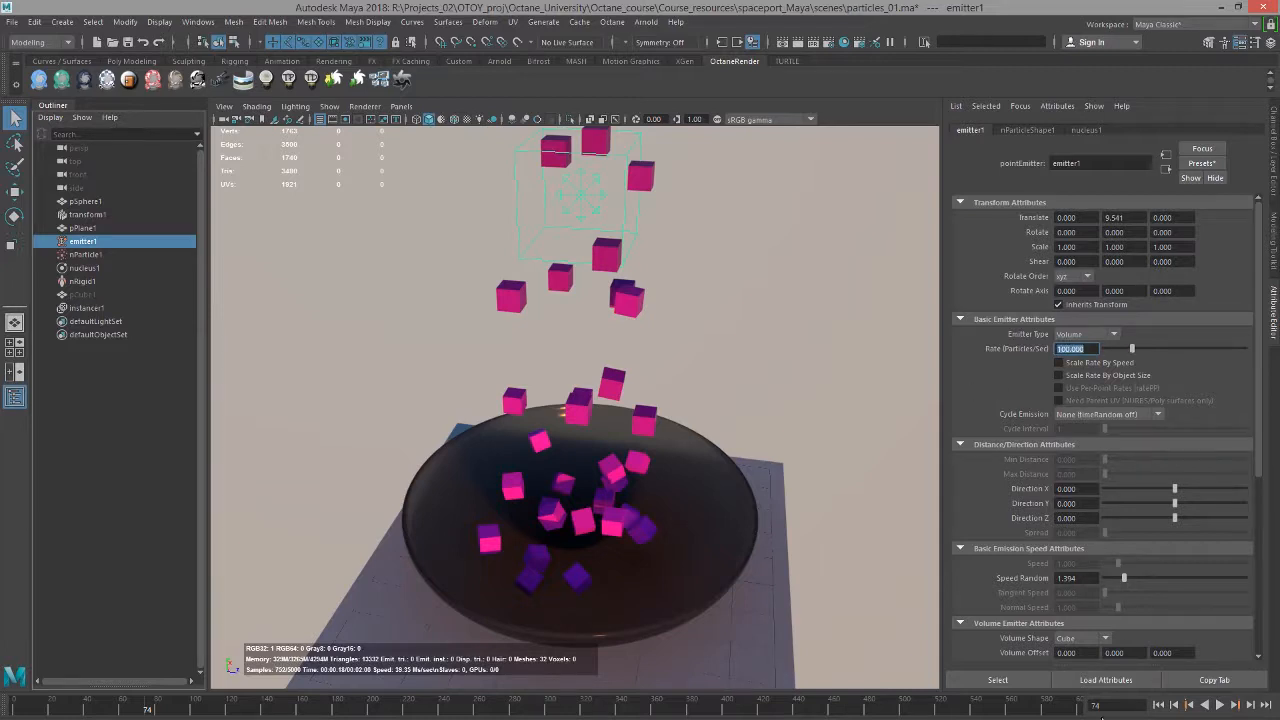
left_click(1220, 704)
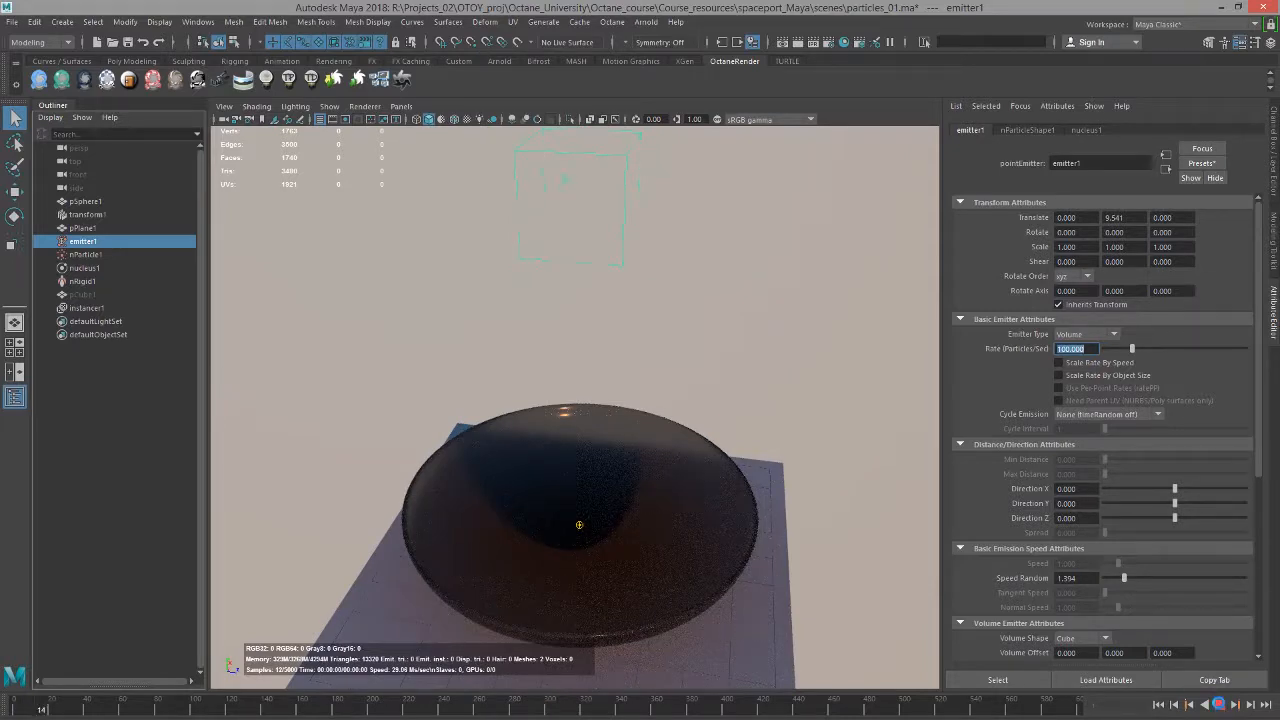
Step: Play the simulation so the denser stream of pink, purple and dark red cubes fills the bowl
left_click(1220, 704)
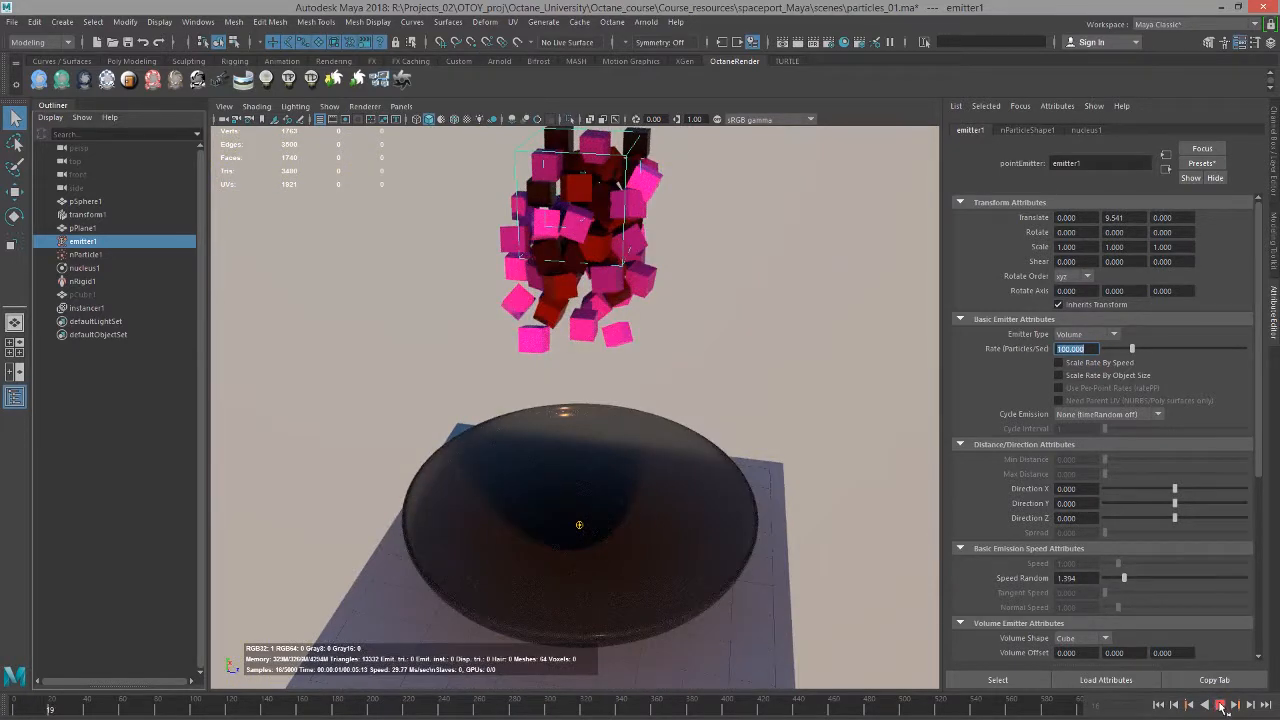
left_click(1220, 704)
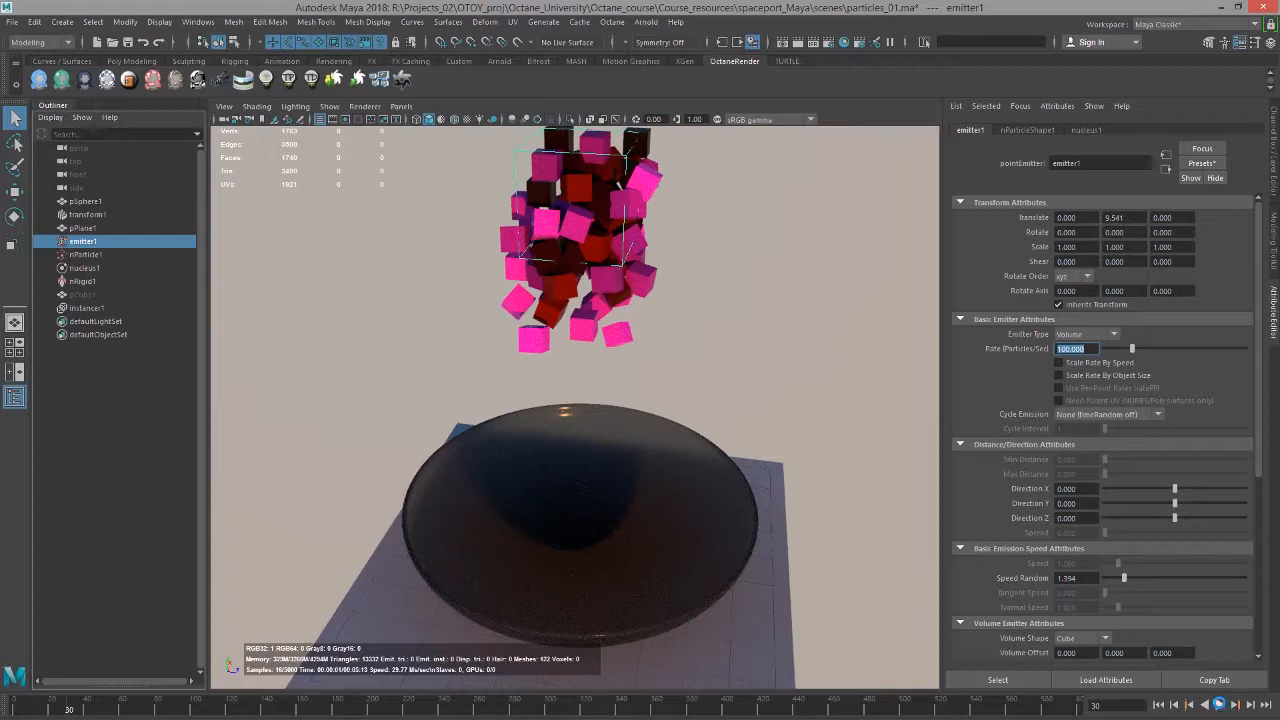
left_click(1220, 704)
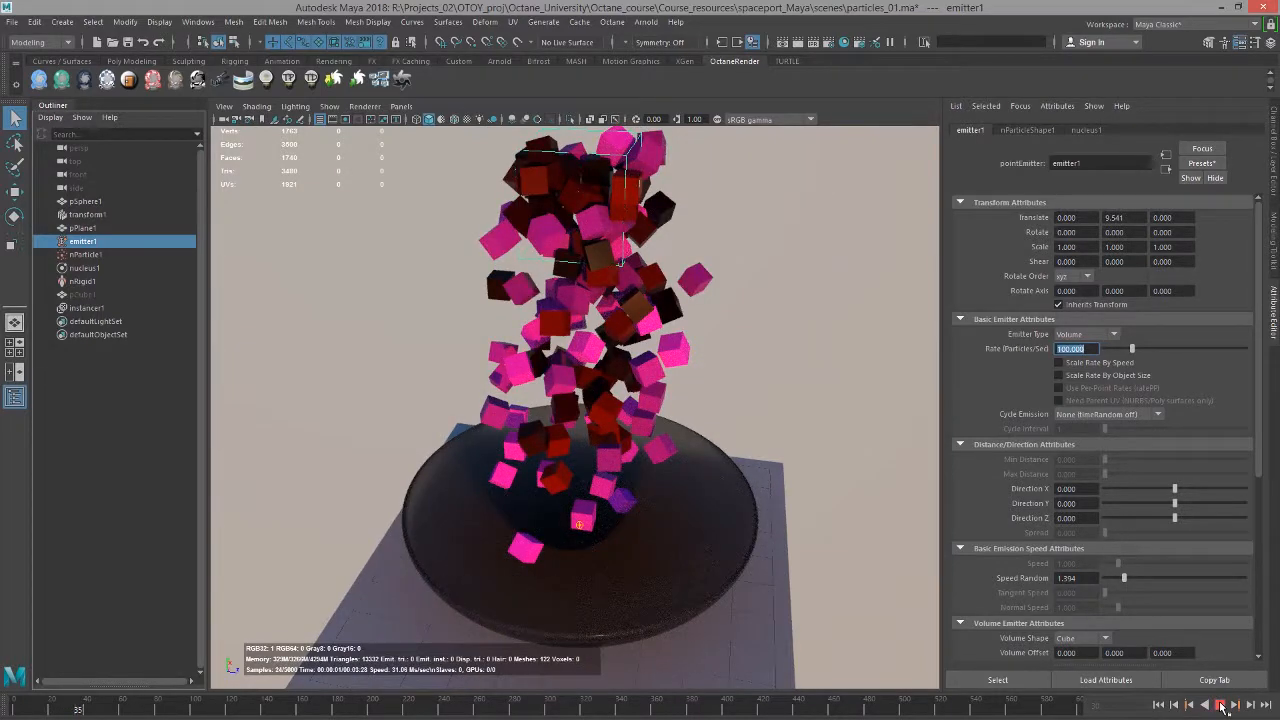
left_click(1220, 704)
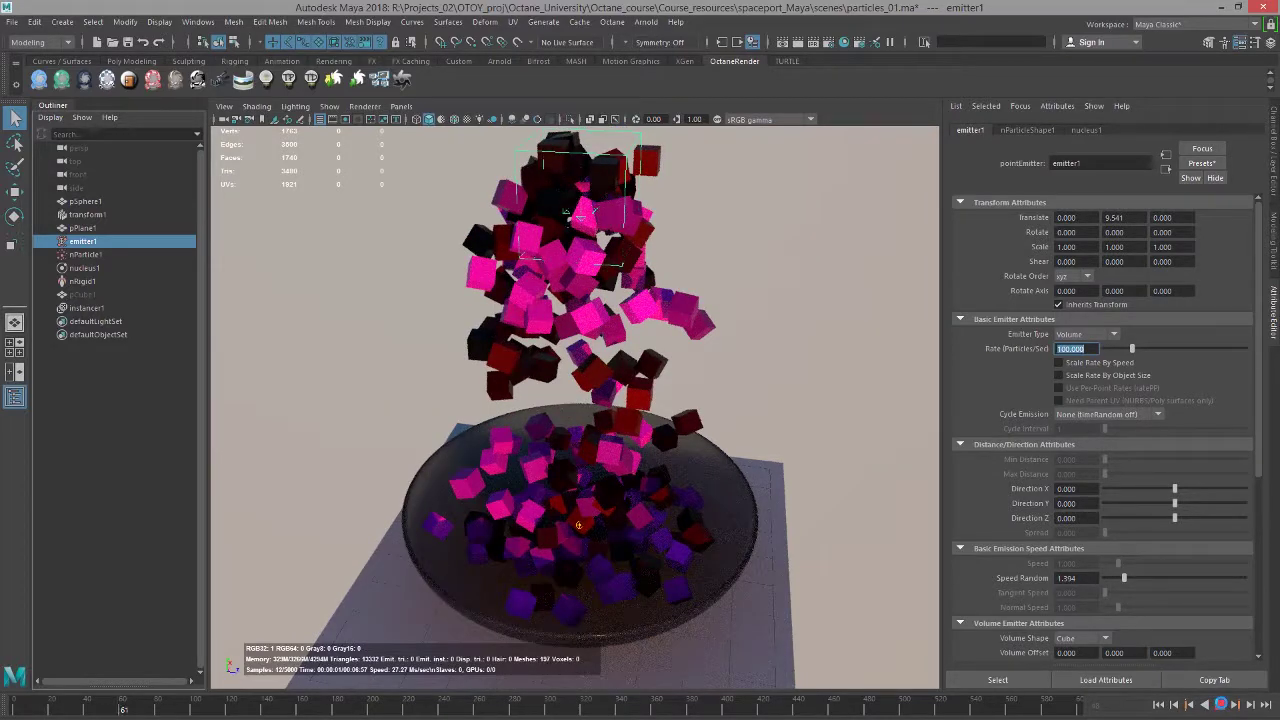
left_click(1220, 704)
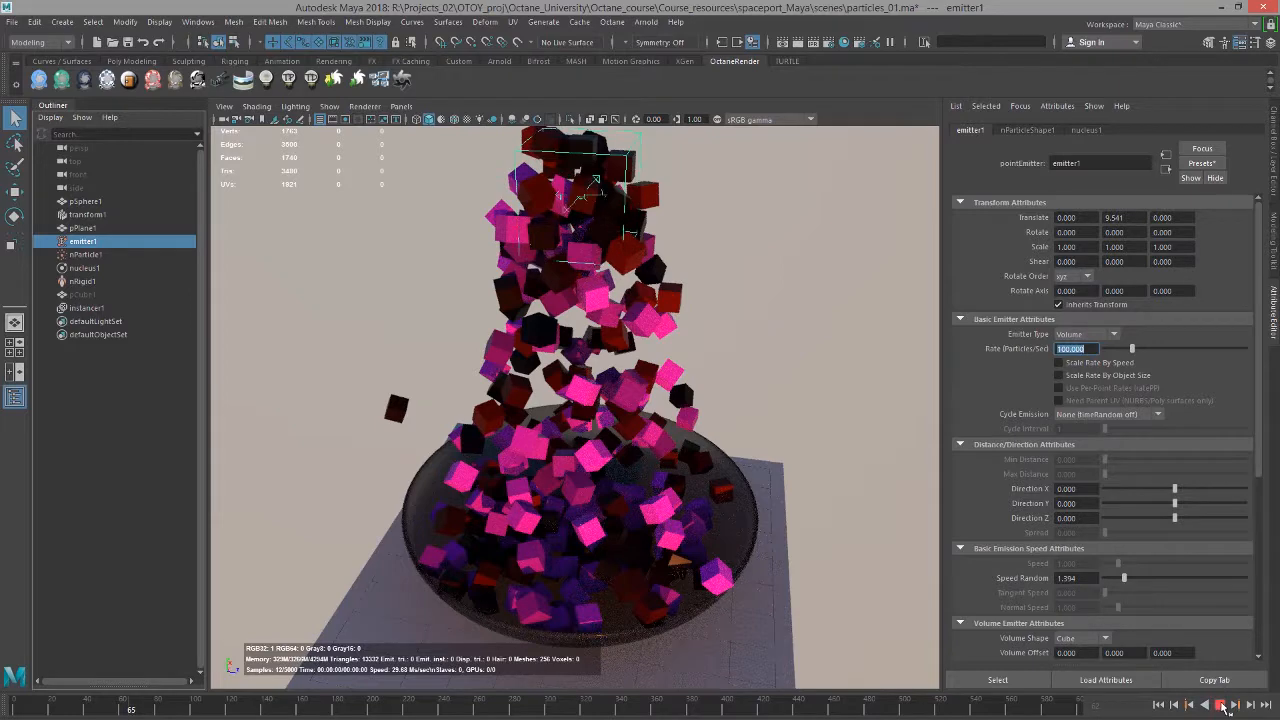
left_click(1220, 704)
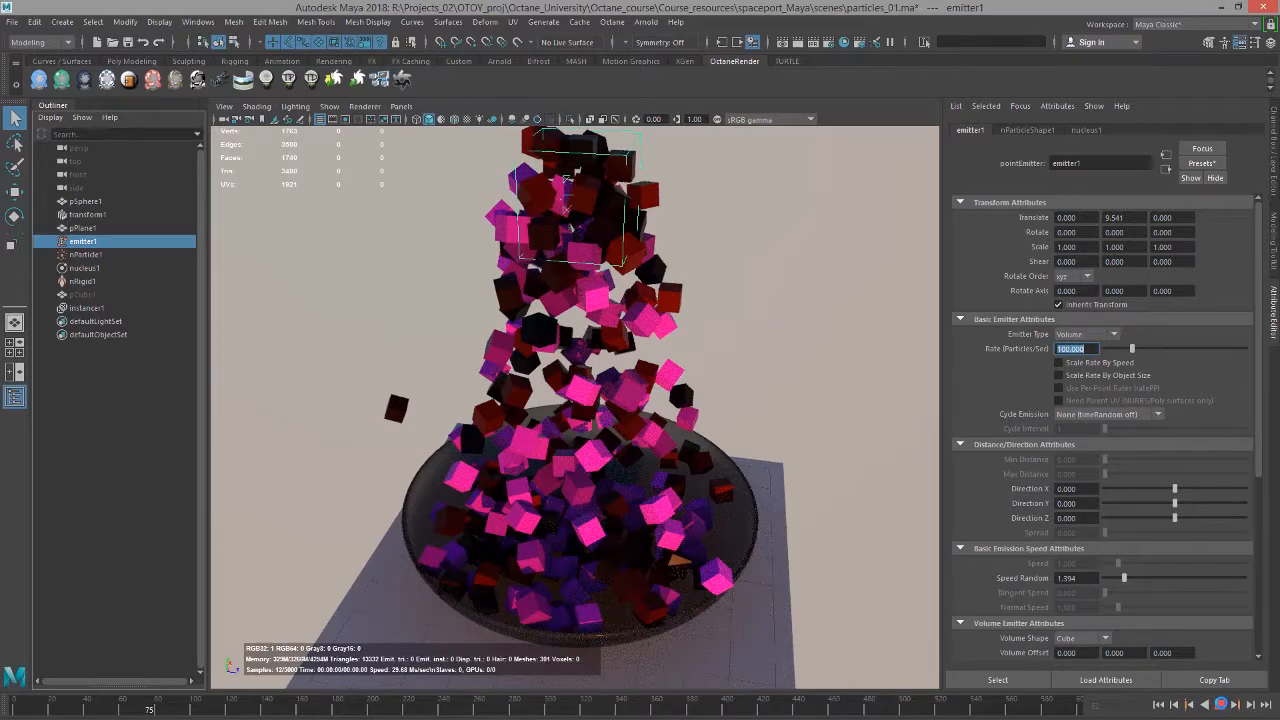
left_click(1222, 704)
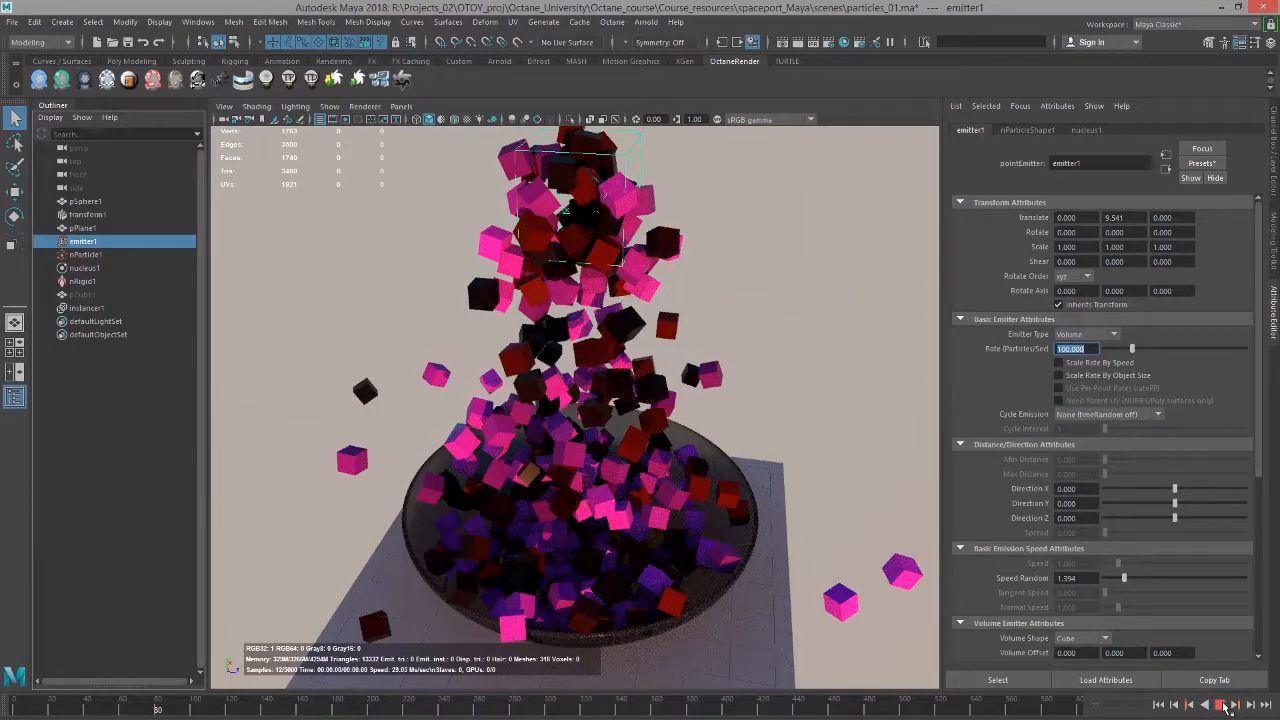